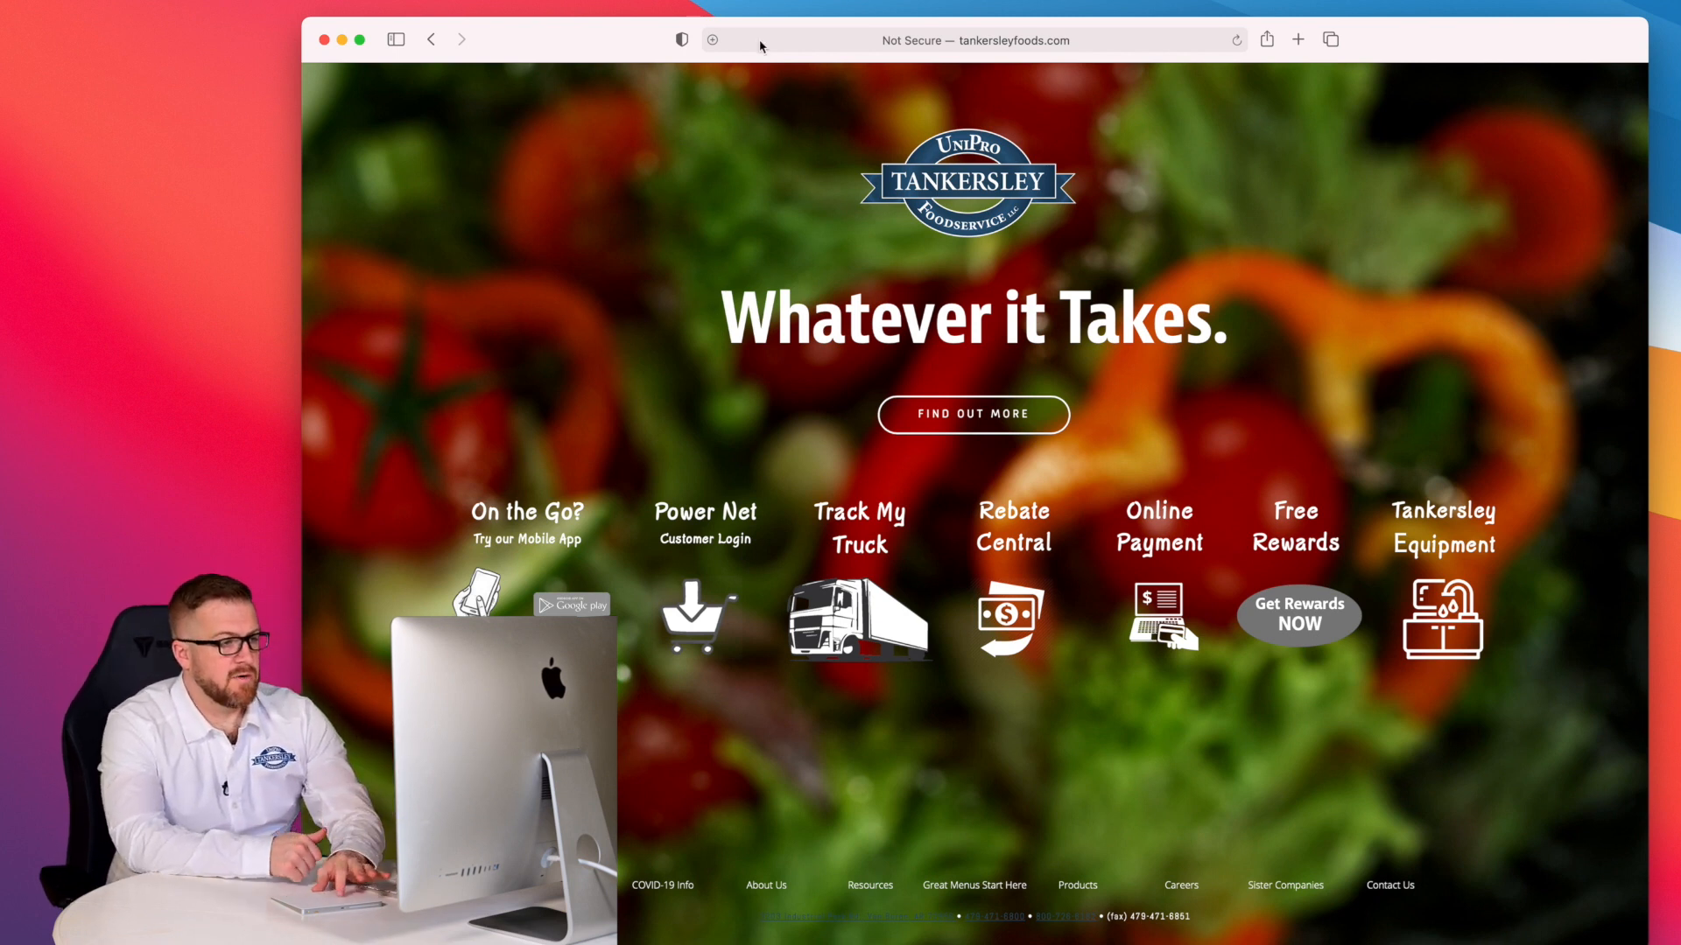
{"action": "mouse_move", "coordinate": [1208, 621]}
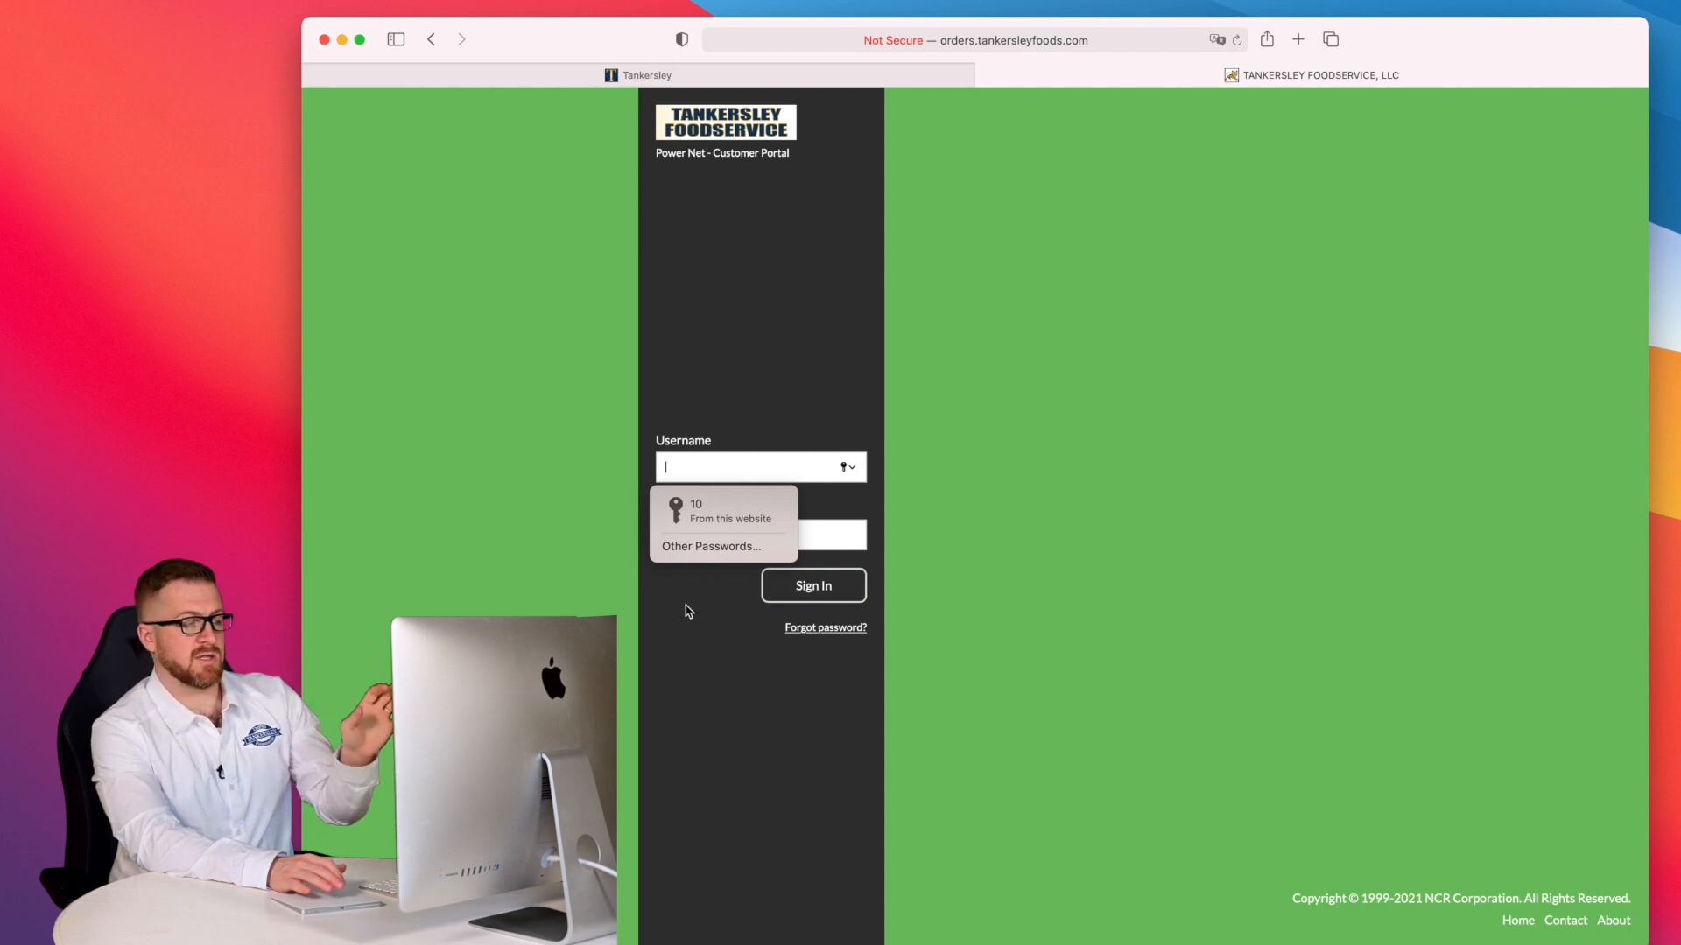
- Sign in to the portal using the saved autofilled password
{"action": "left_click", "coordinate": [724, 511]}
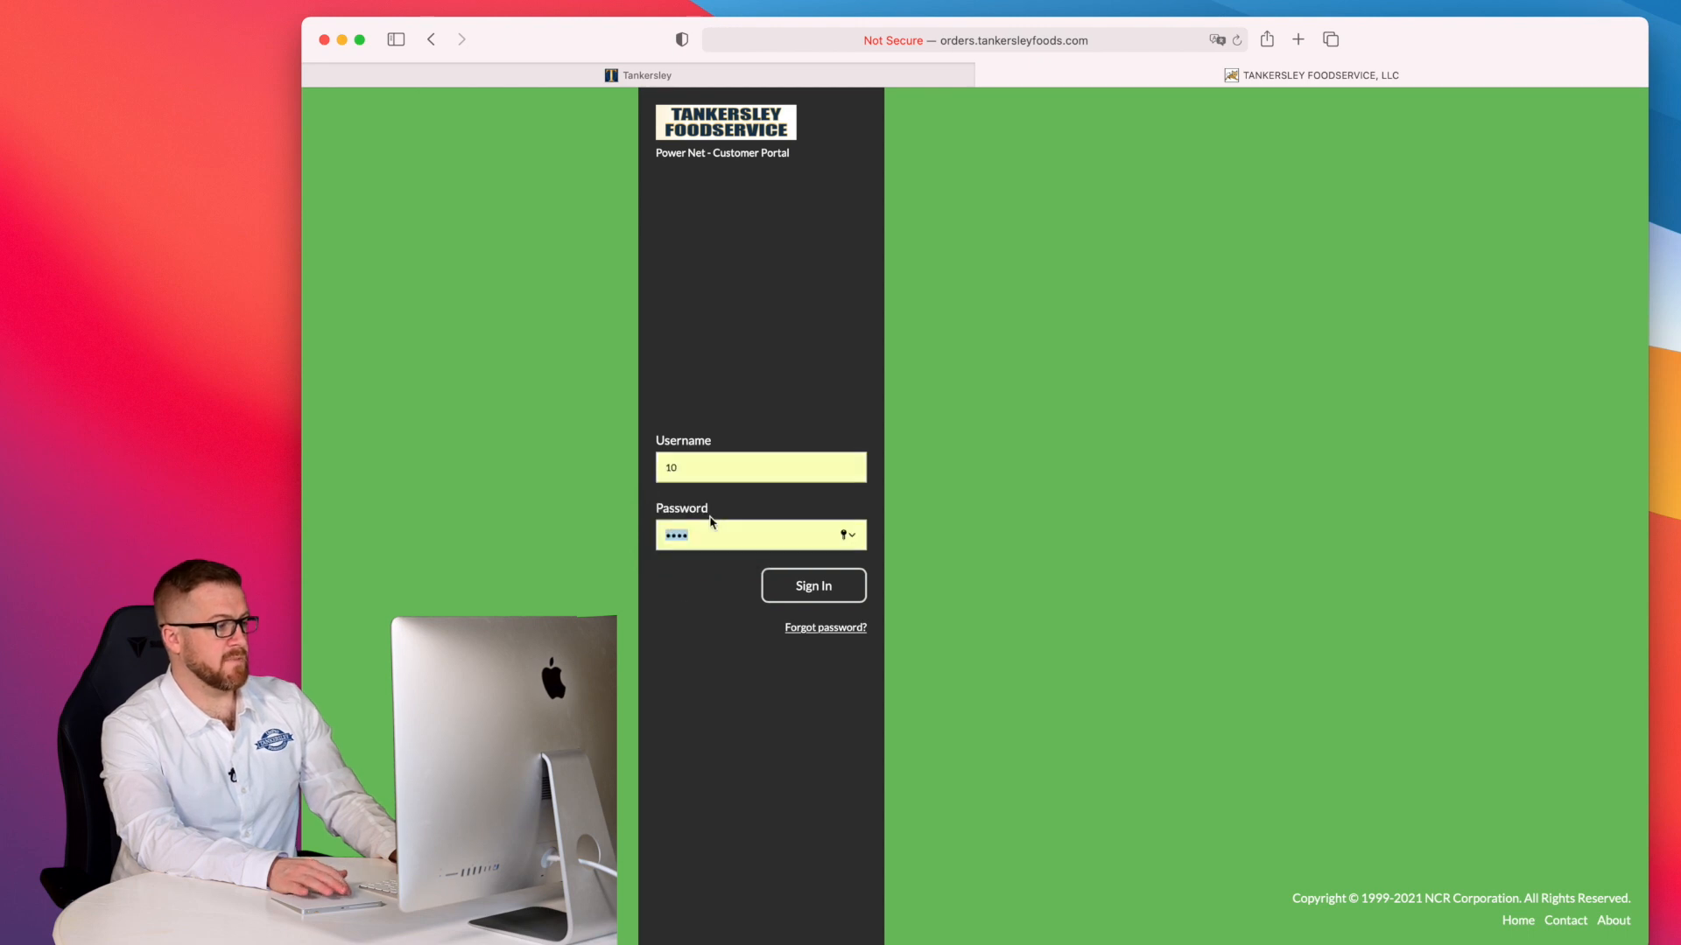
{"action": "left_click", "coordinate": [813, 585]}
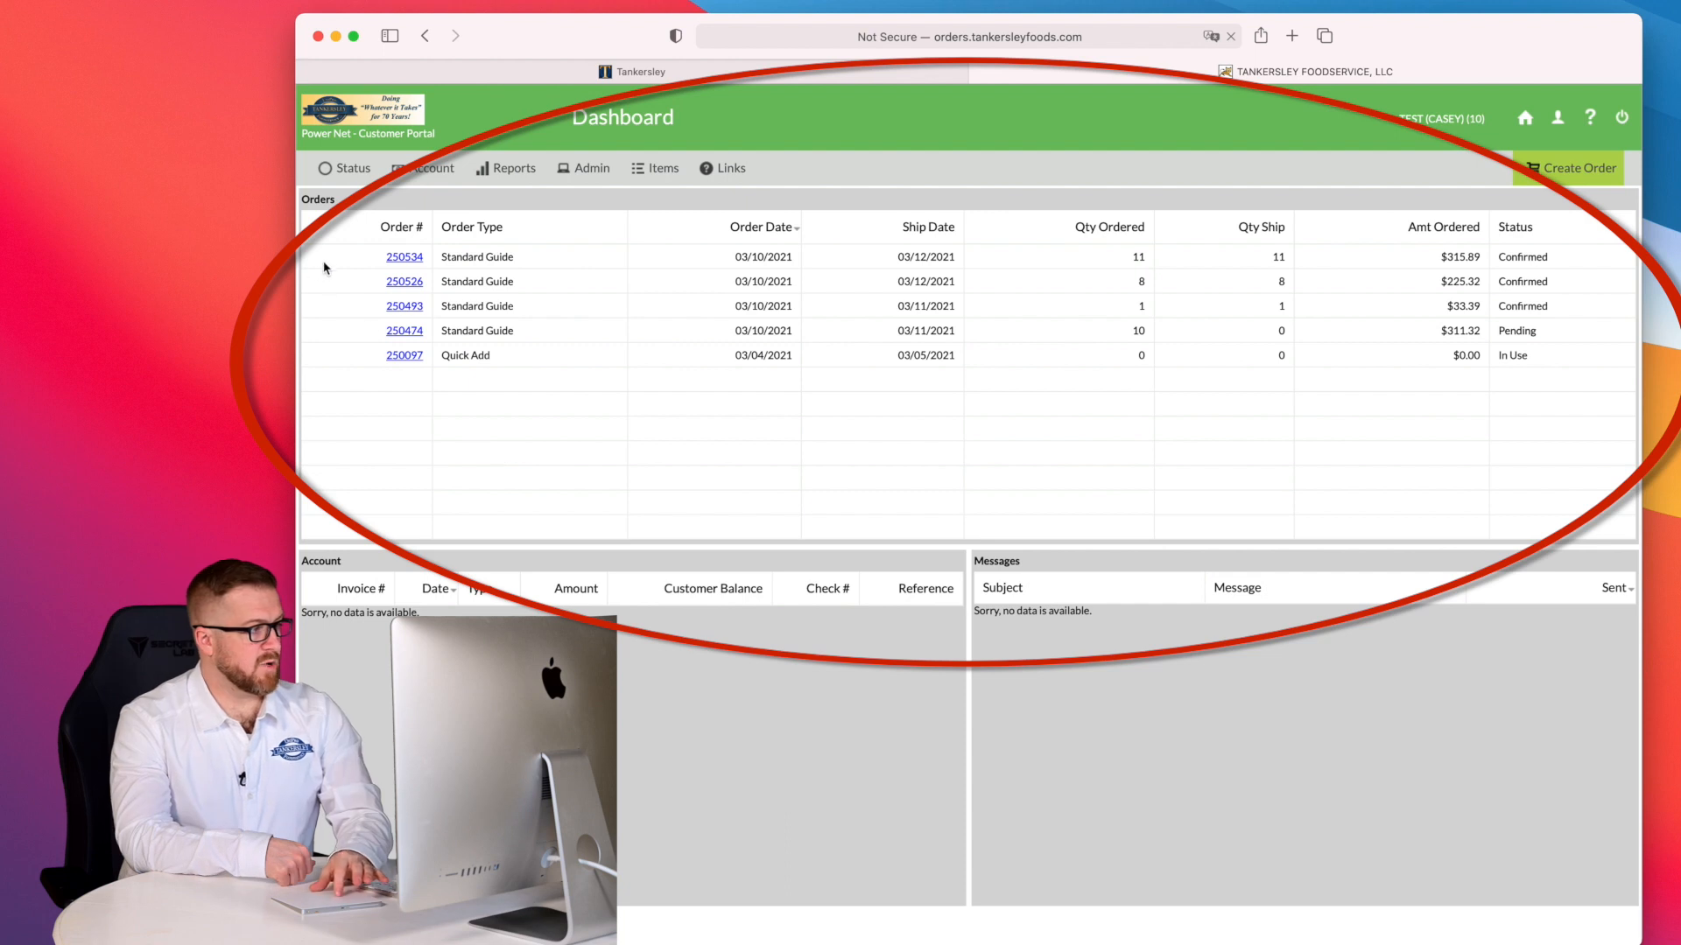
{"action": "mouse_move", "coordinate": [359, 235]}
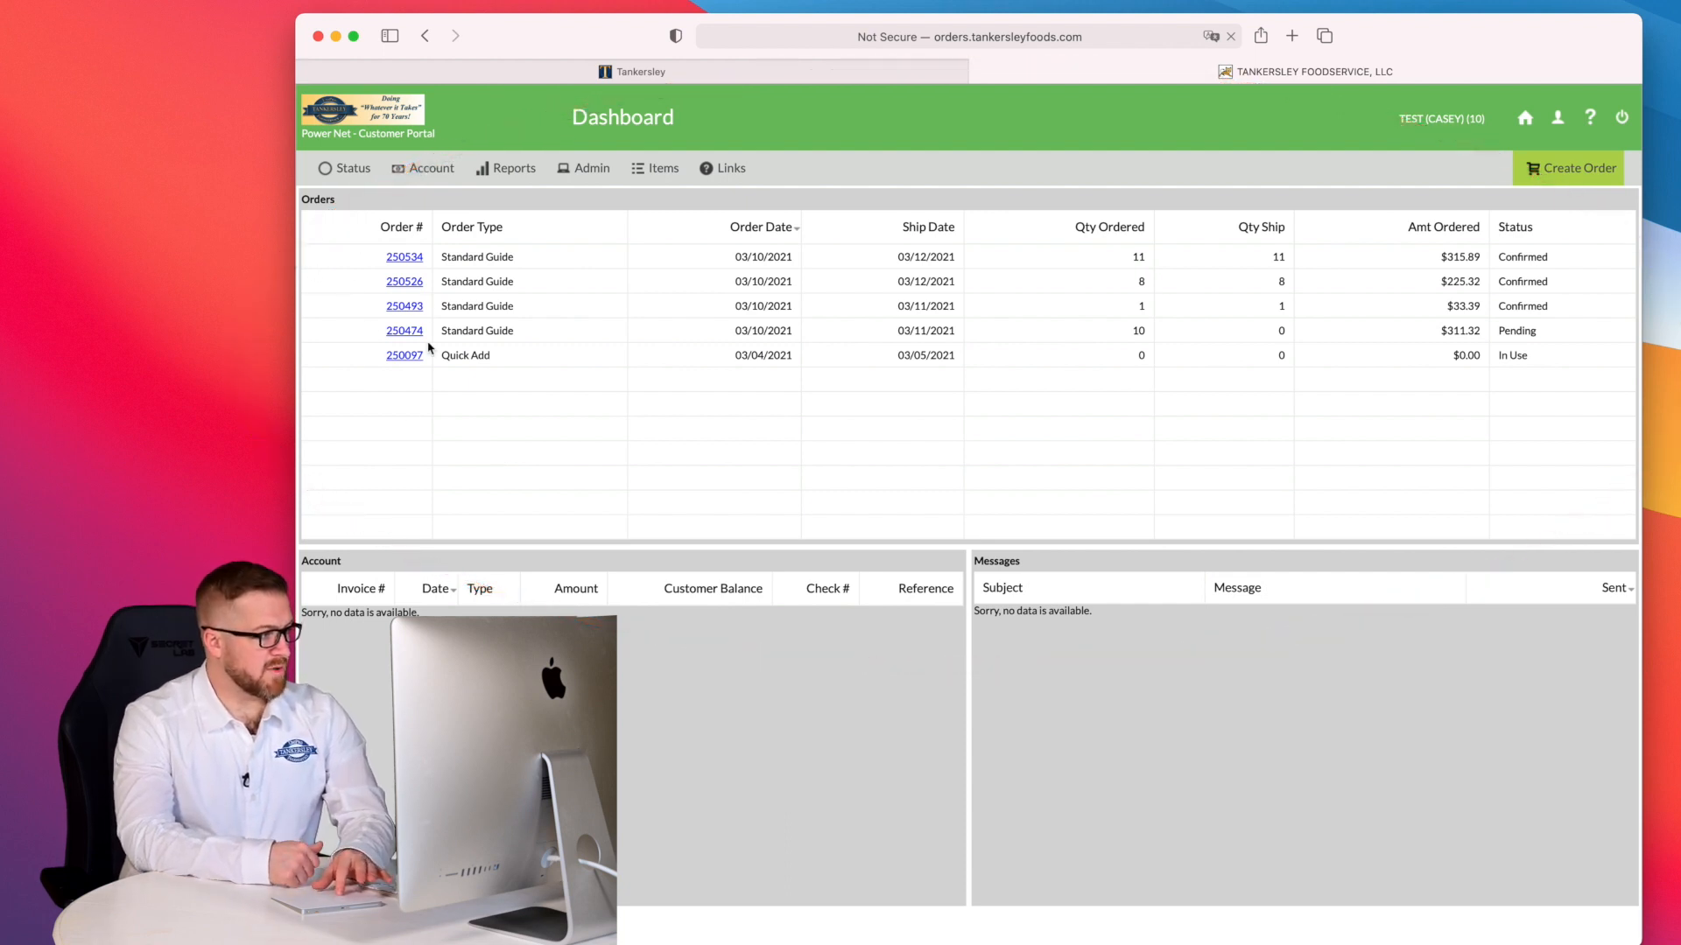
{"action": "mouse_move", "coordinate": [415, 271]}
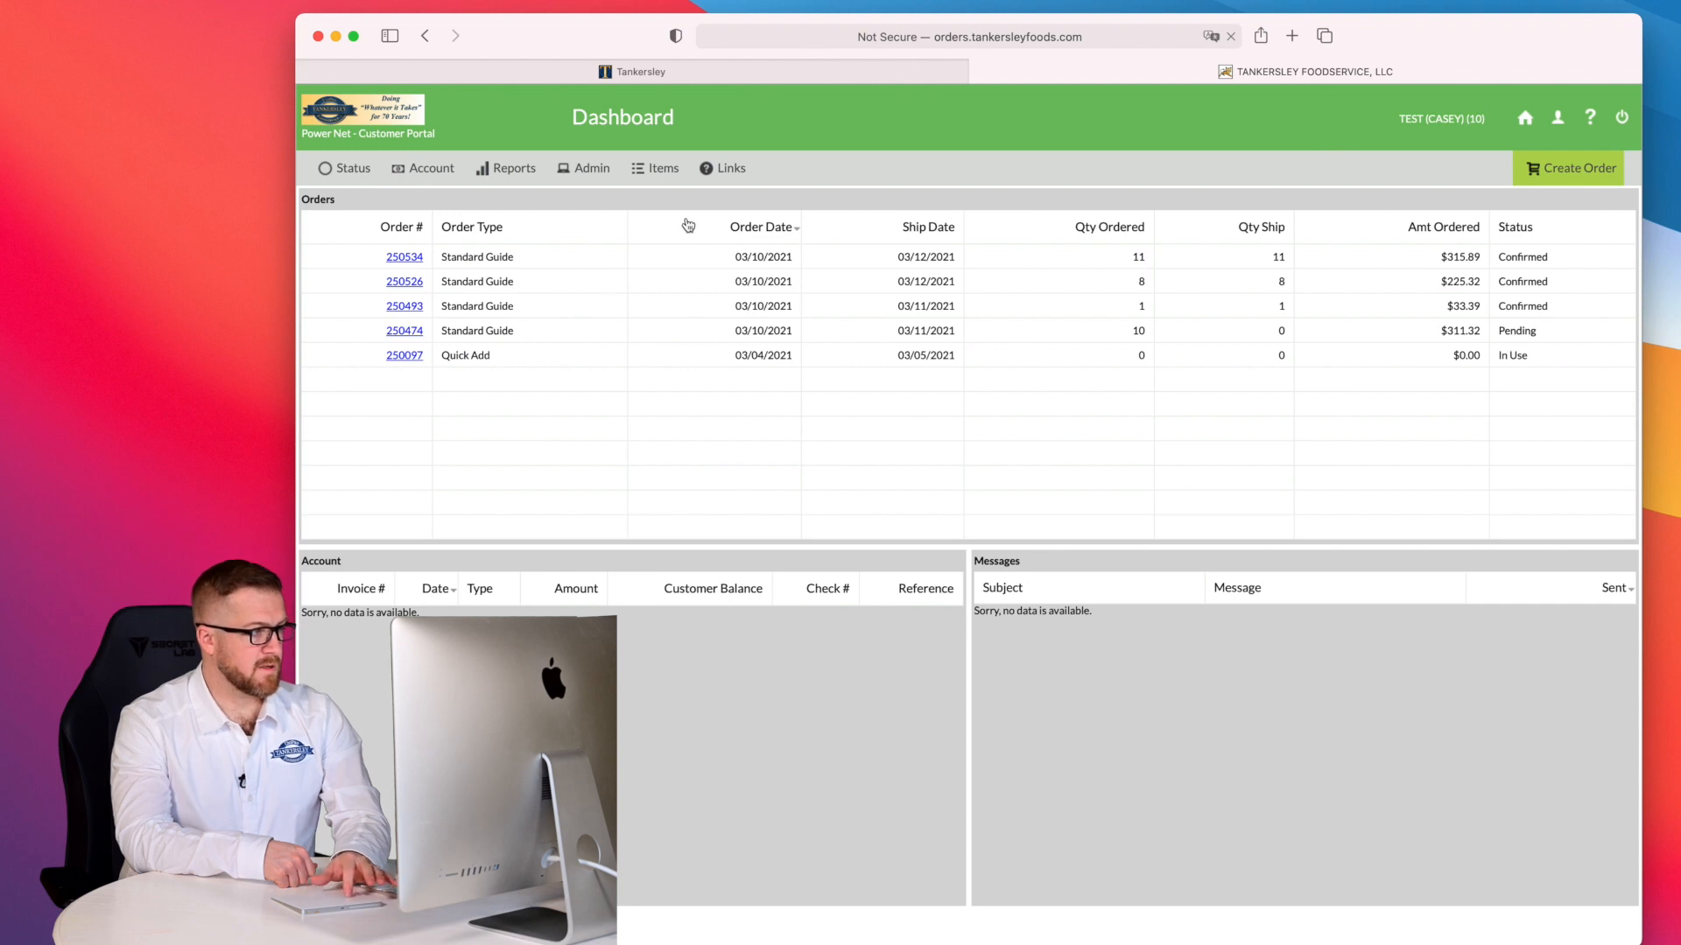
{"action": "mouse_move", "coordinate": [729, 324]}
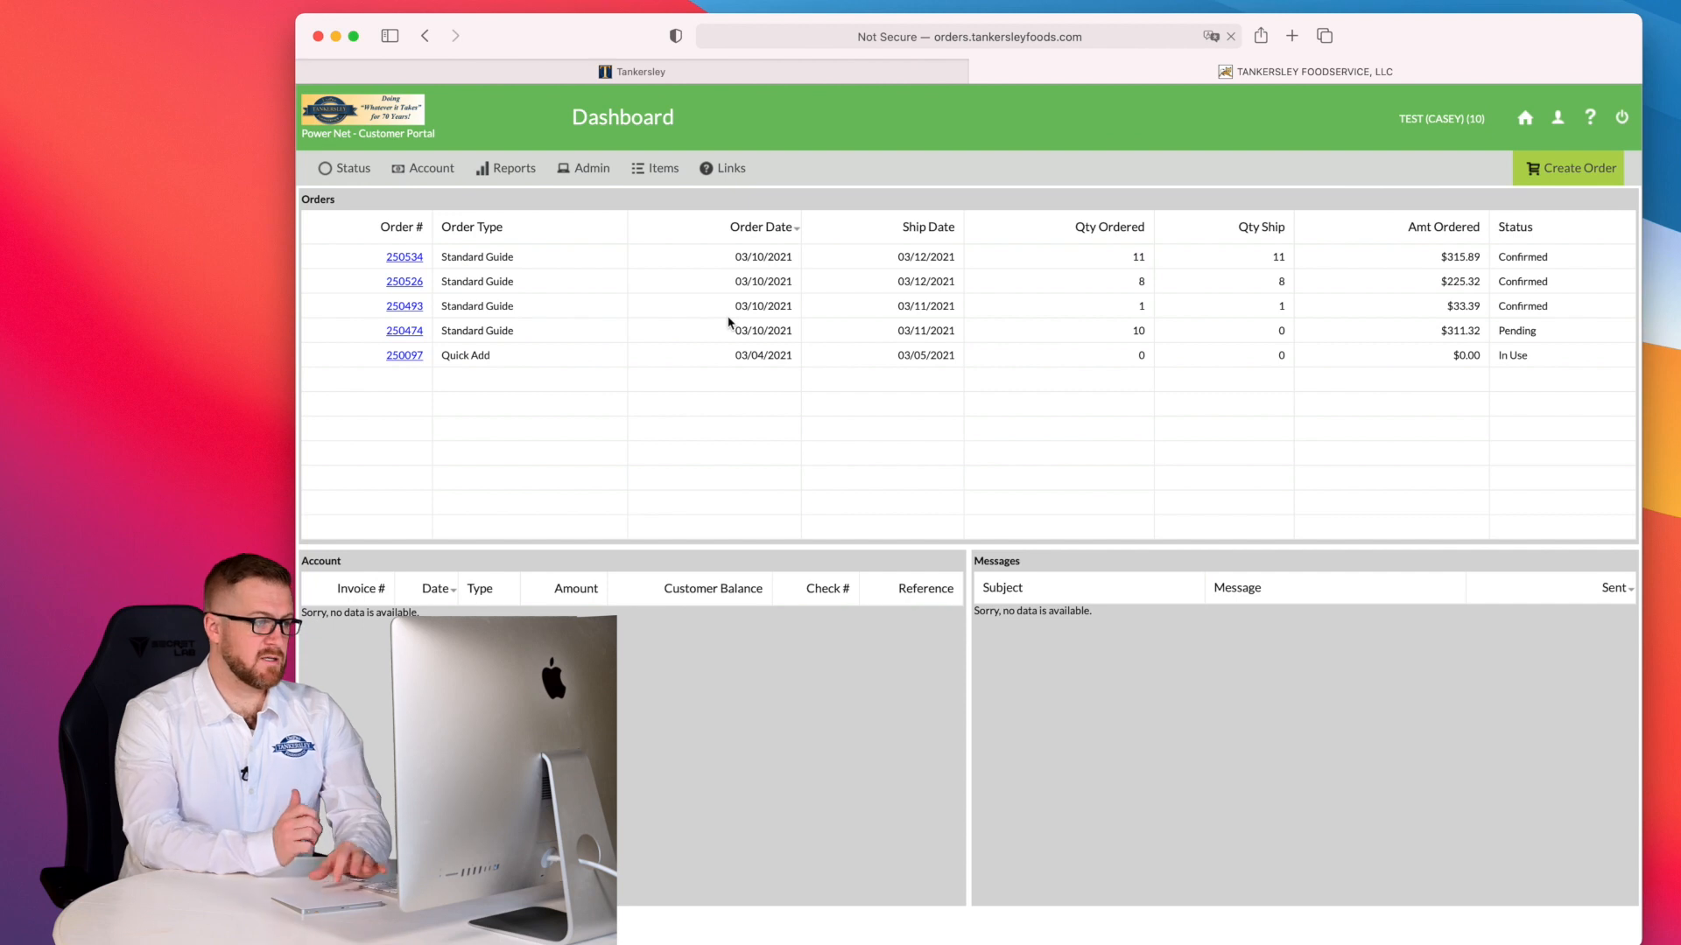
{"action": "mouse_move", "coordinate": [897, 237]}
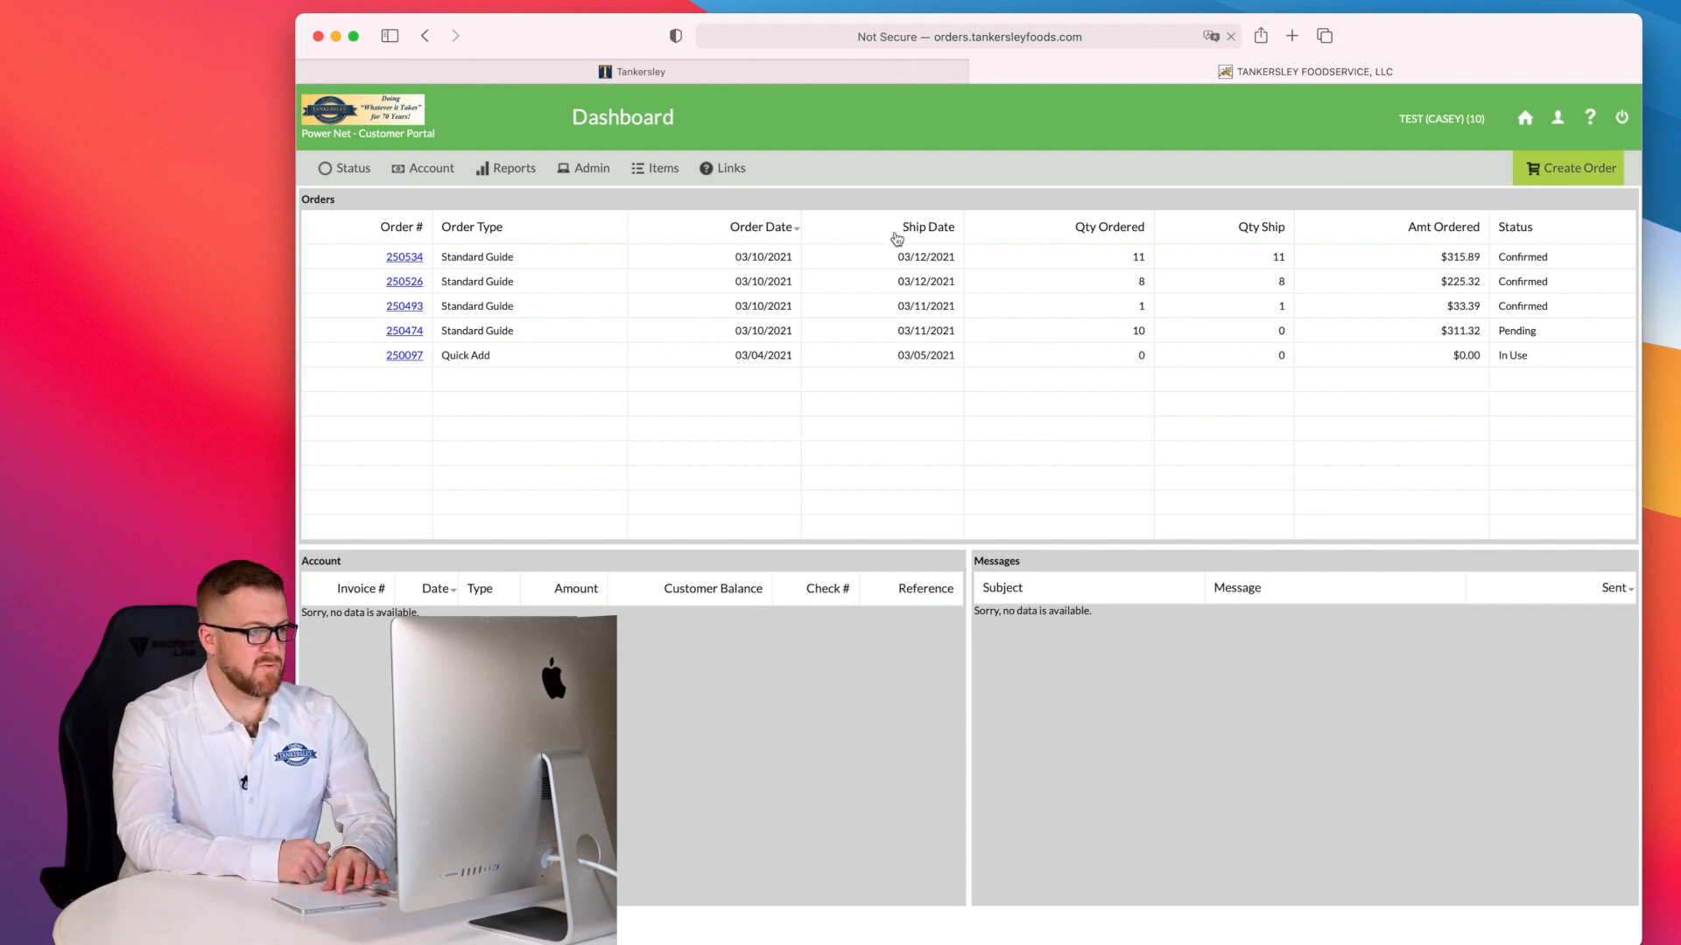
{"action": "mouse_move", "coordinate": [1060, 238]}
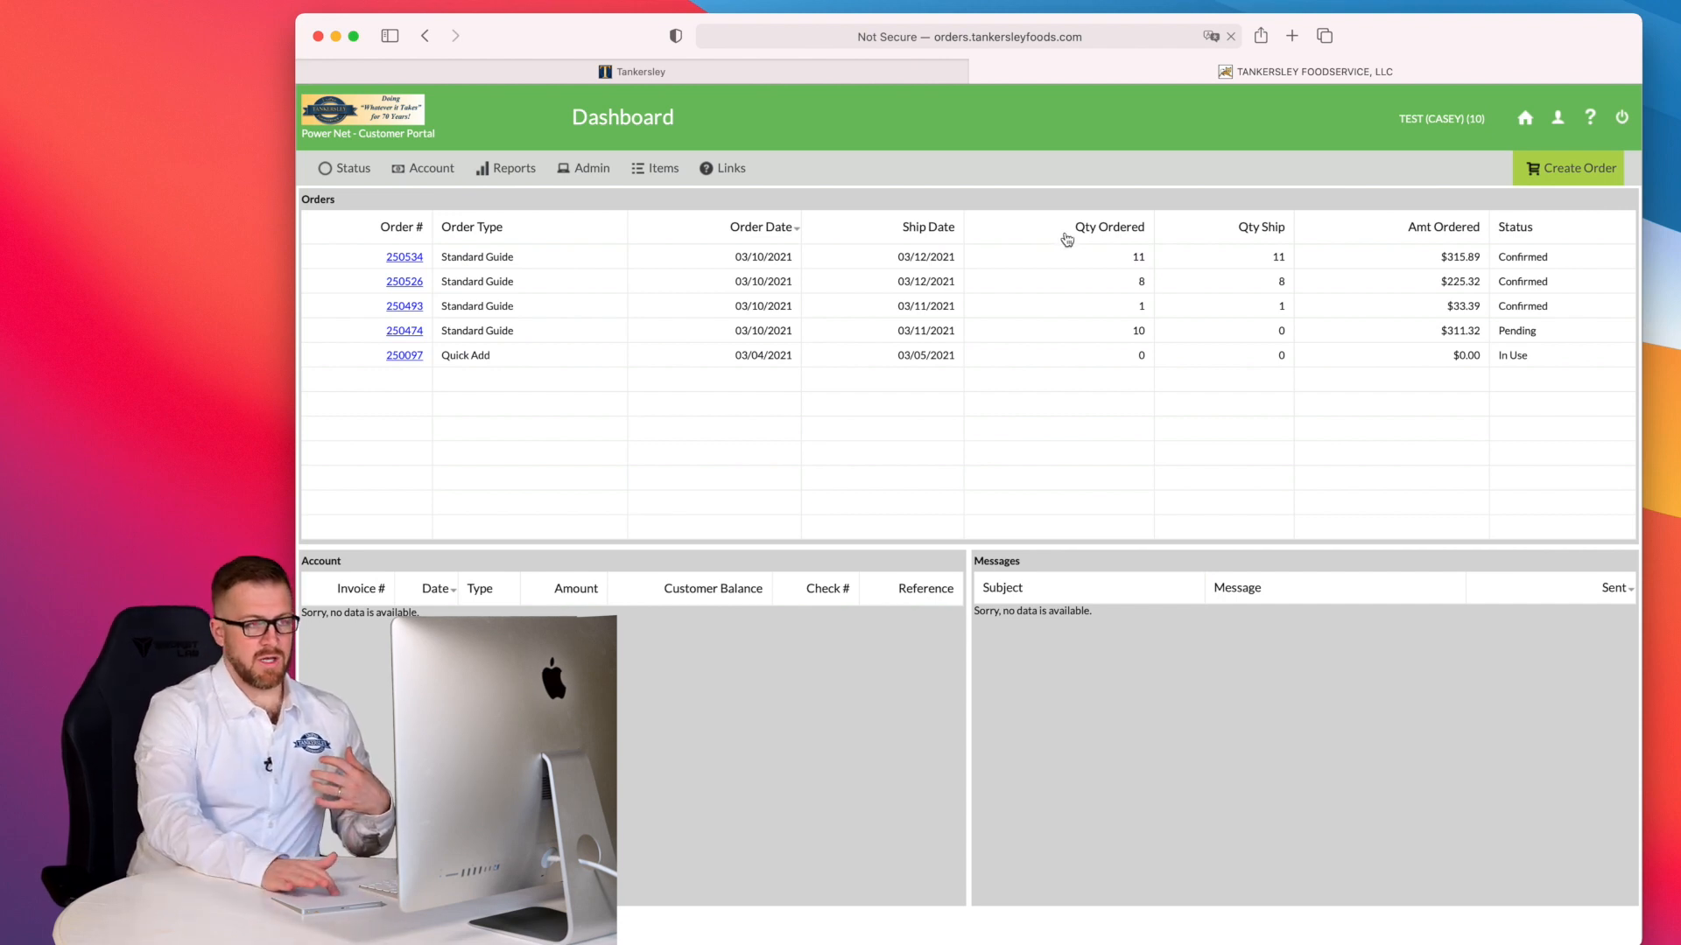
{"action": "mouse_move", "coordinate": [1209, 236]}
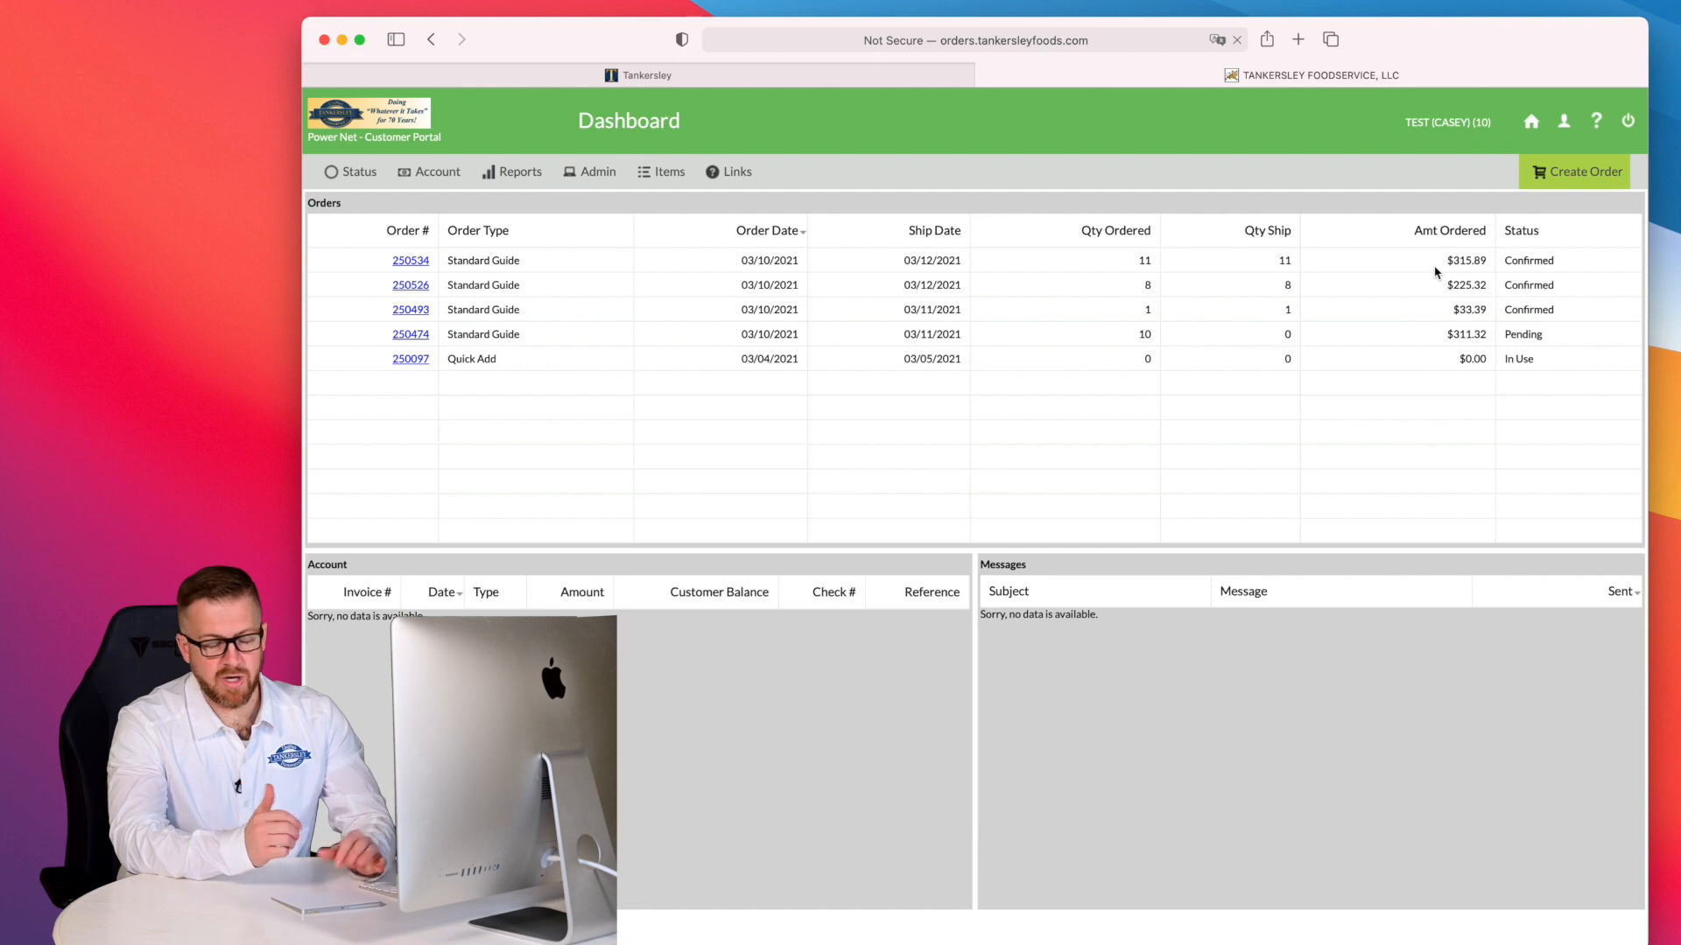
{"action": "mouse_move", "coordinate": [1522, 231]}
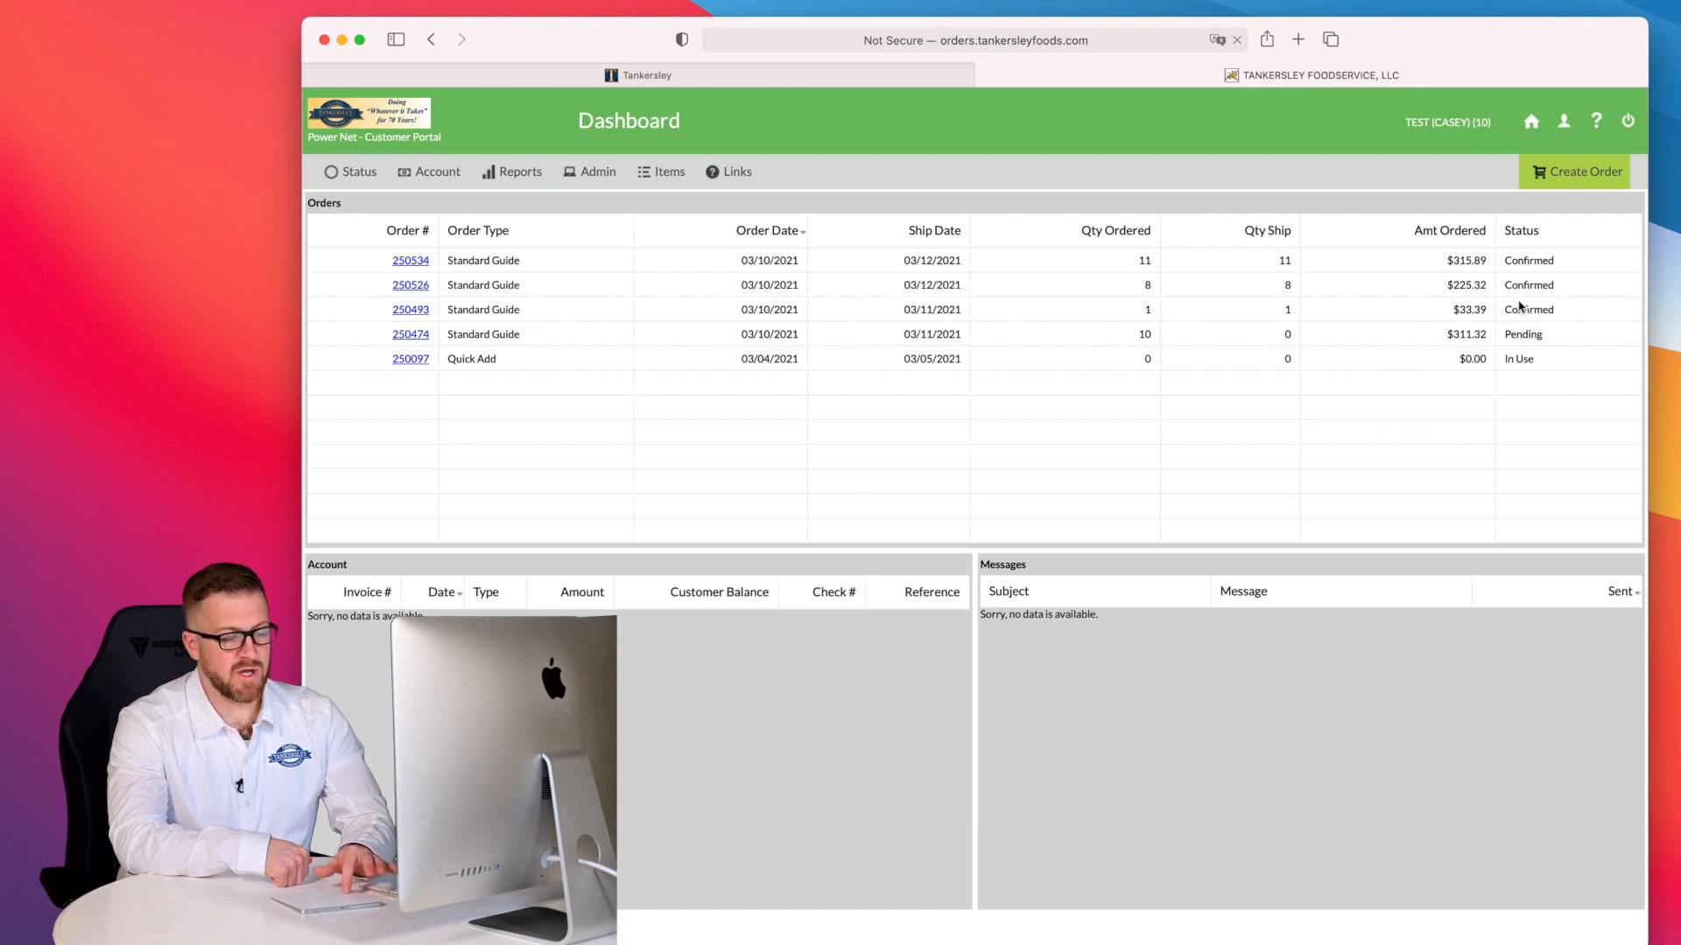
{"action": "mouse_move", "coordinate": [1551, 281]}
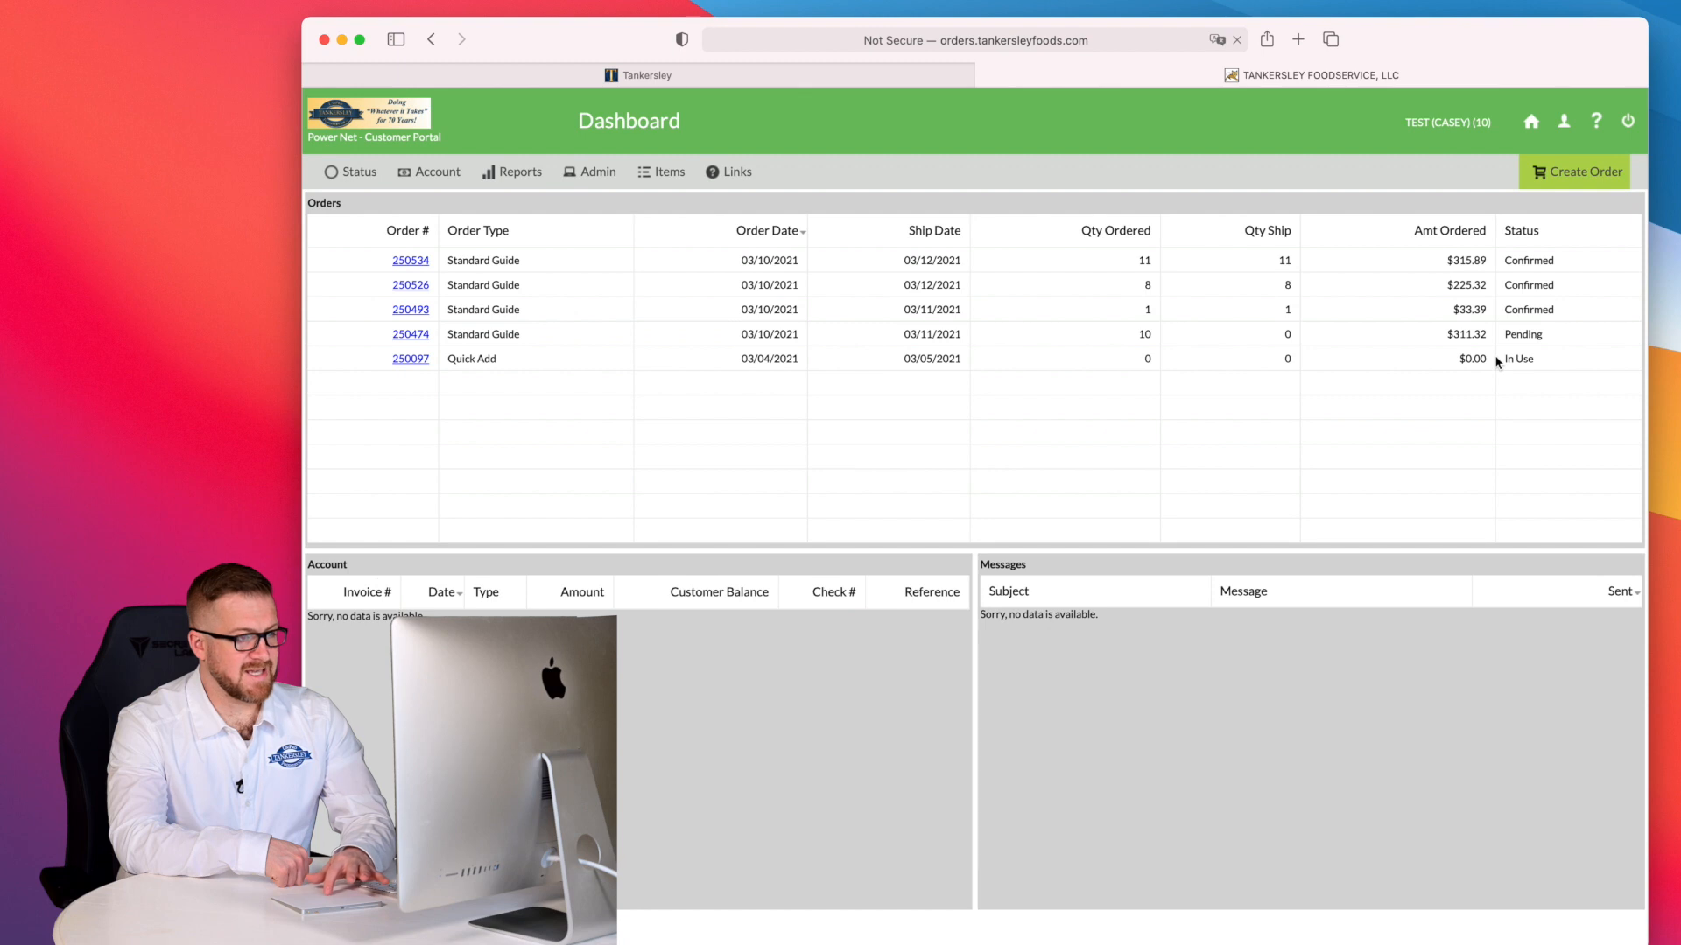
{"action": "mouse_move", "coordinate": [1514, 359]}
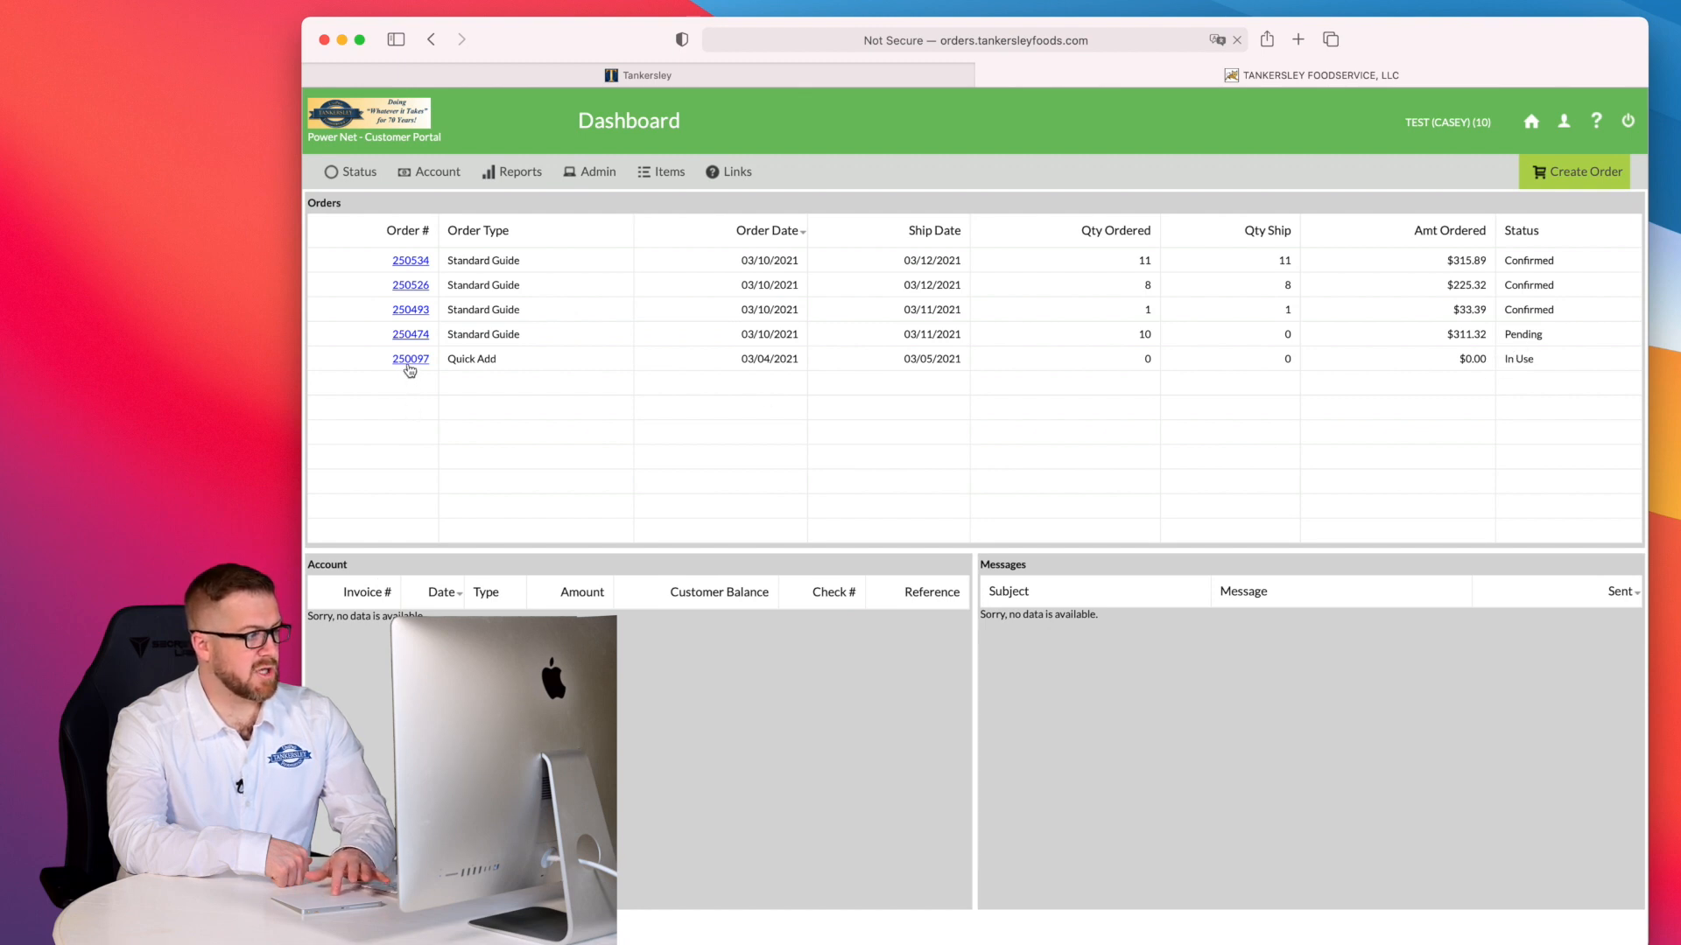
{"action": "mouse_move", "coordinate": [662, 483]}
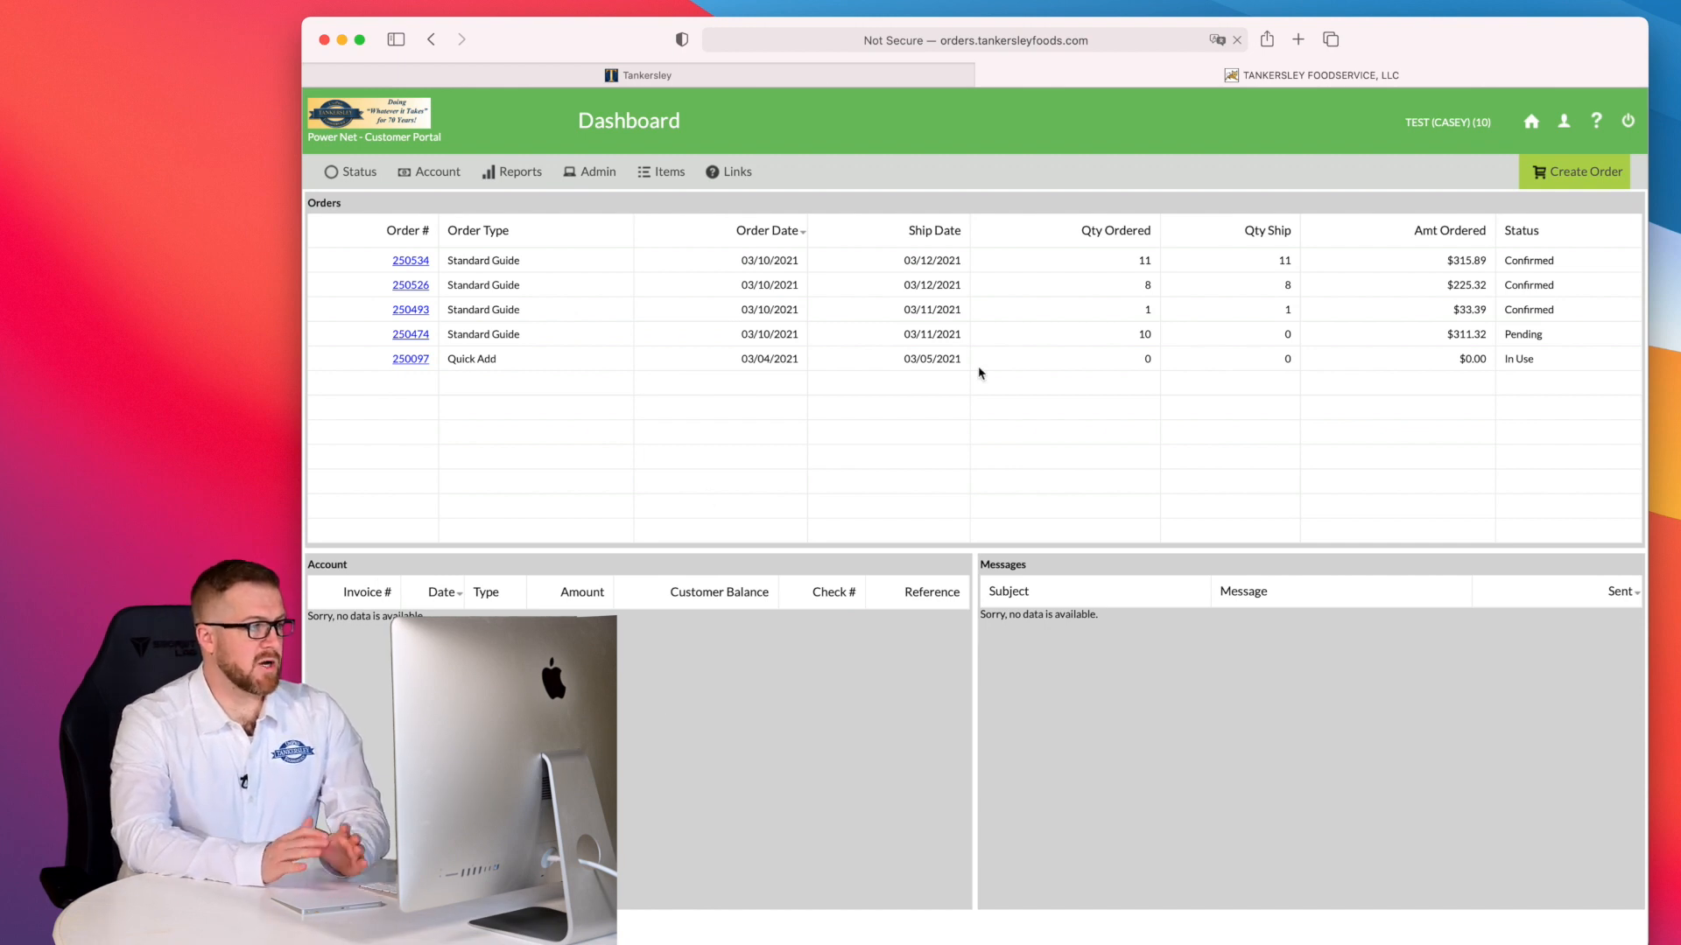
{"action": "mouse_move", "coordinate": [1236, 477]}
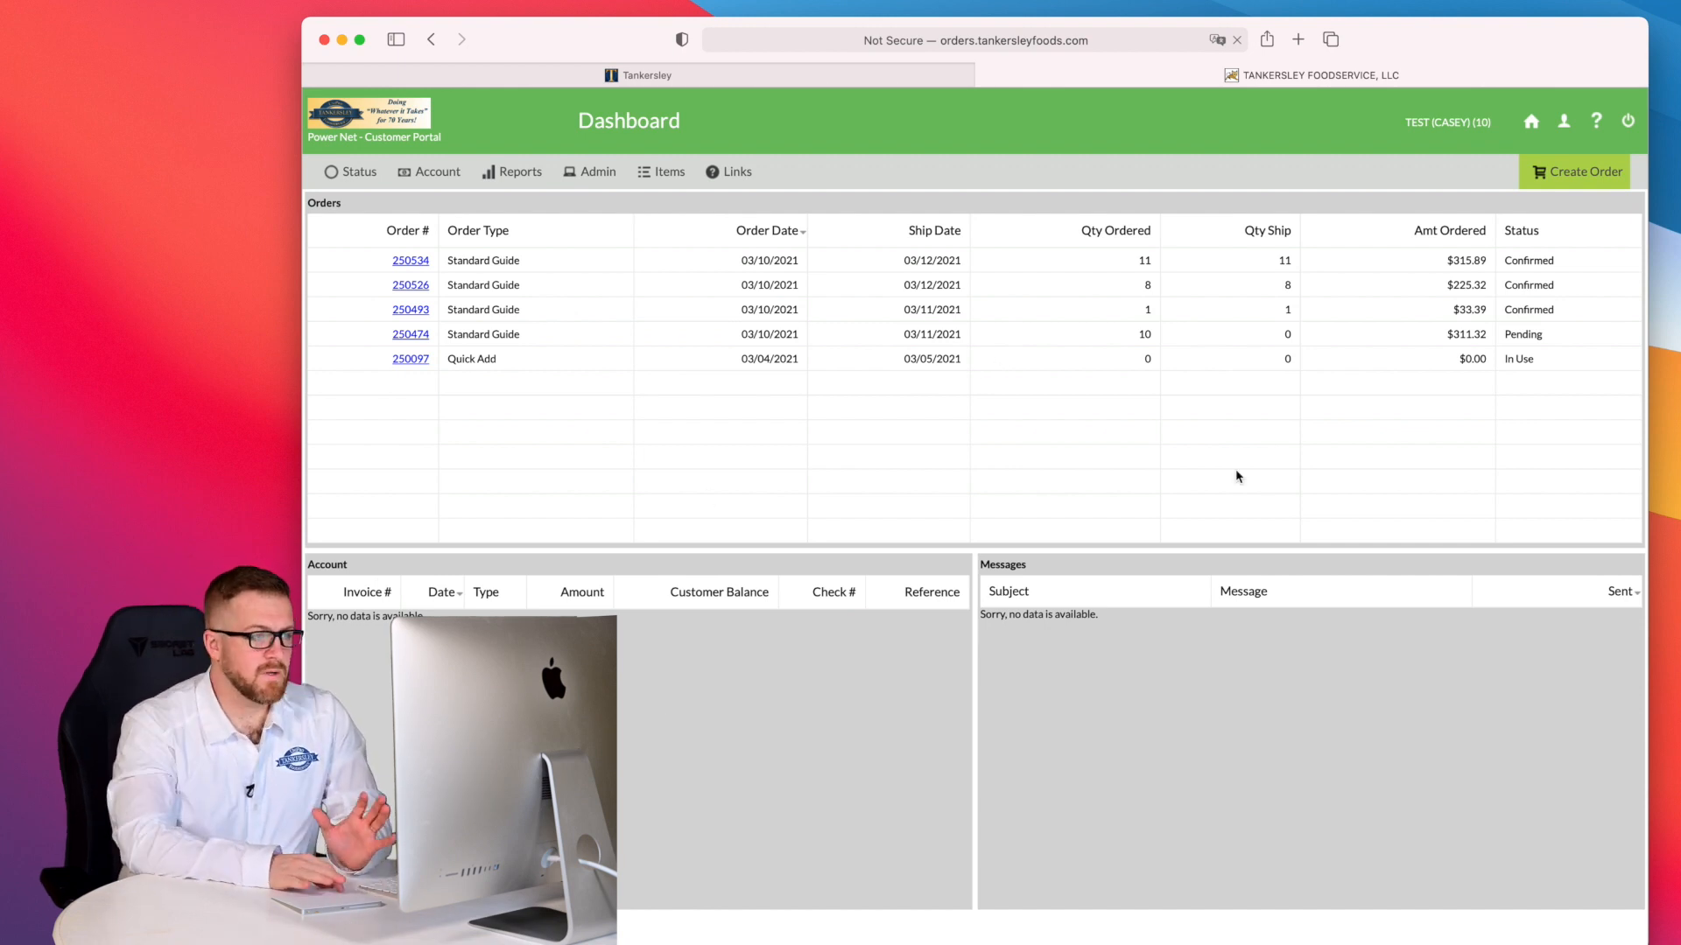
- Create a new order from Standard Guide 10
{"action": "left_click", "coordinate": [1575, 172]}
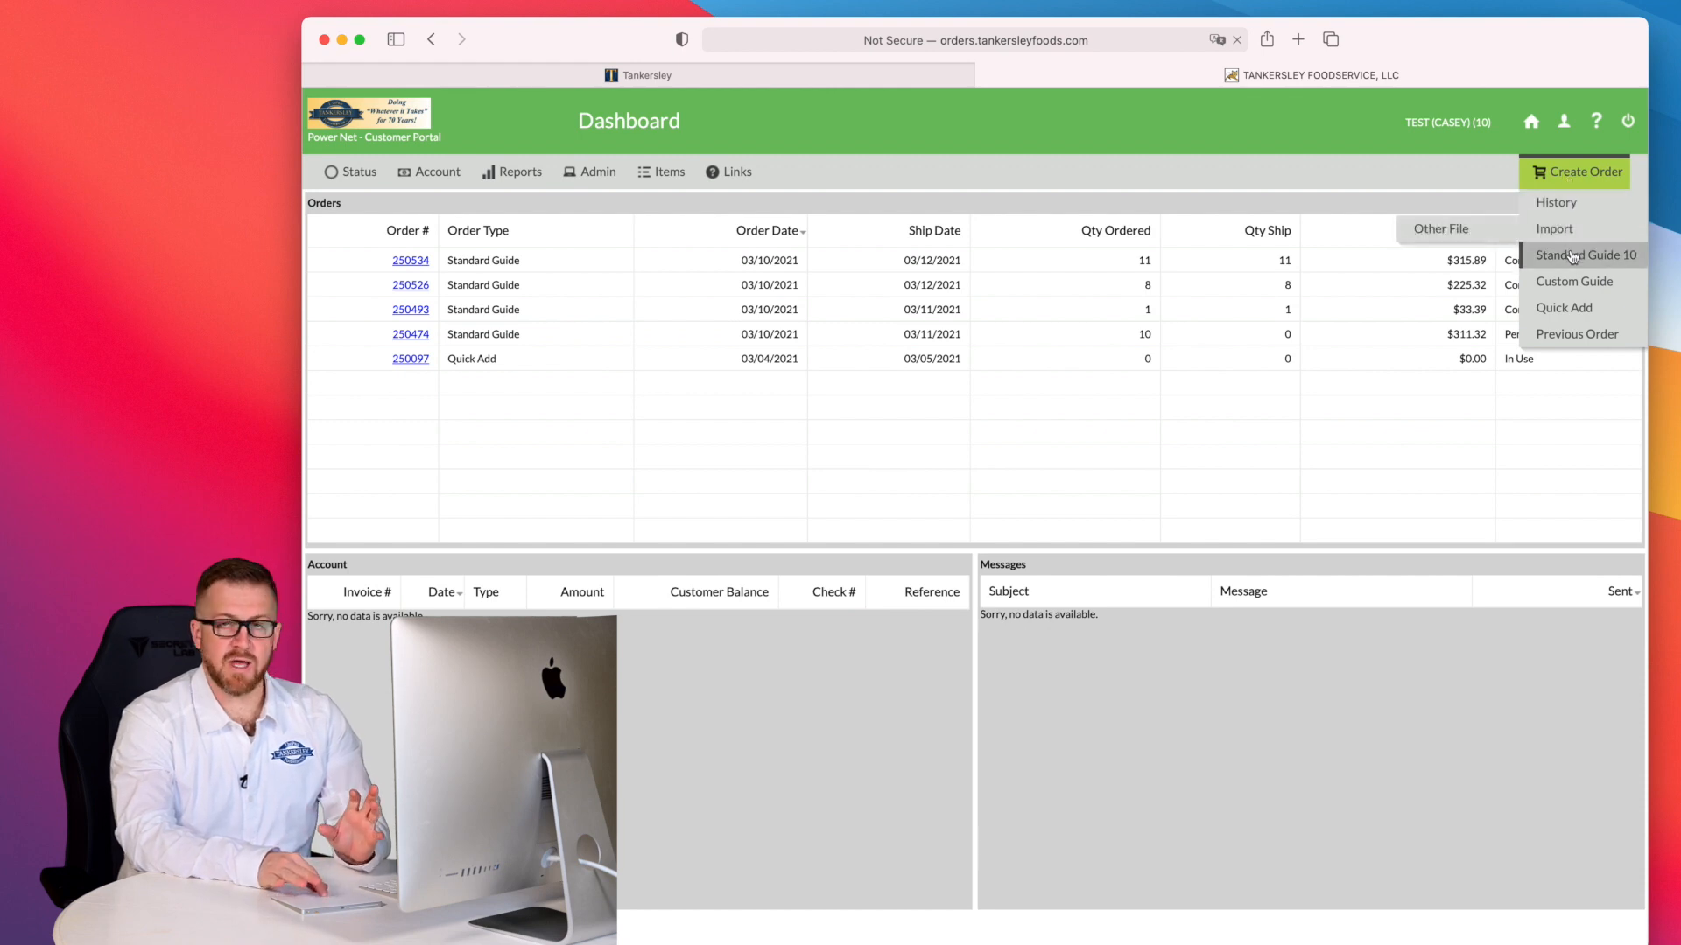
{"action": "left_click", "coordinate": [1585, 255]}
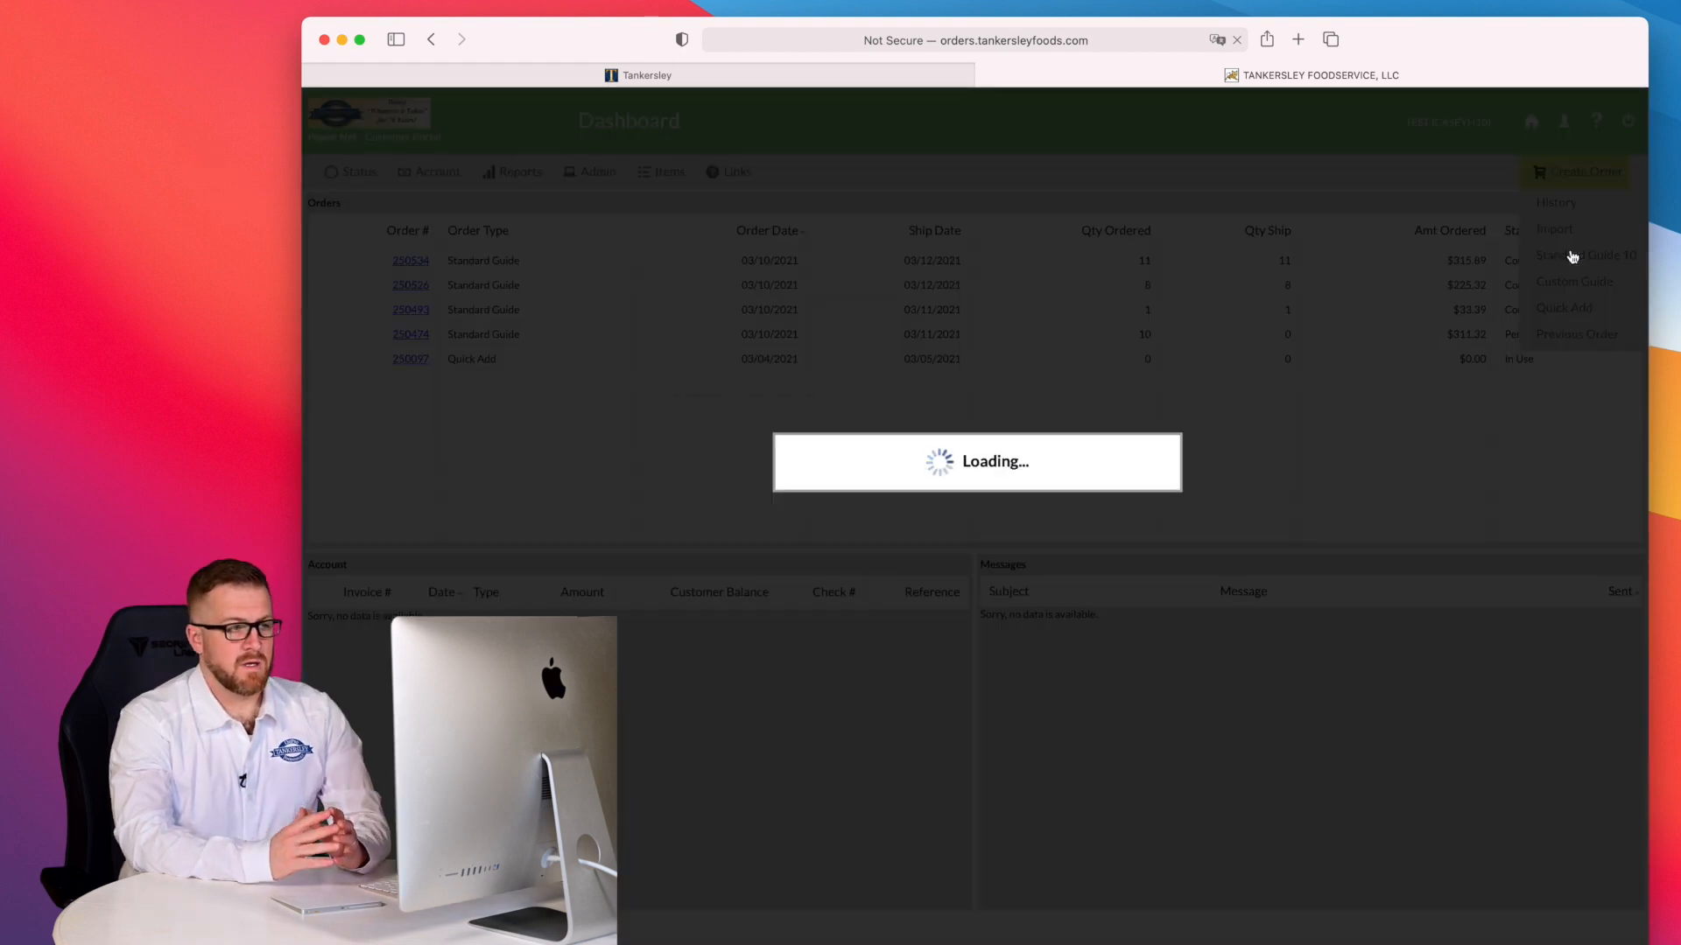
{"action": "left_click", "coordinate": [1585, 255]}
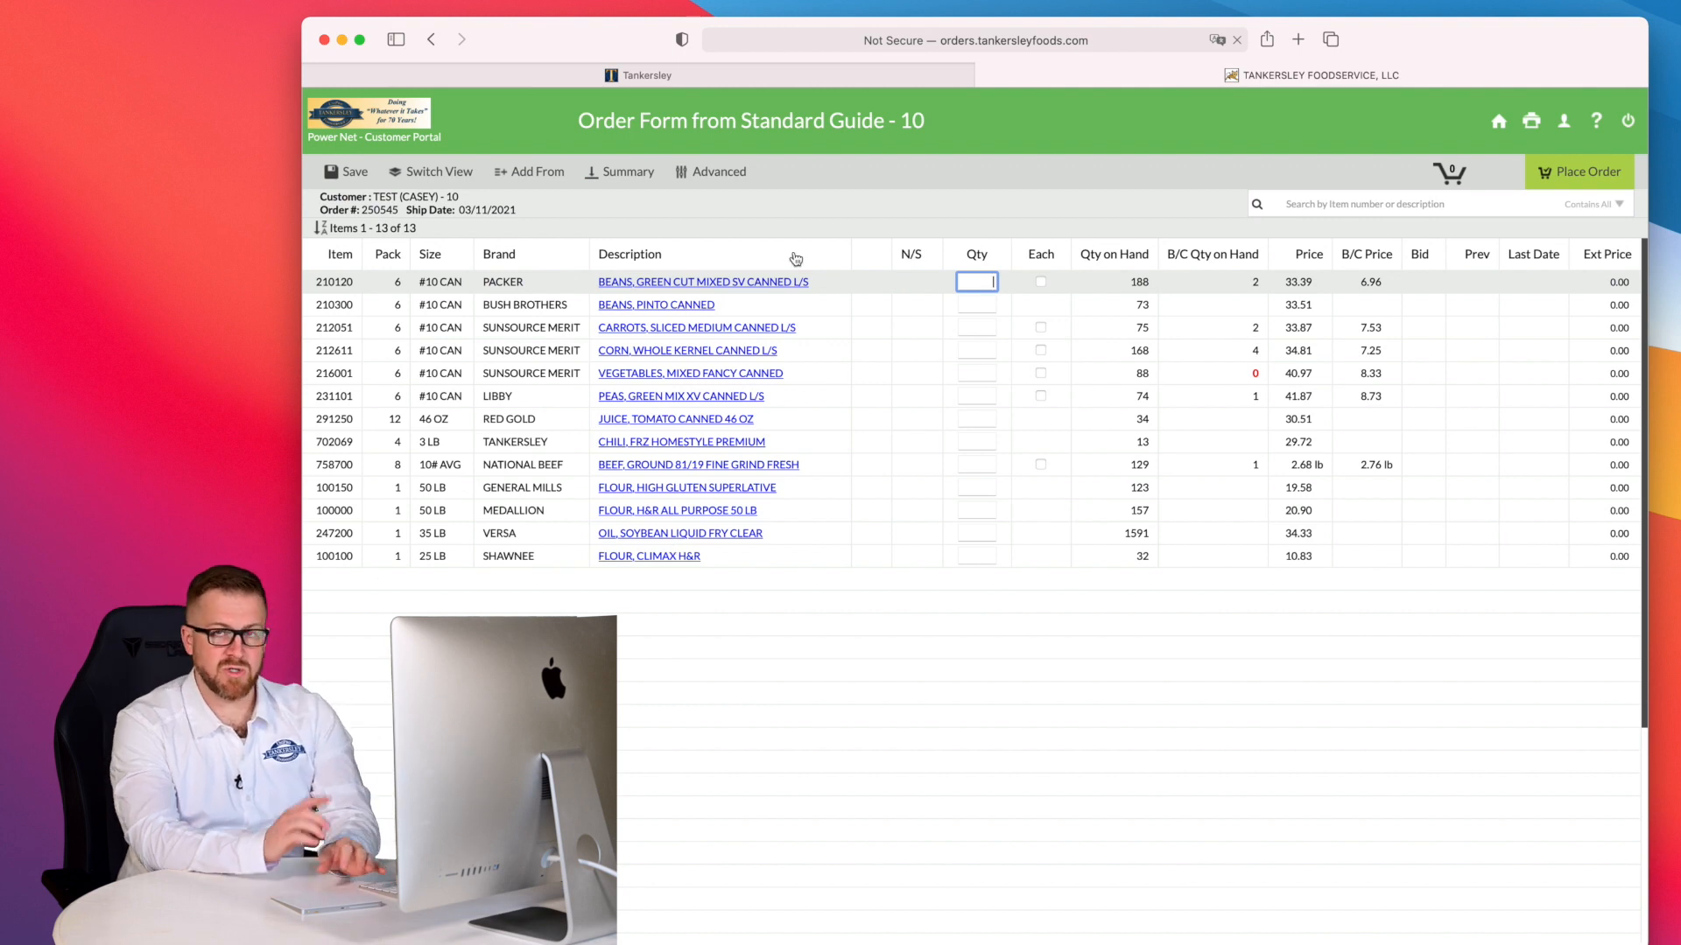
{"action": "mouse_move", "coordinate": [903, 260]}
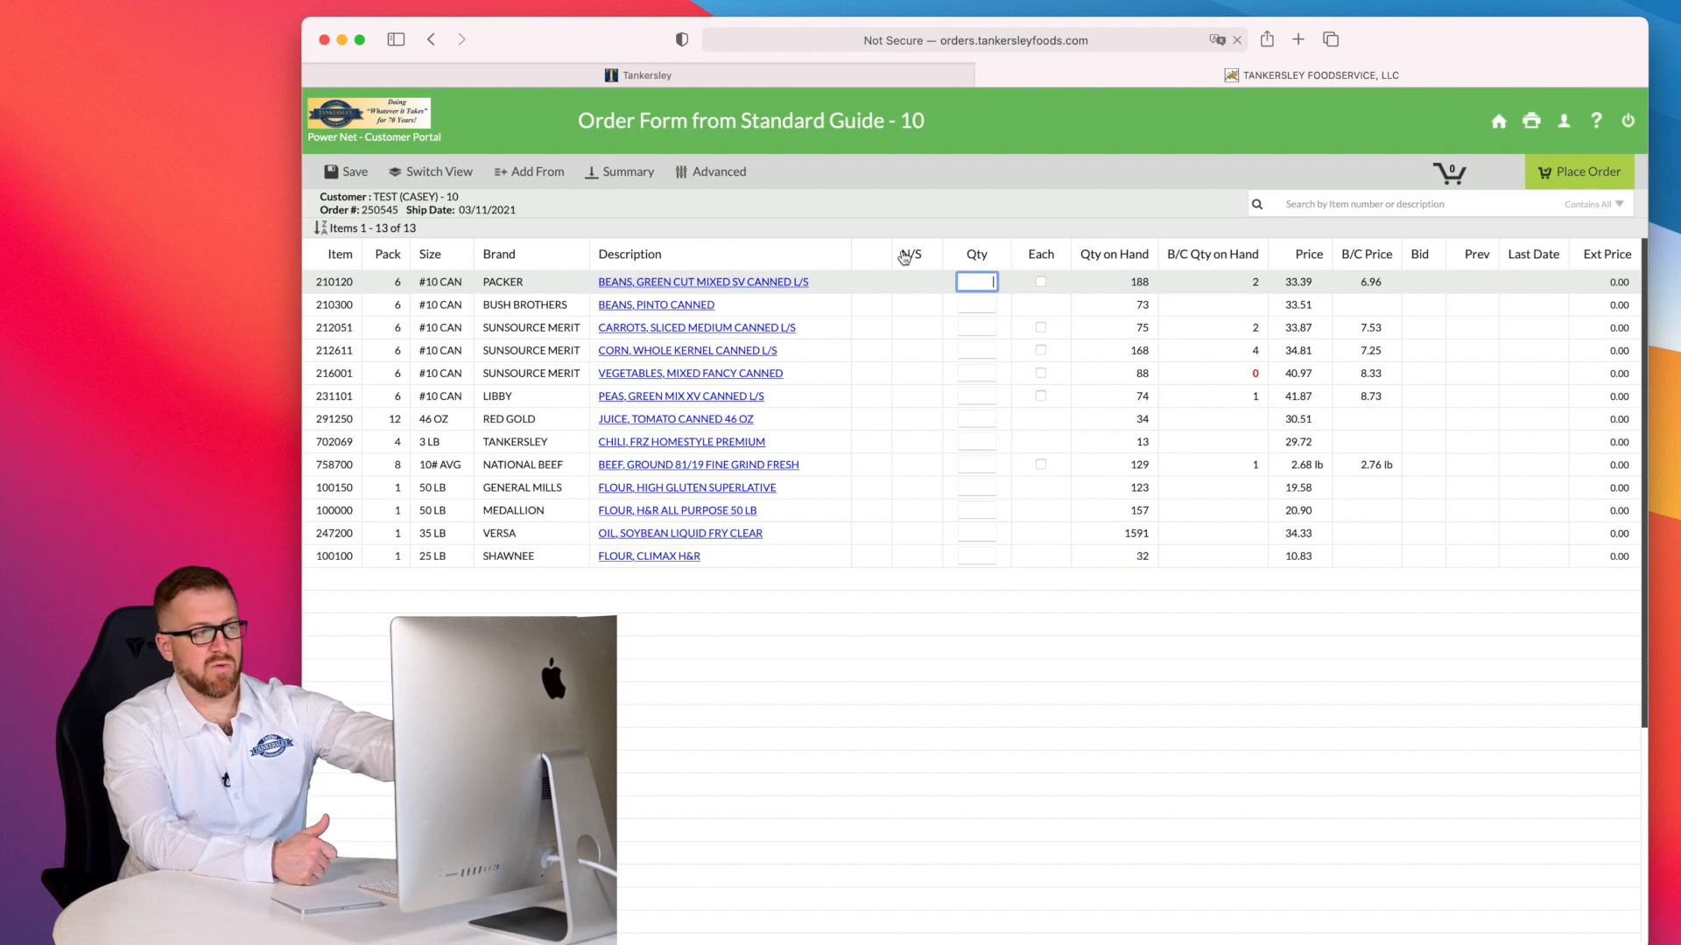
{"action": "mouse_move", "coordinate": [949, 255]}
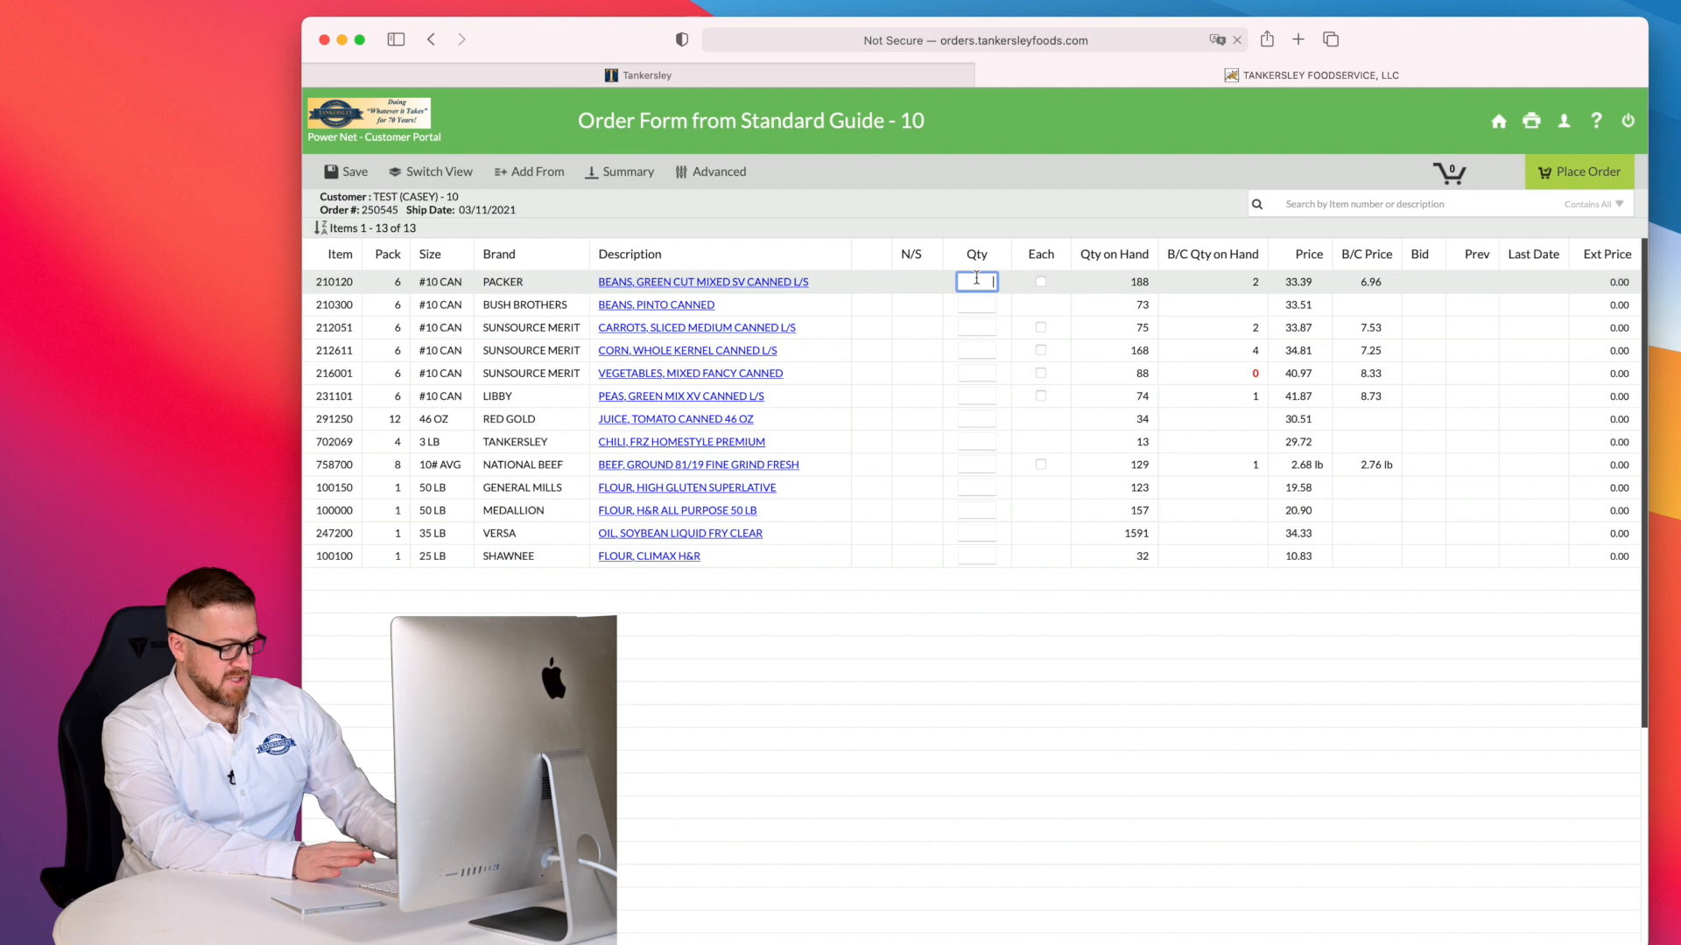
- Enter quantities: 1 for green beans as eaches, and 5 cases of sliced medium carrots
{"action": "type", "text": "1"}
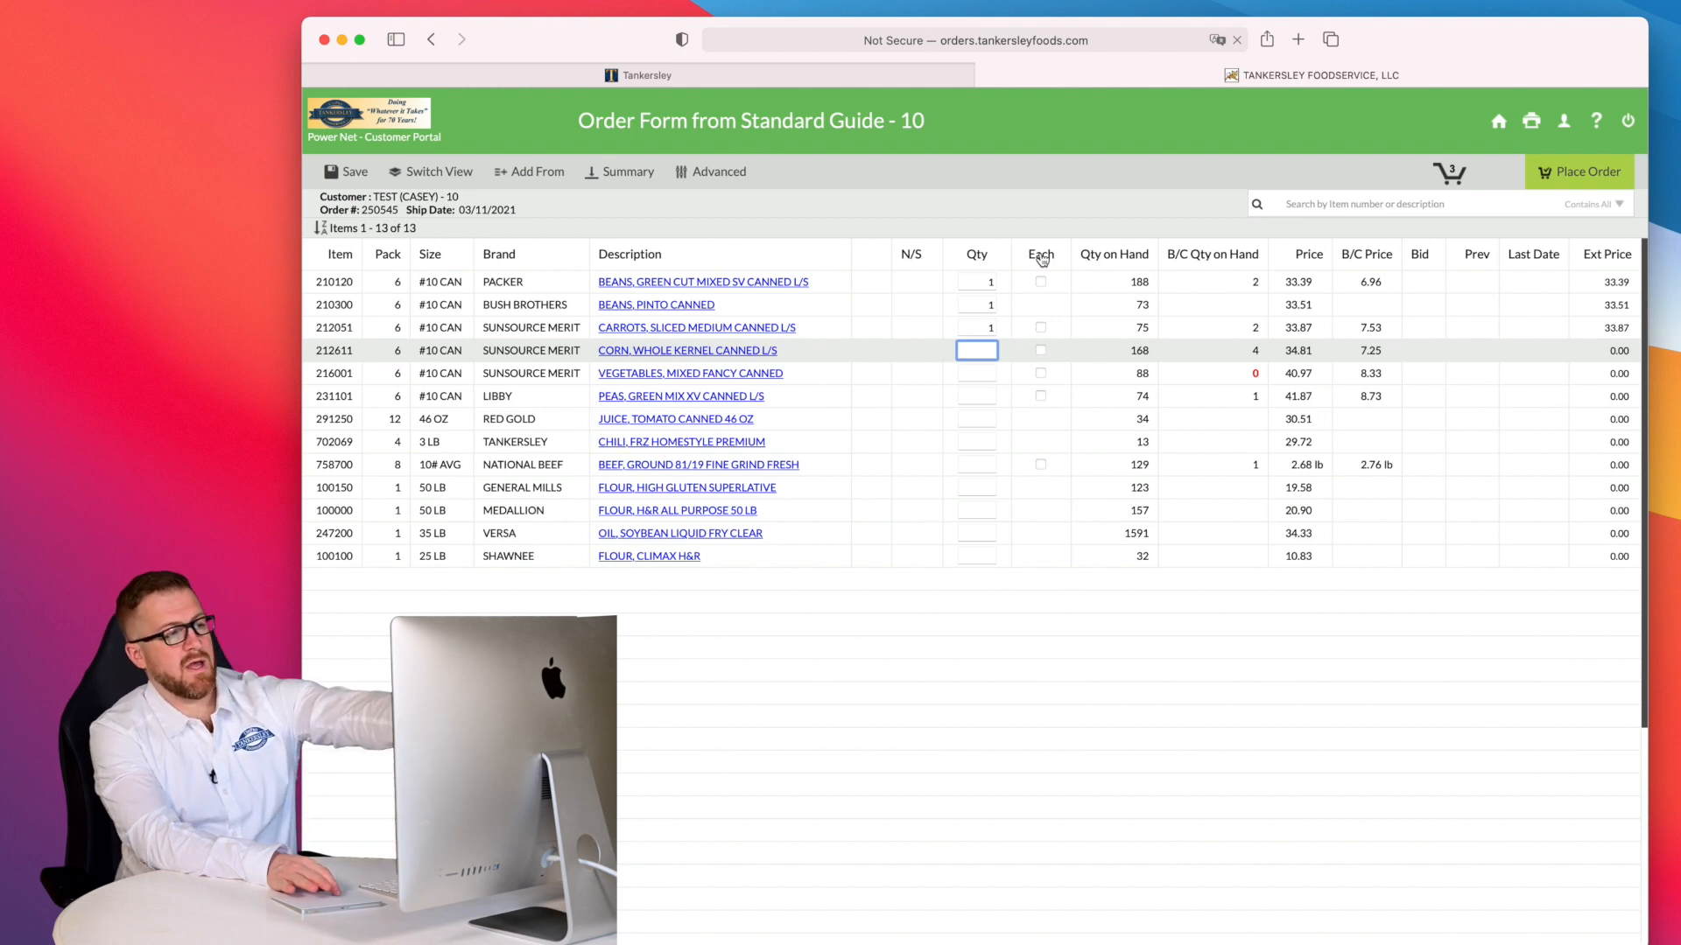
{"action": "mouse_move", "coordinate": [1042, 286]}
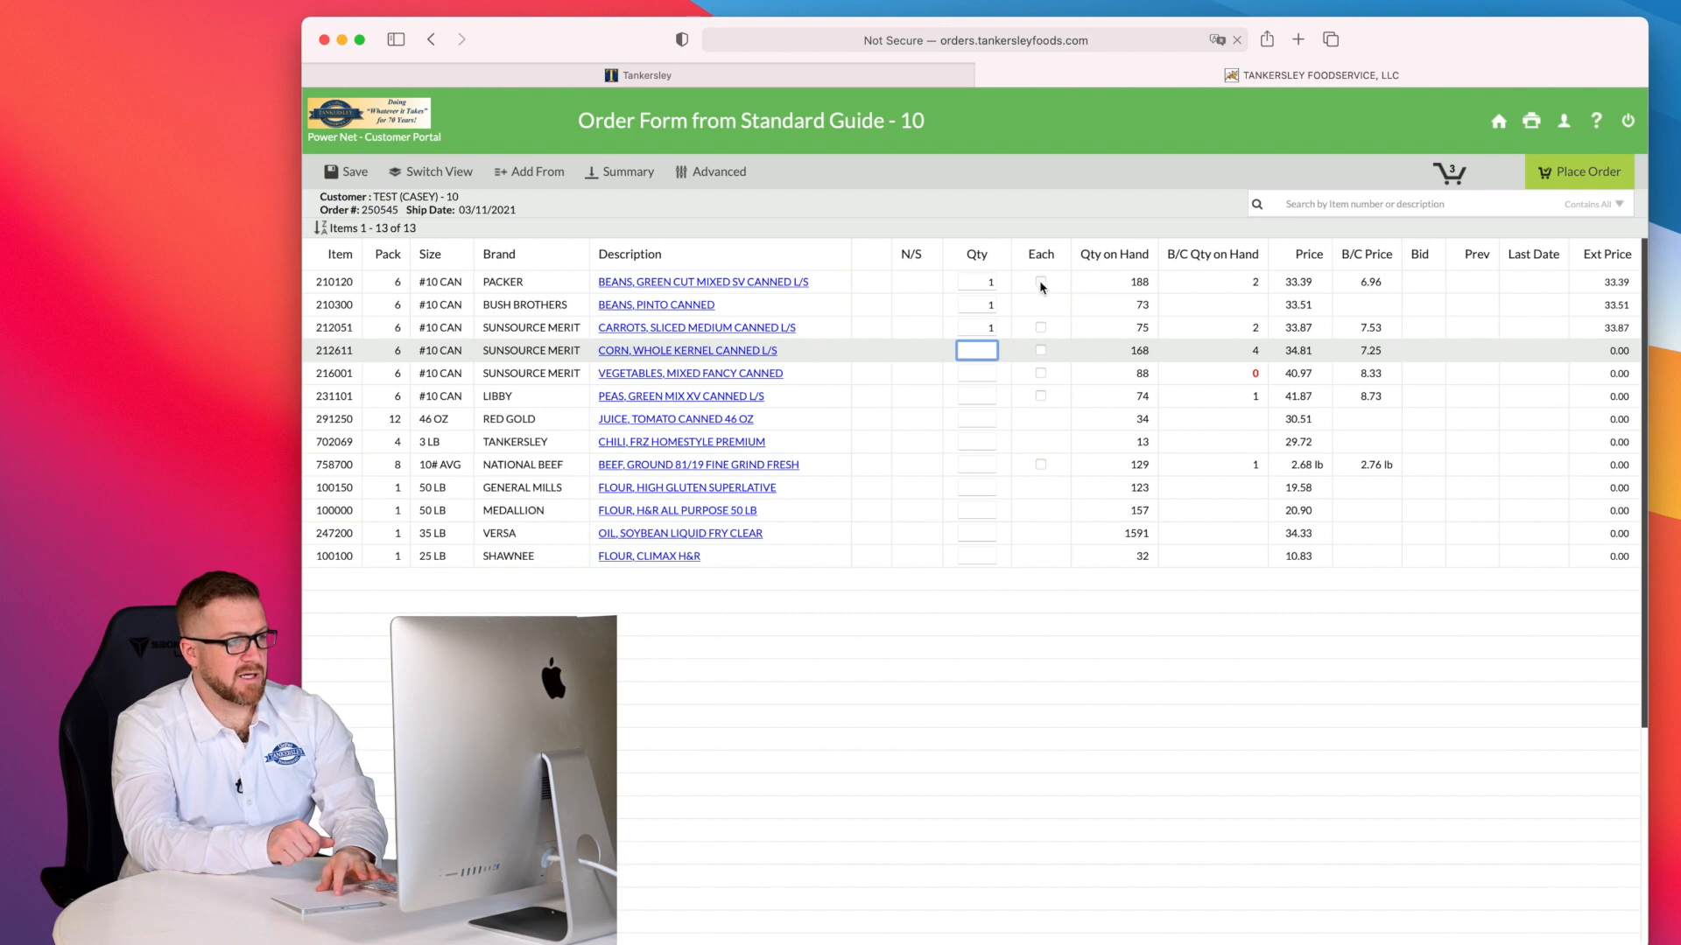
{"action": "left_click", "coordinate": [1039, 282]}
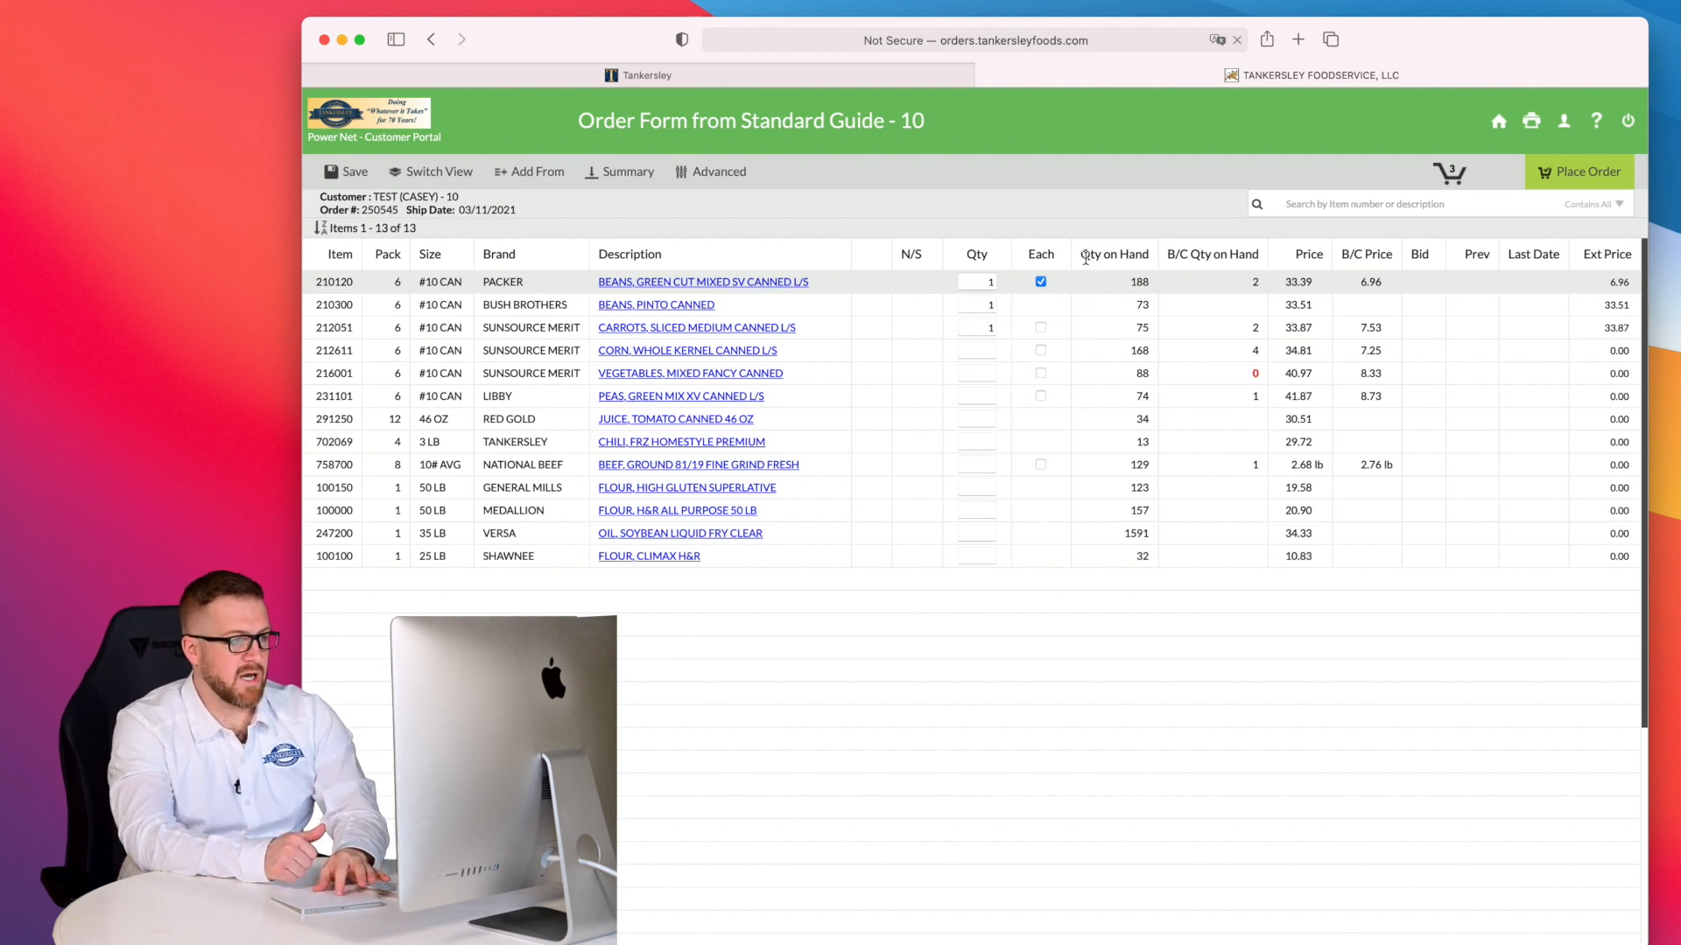
{"action": "mouse_move", "coordinate": [1108, 325]}
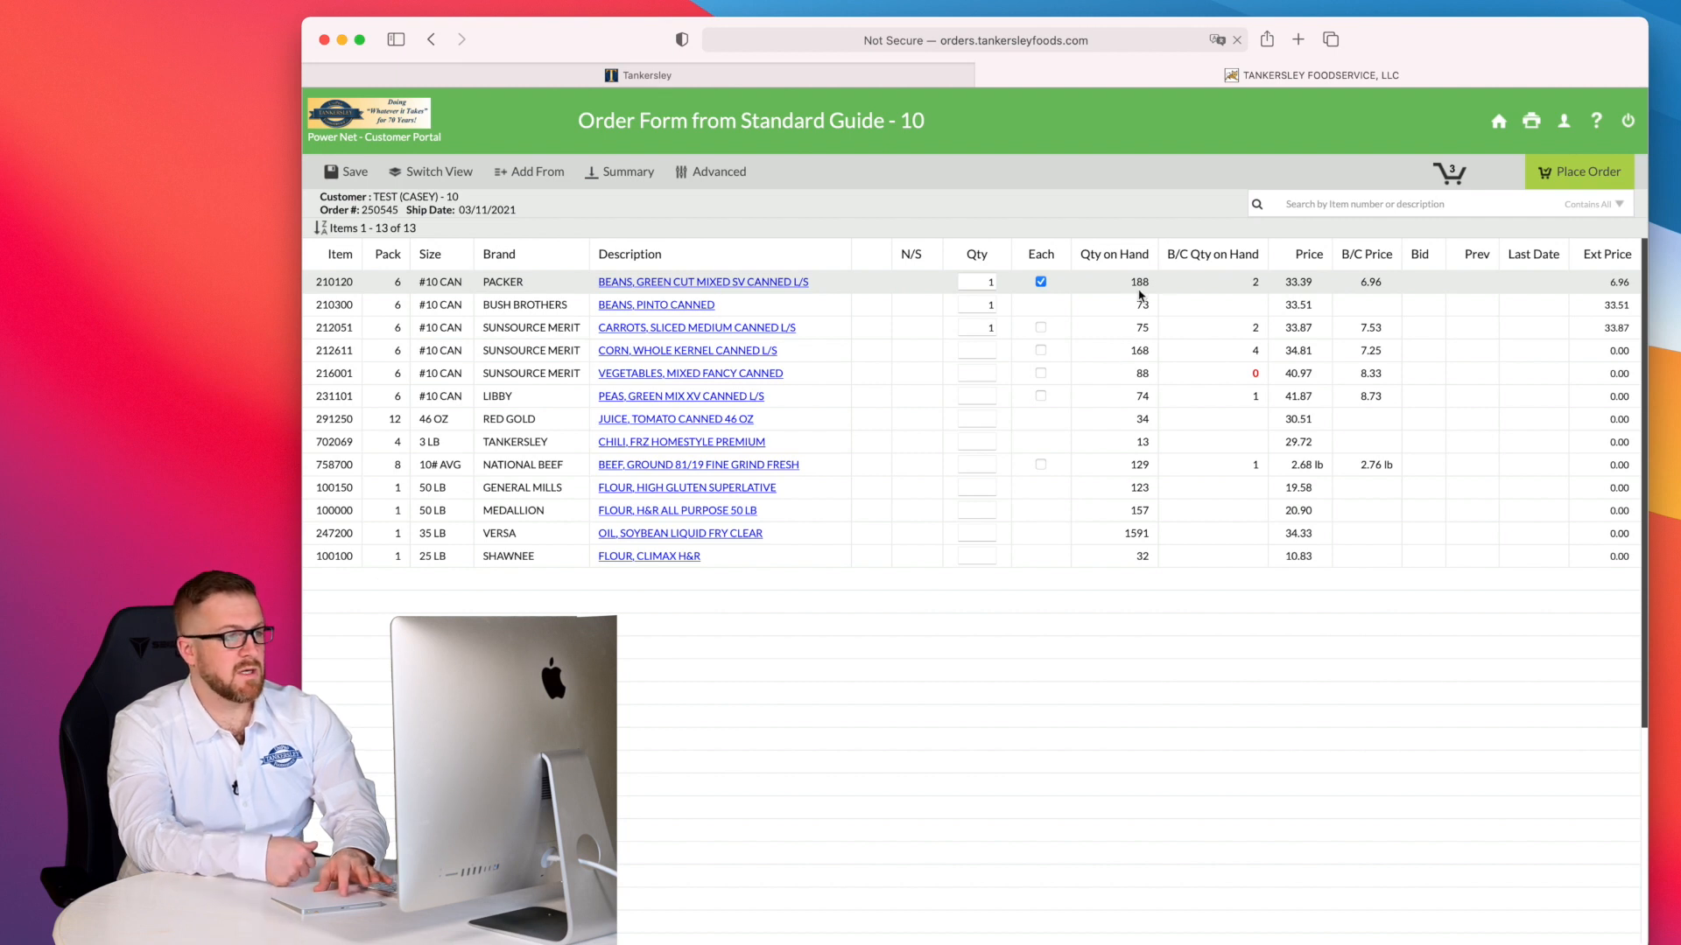
{"action": "mouse_move", "coordinate": [1226, 239]}
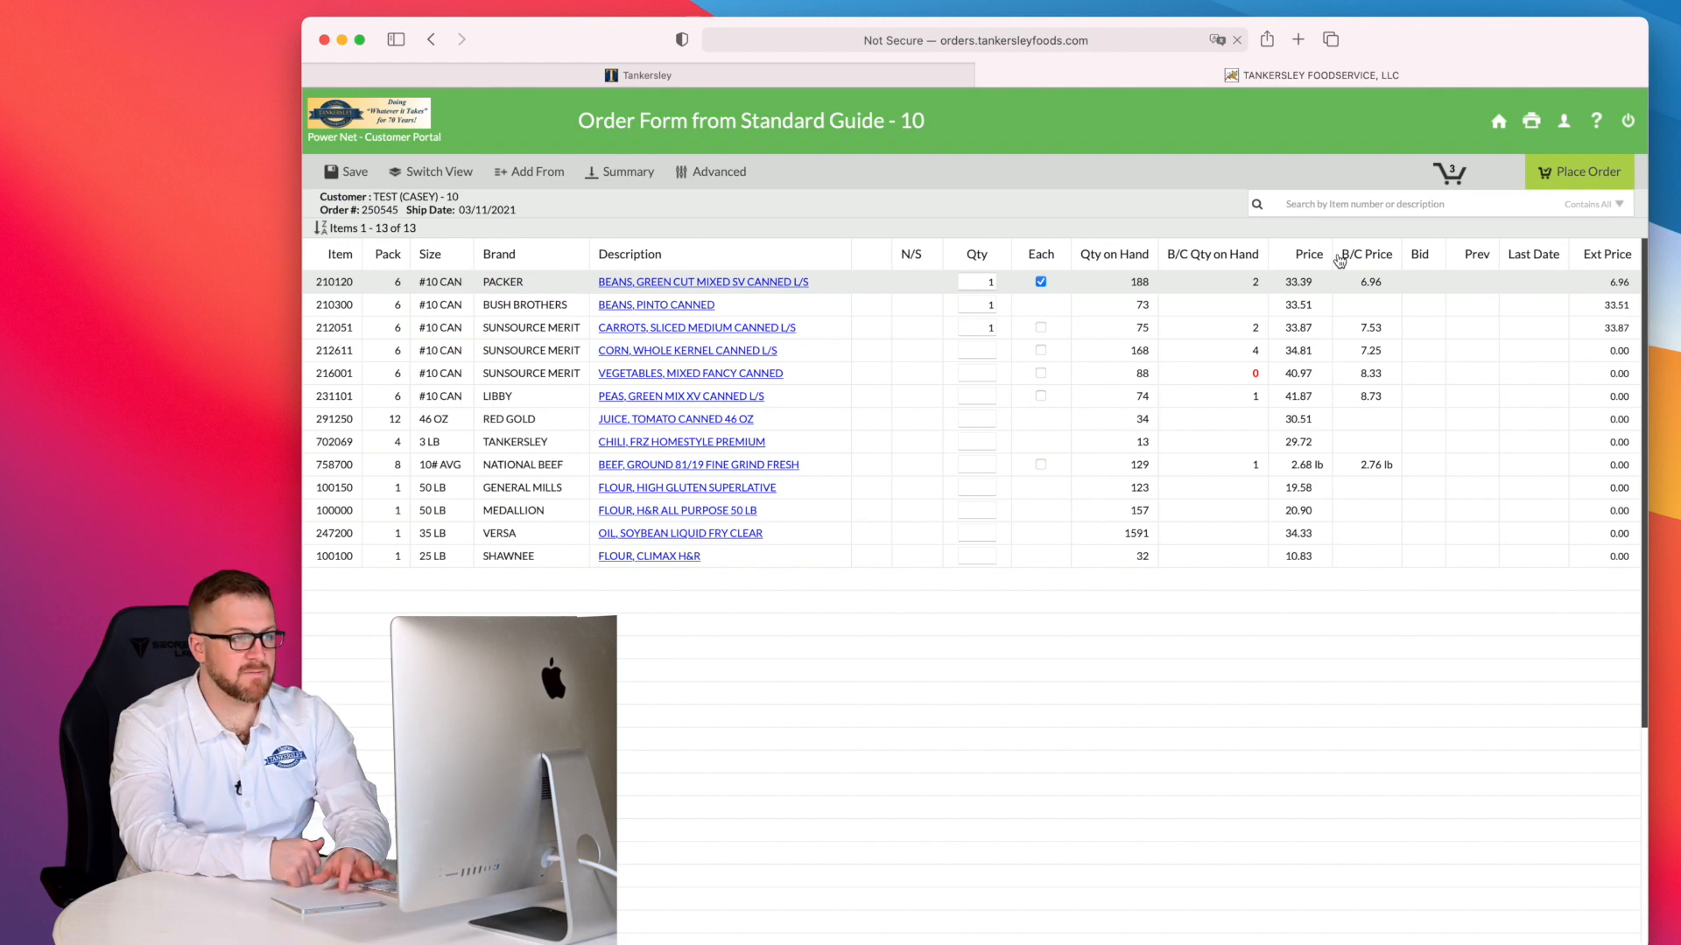
{"action": "mouse_move", "coordinate": [1420, 255]}
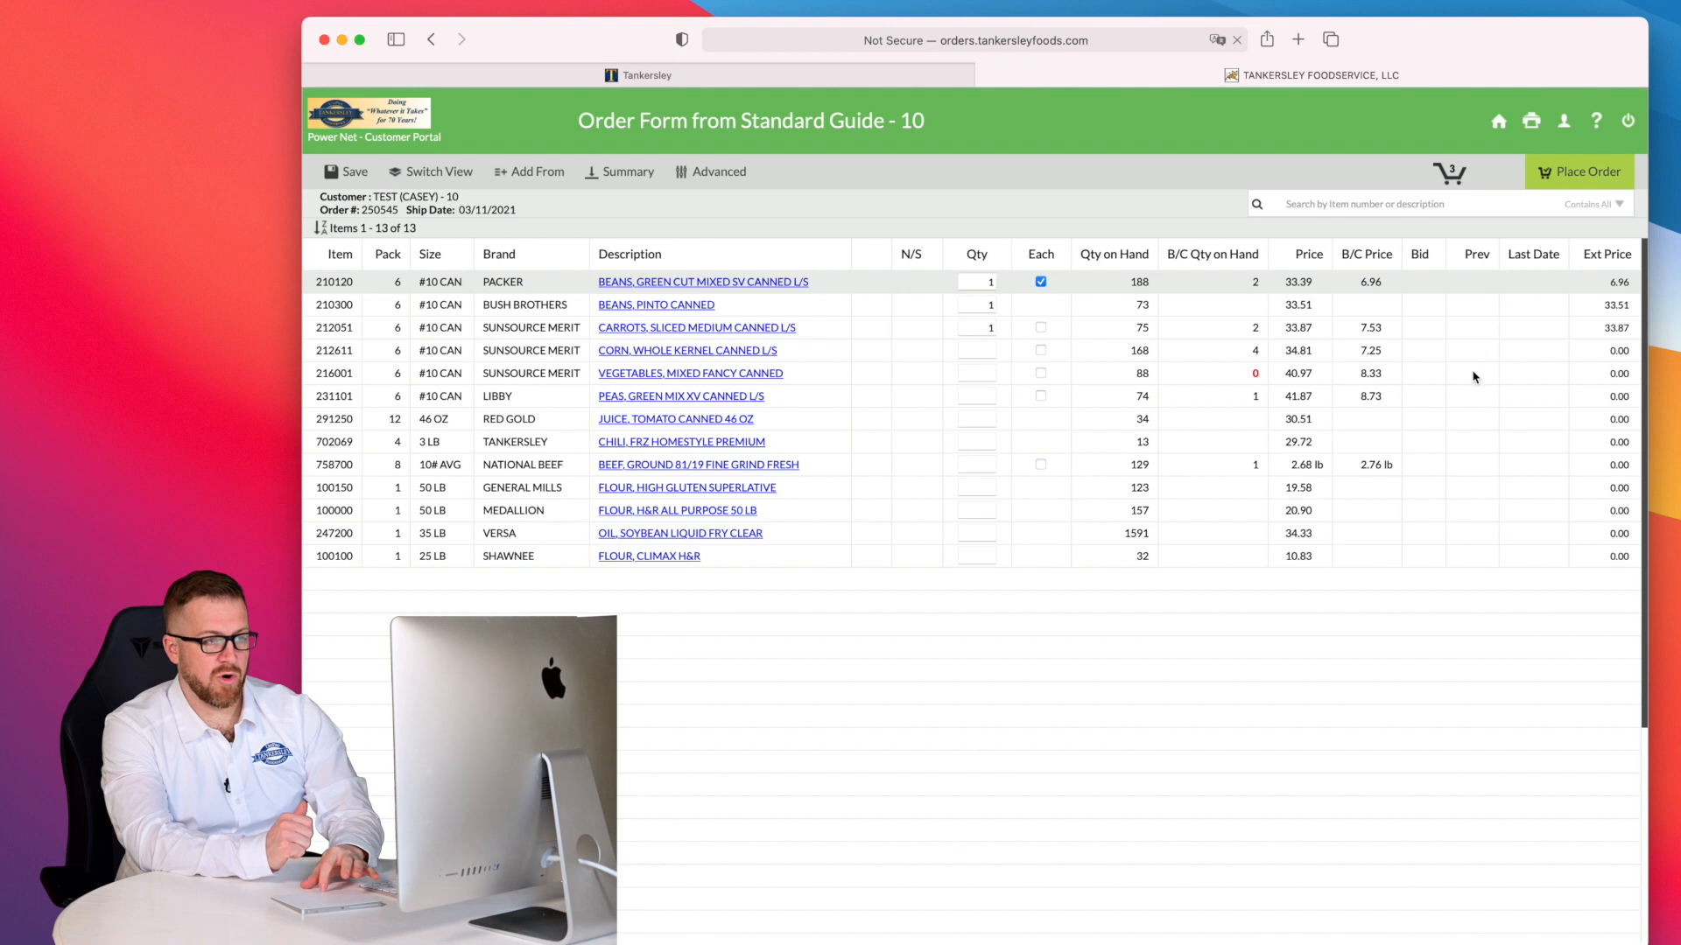
{"action": "mouse_move", "coordinate": [1528, 261]}
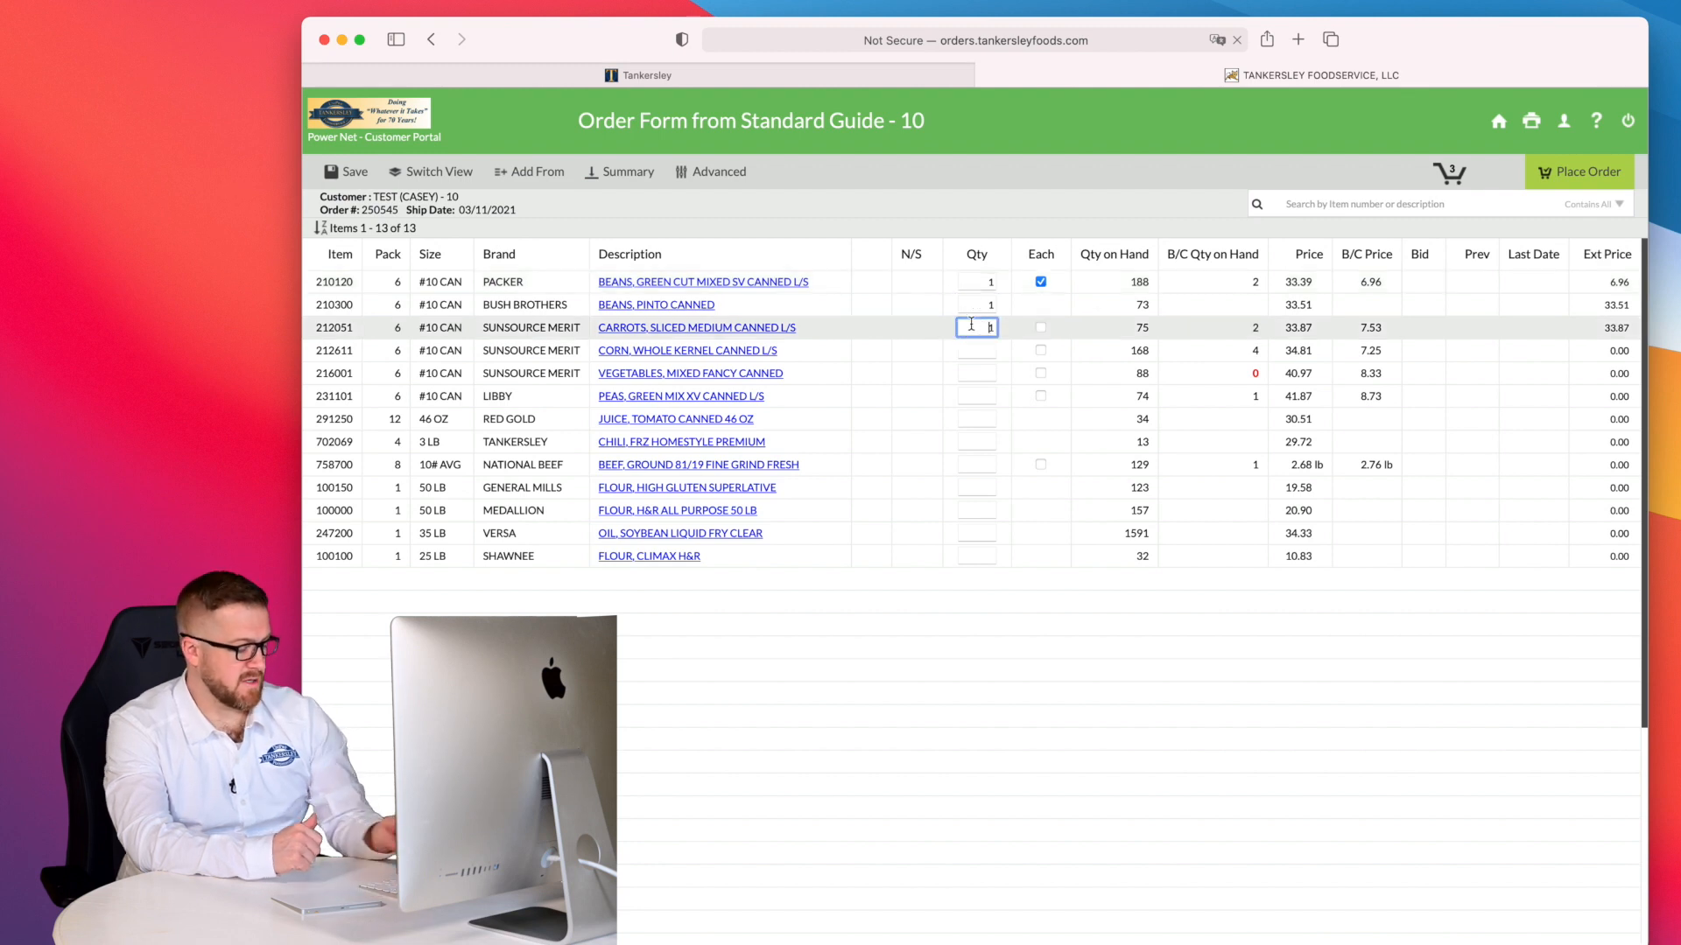
{"action": "type", "text": "5"}
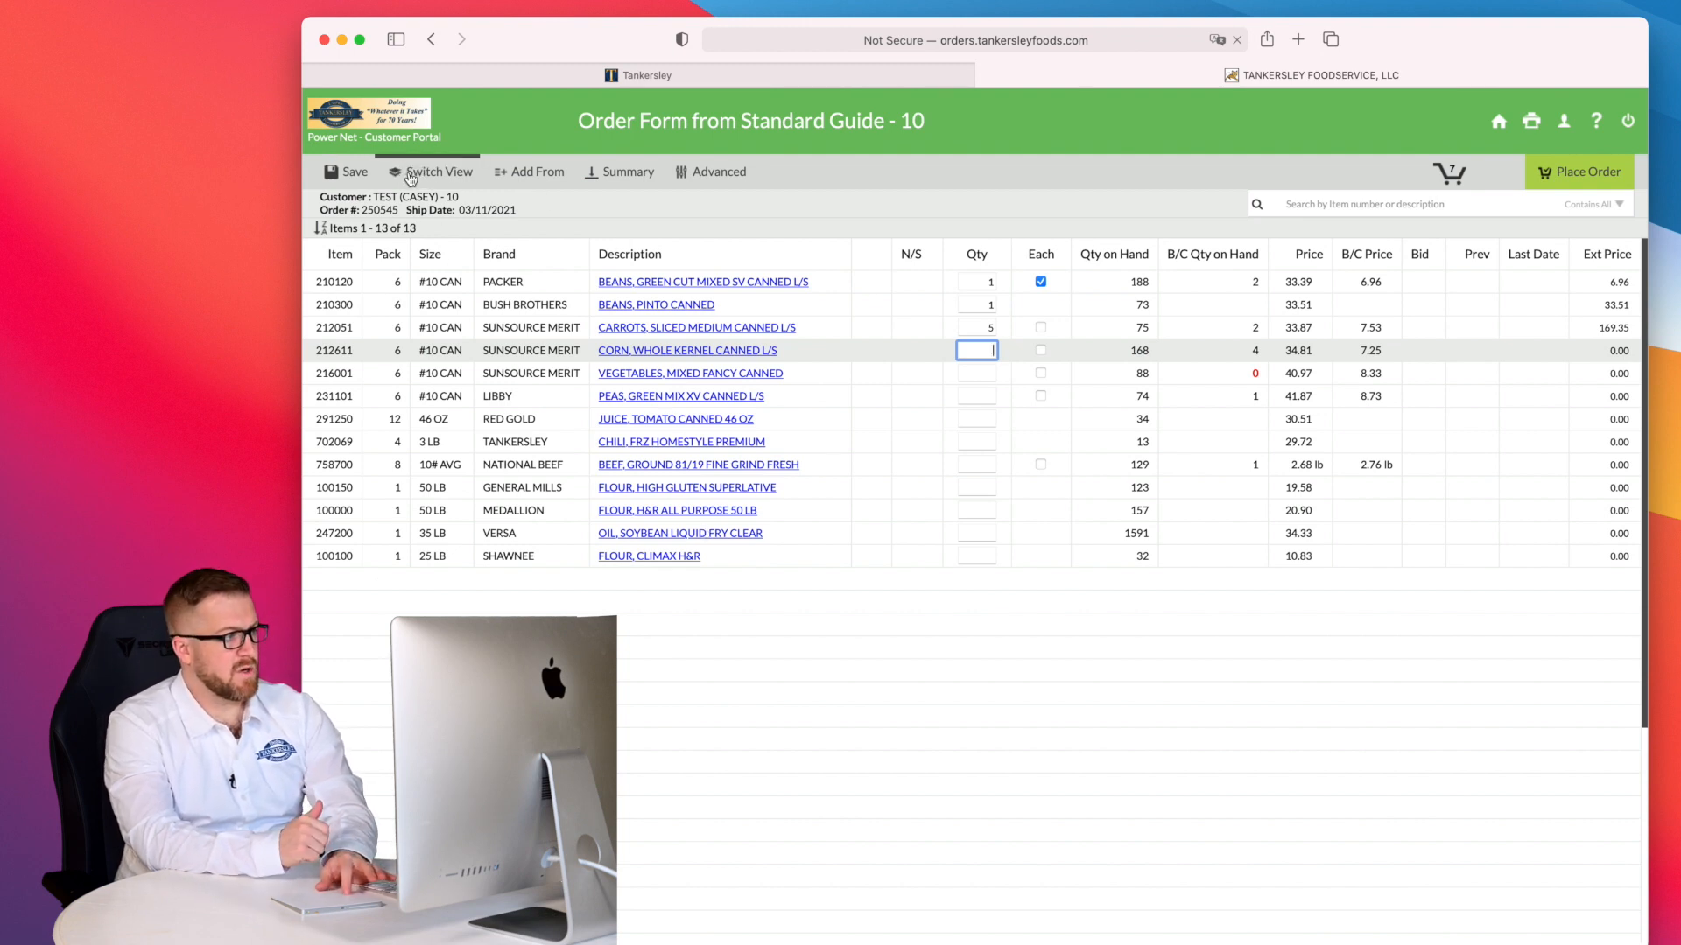
- Switch to the picture-card view for the green peas, then back to the table
{"action": "left_click", "coordinate": [439, 172]}
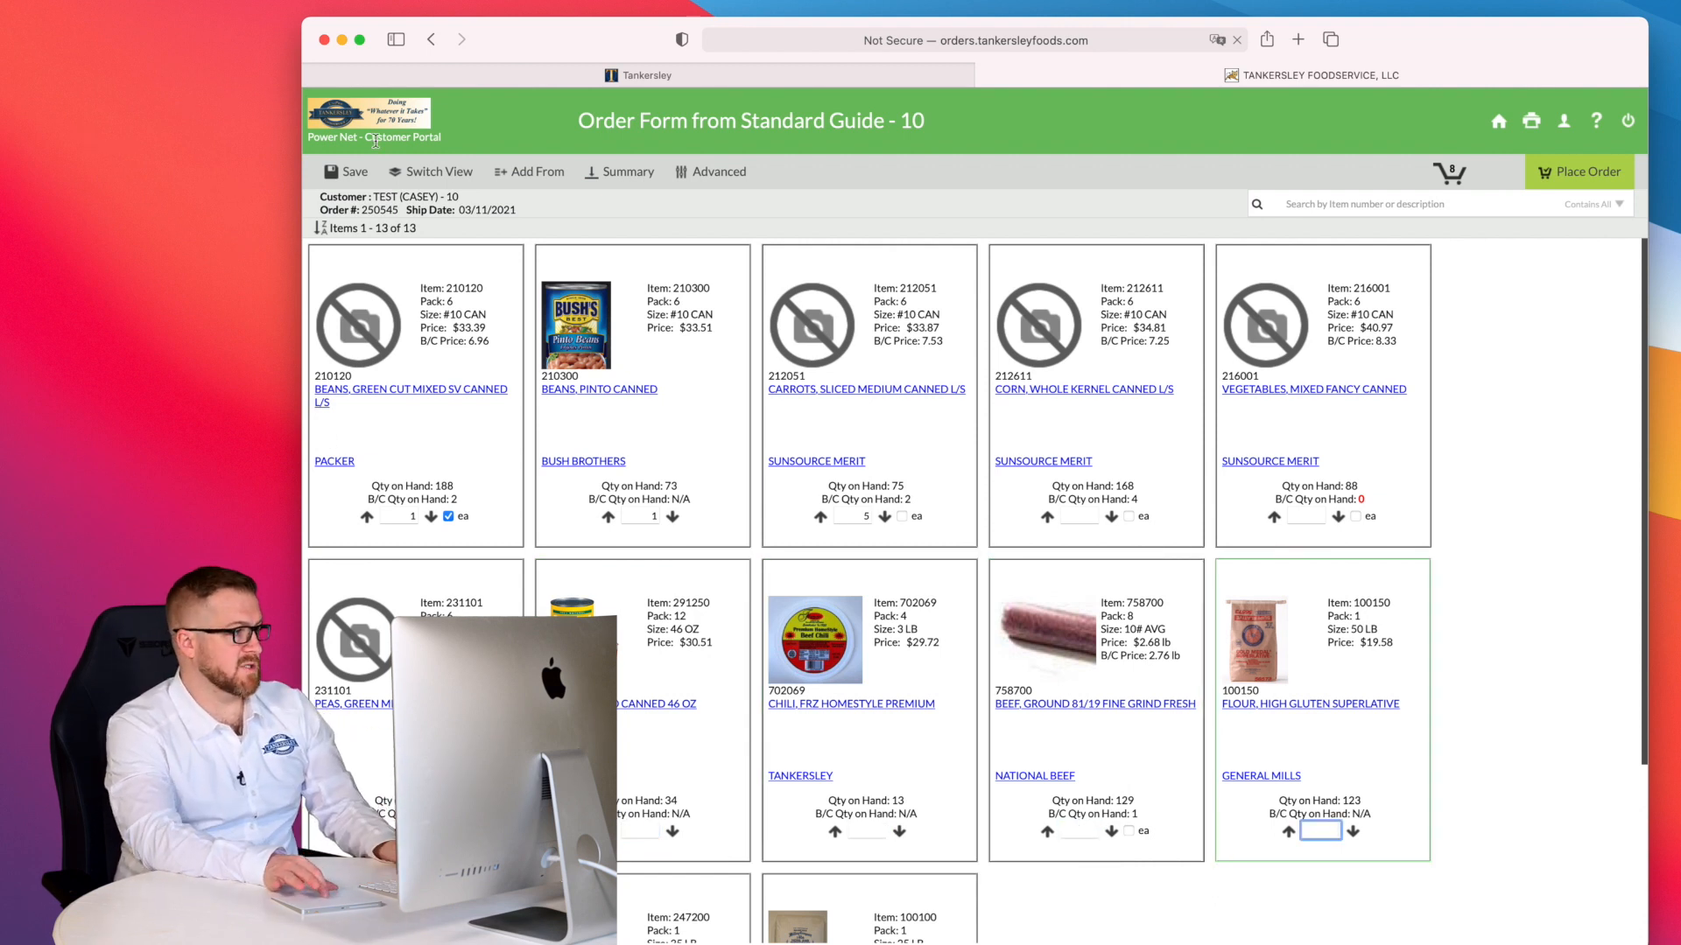
{"action": "left_click", "coordinate": [440, 172]}
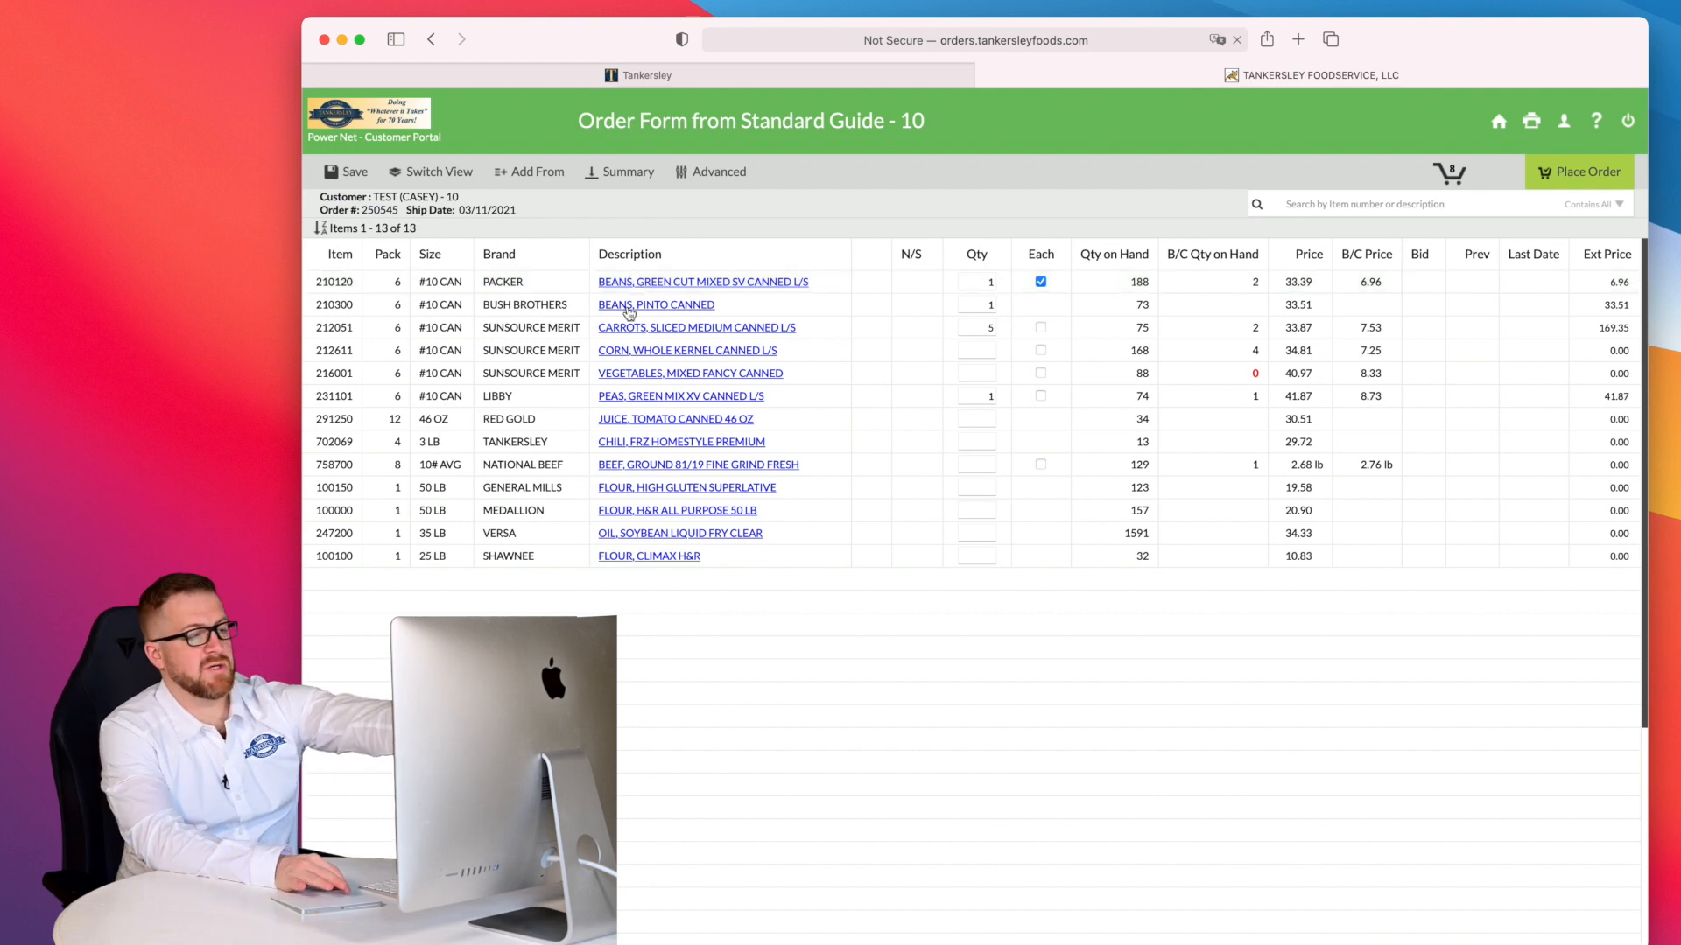
{"action": "left_click", "coordinate": [653, 304]}
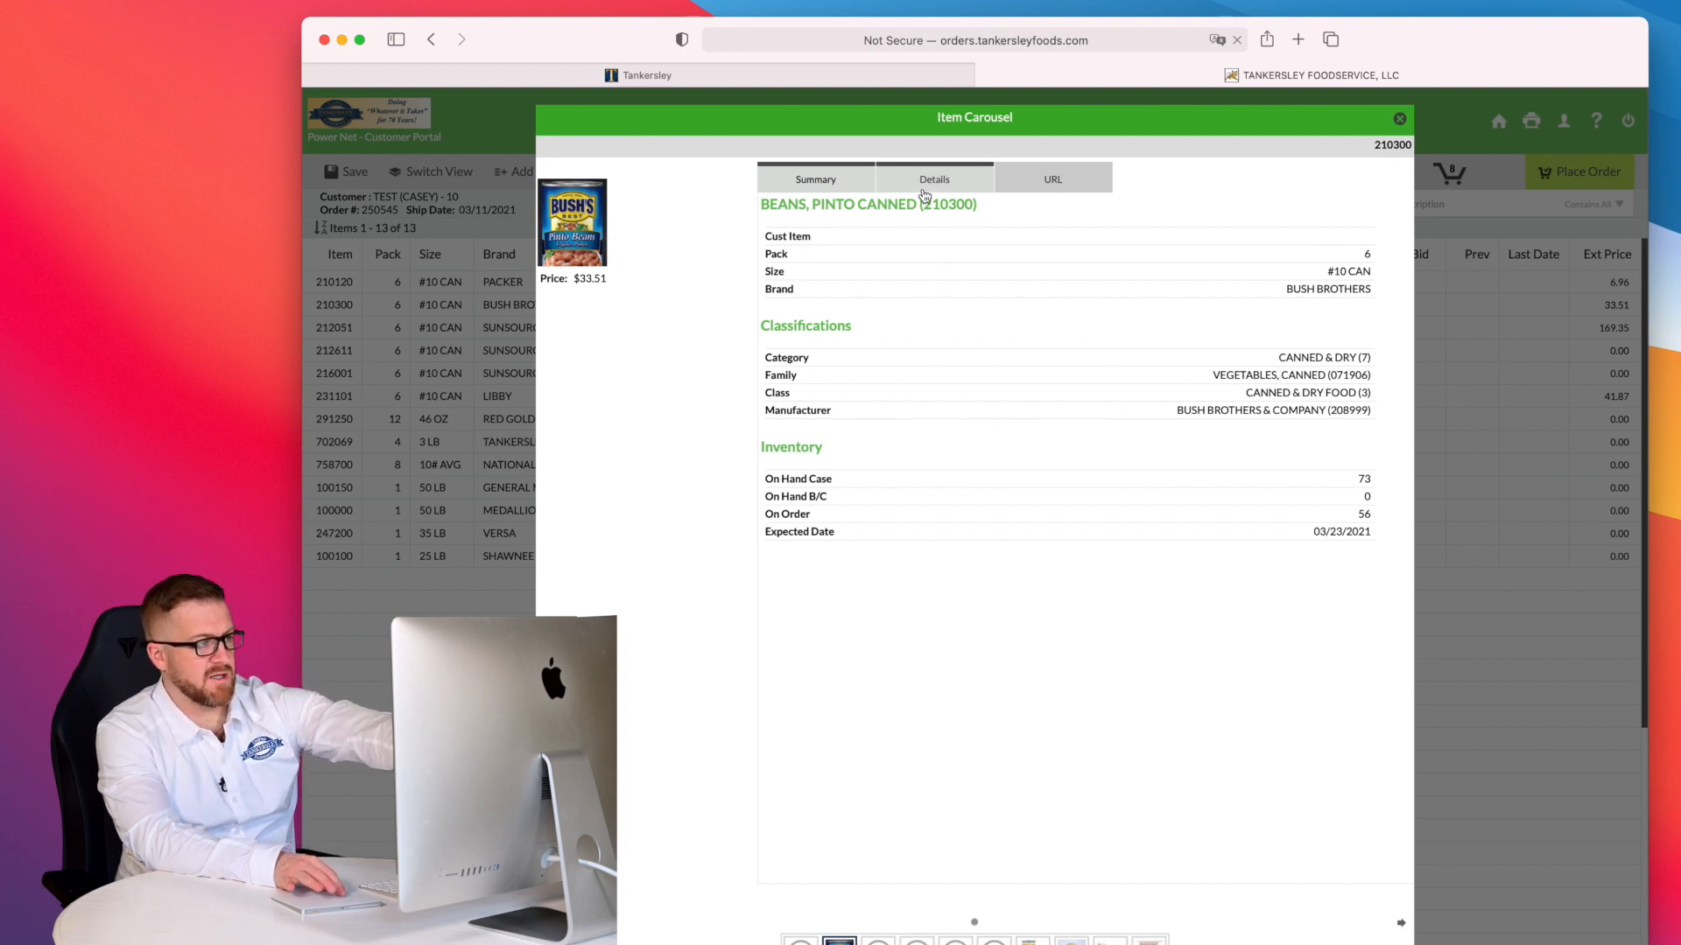
{"action": "left_click", "coordinate": [932, 178]}
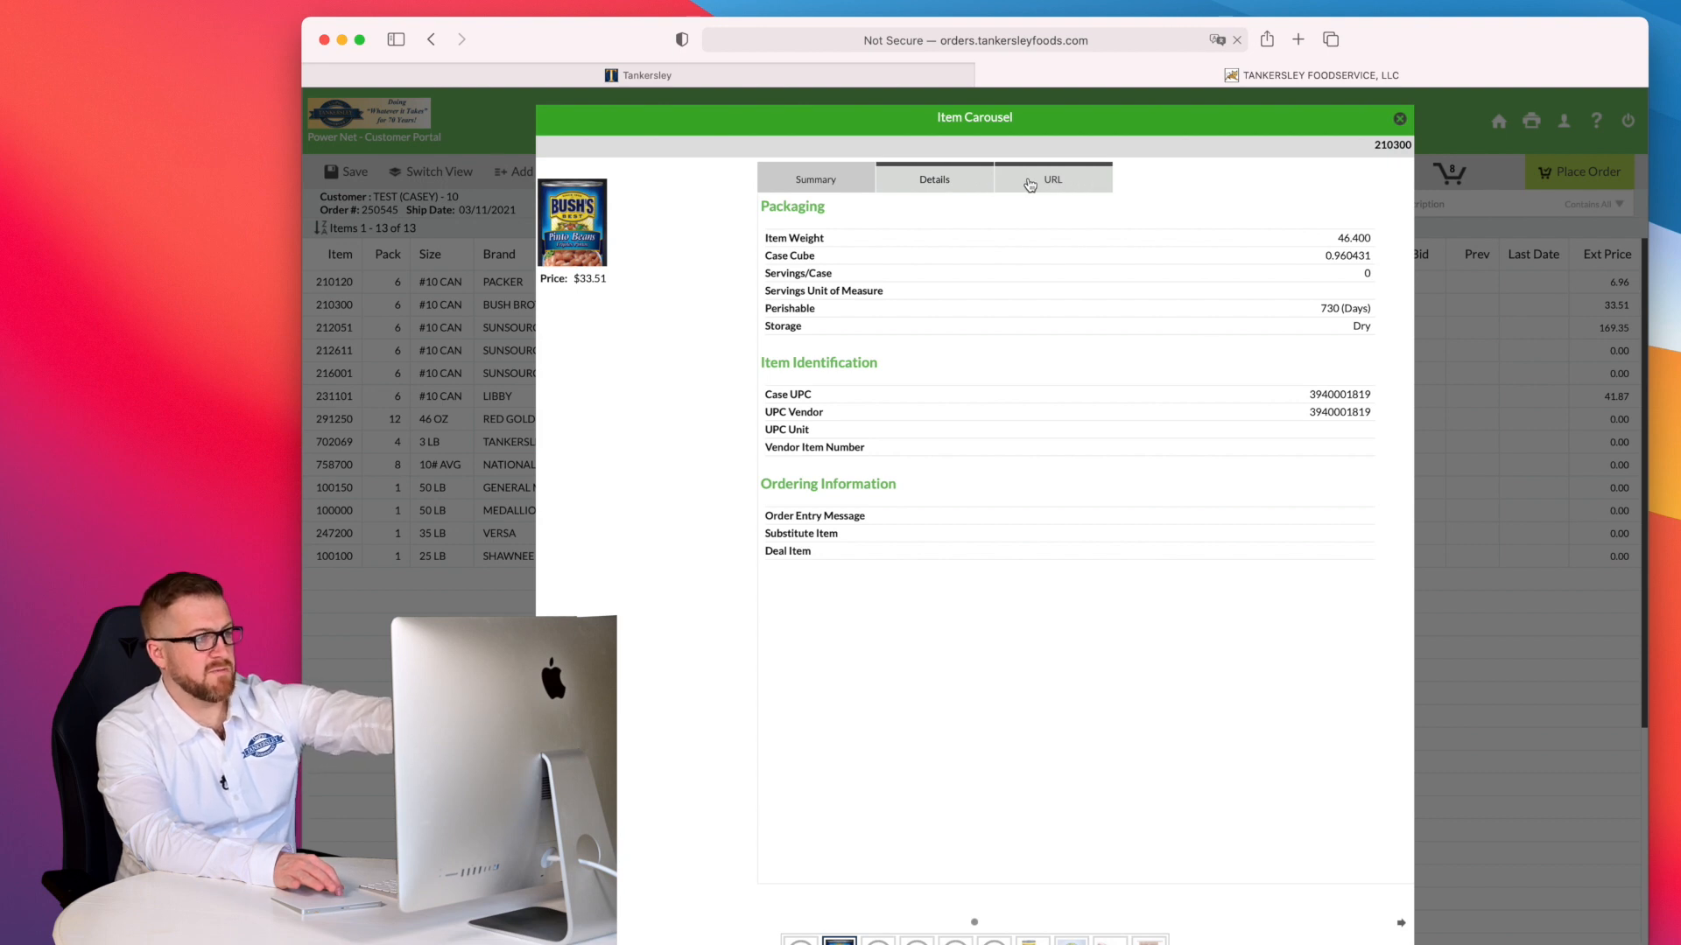
{"action": "left_click", "coordinate": [1051, 178]}
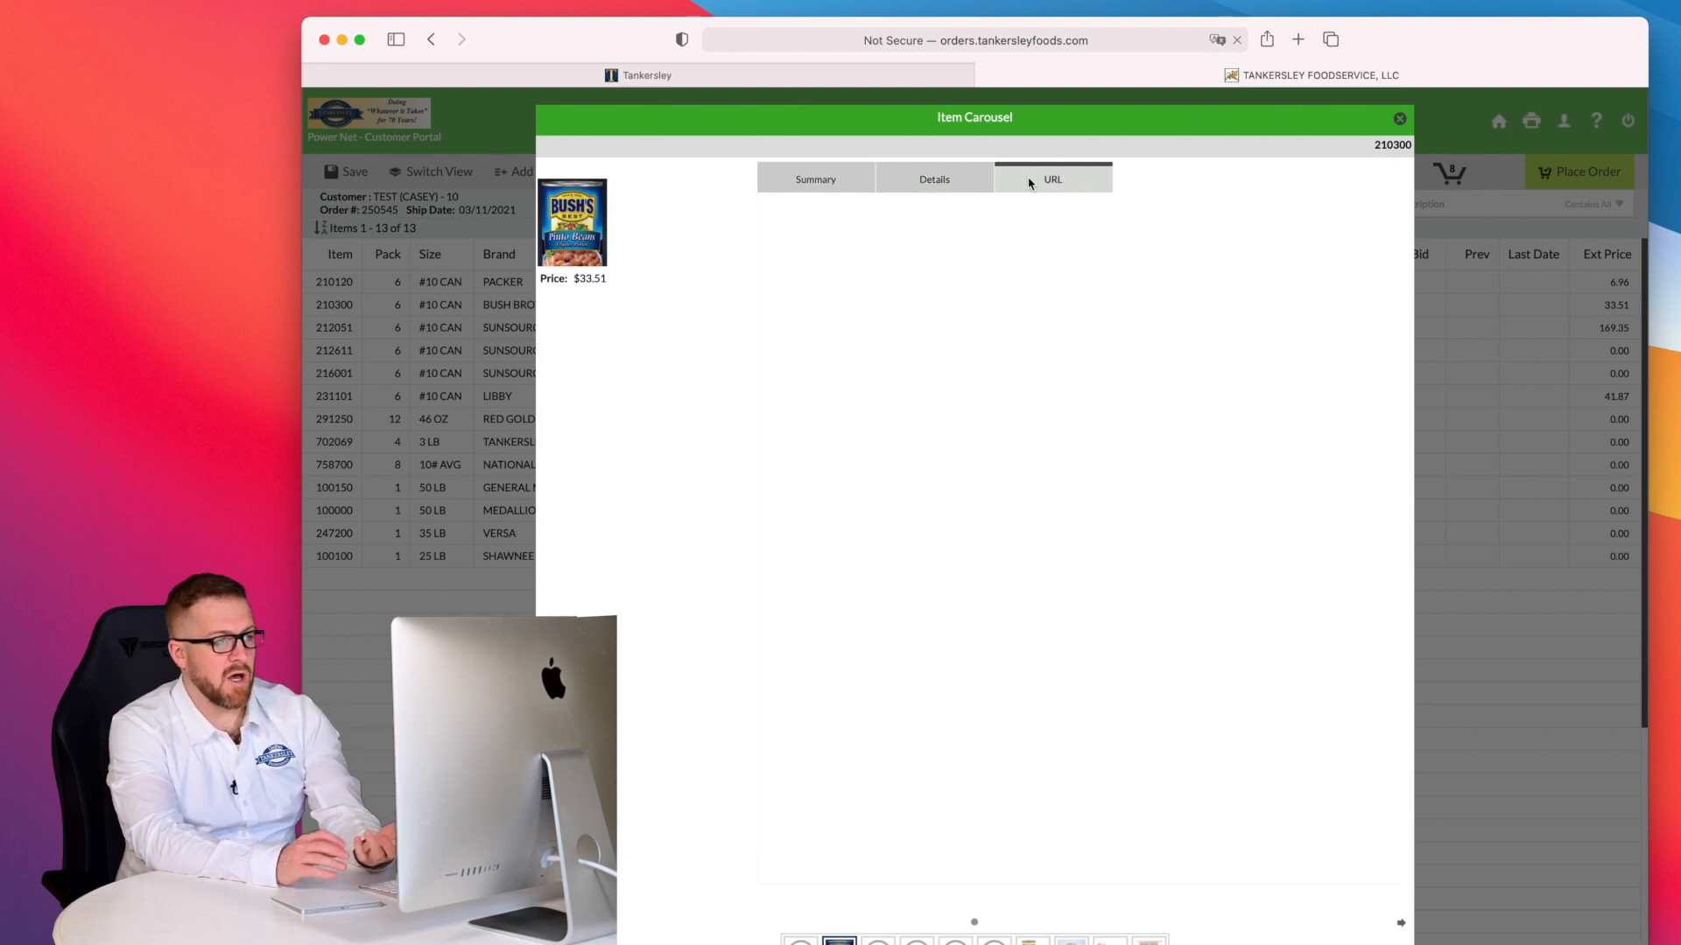
{"action": "left_click", "coordinate": [1051, 178]}
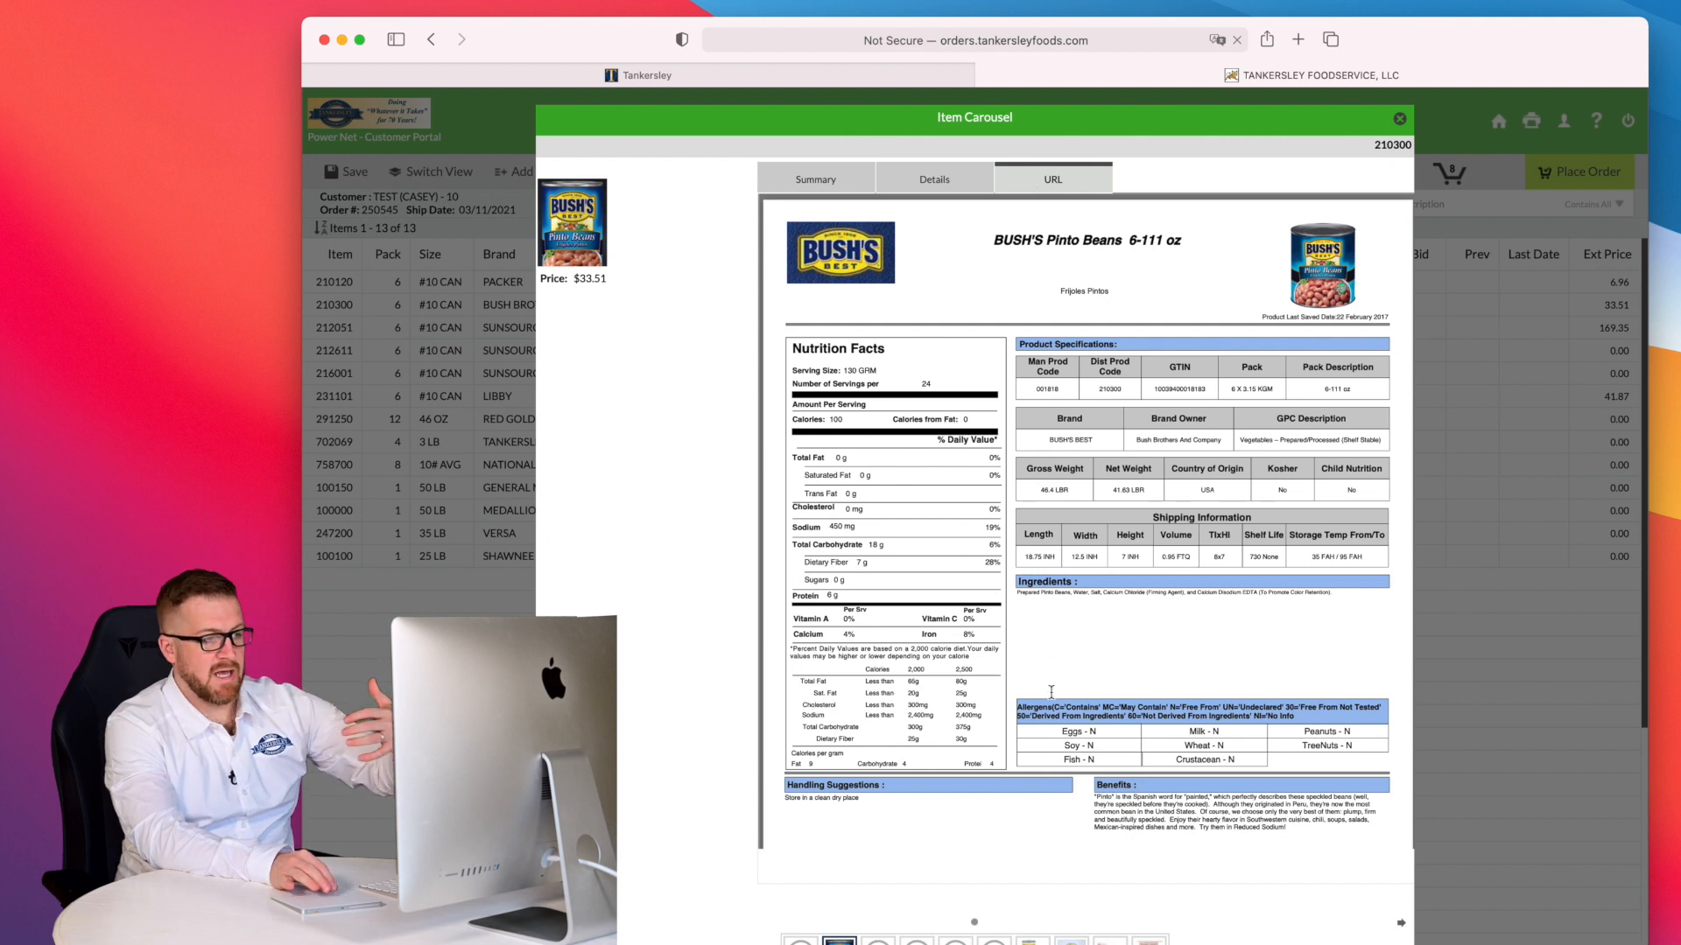
{"action": "scroll", "scroll_direction": "down", "scroll_amount": 3}
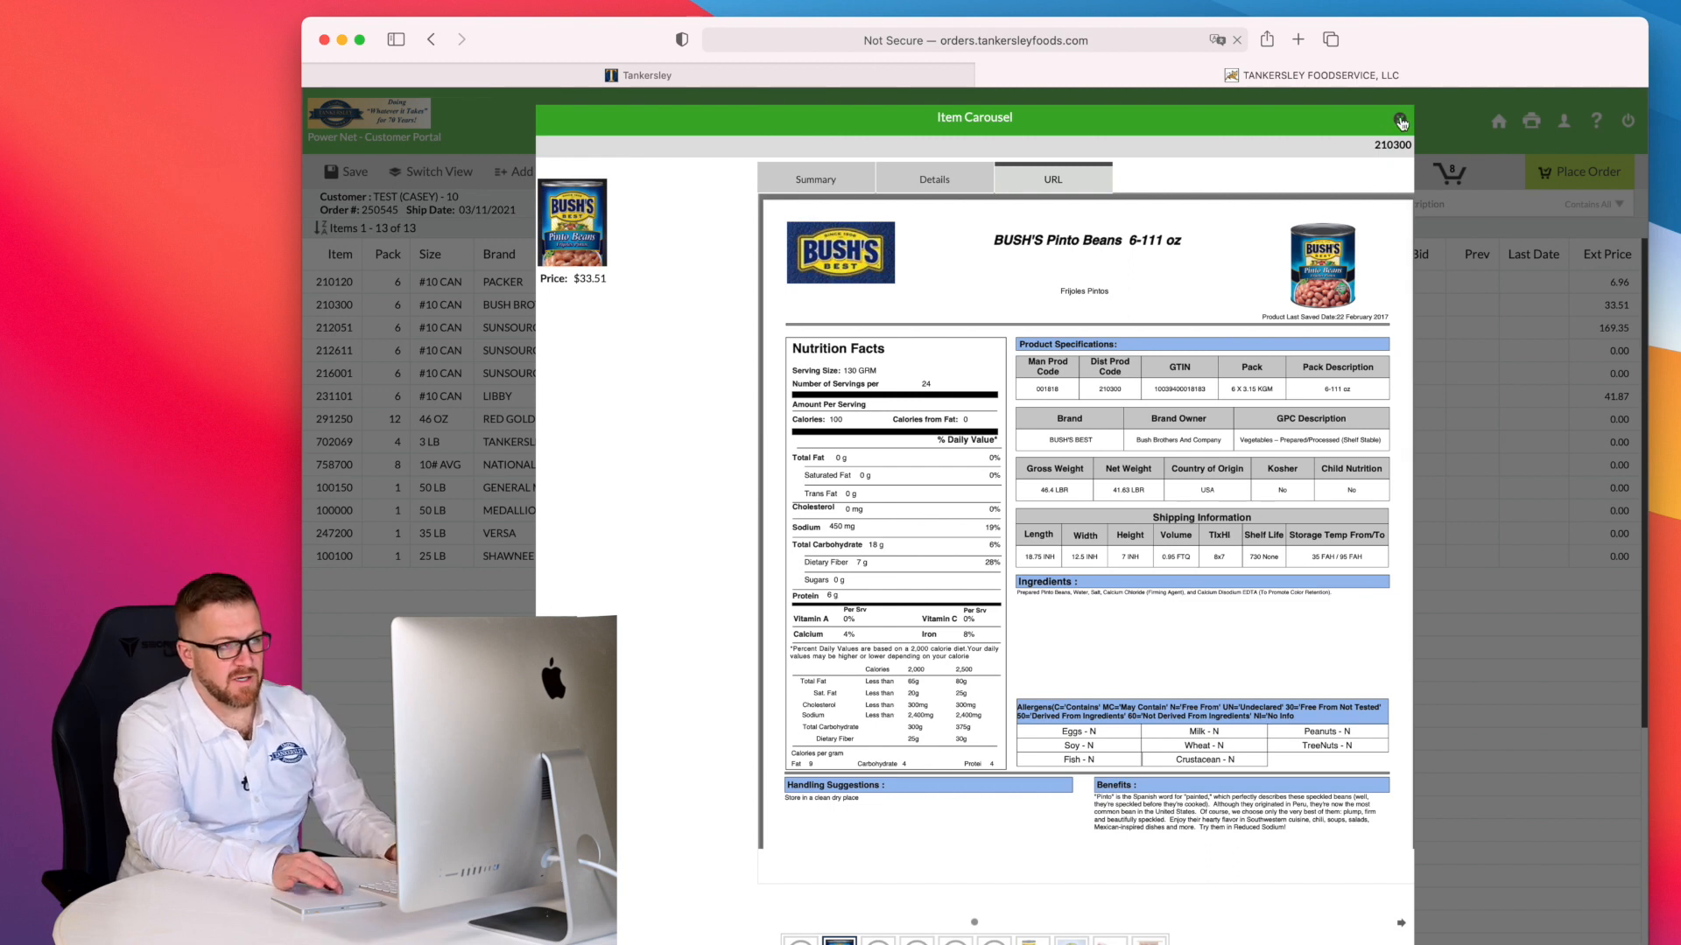
{"action": "left_click", "coordinate": [1400, 120]}
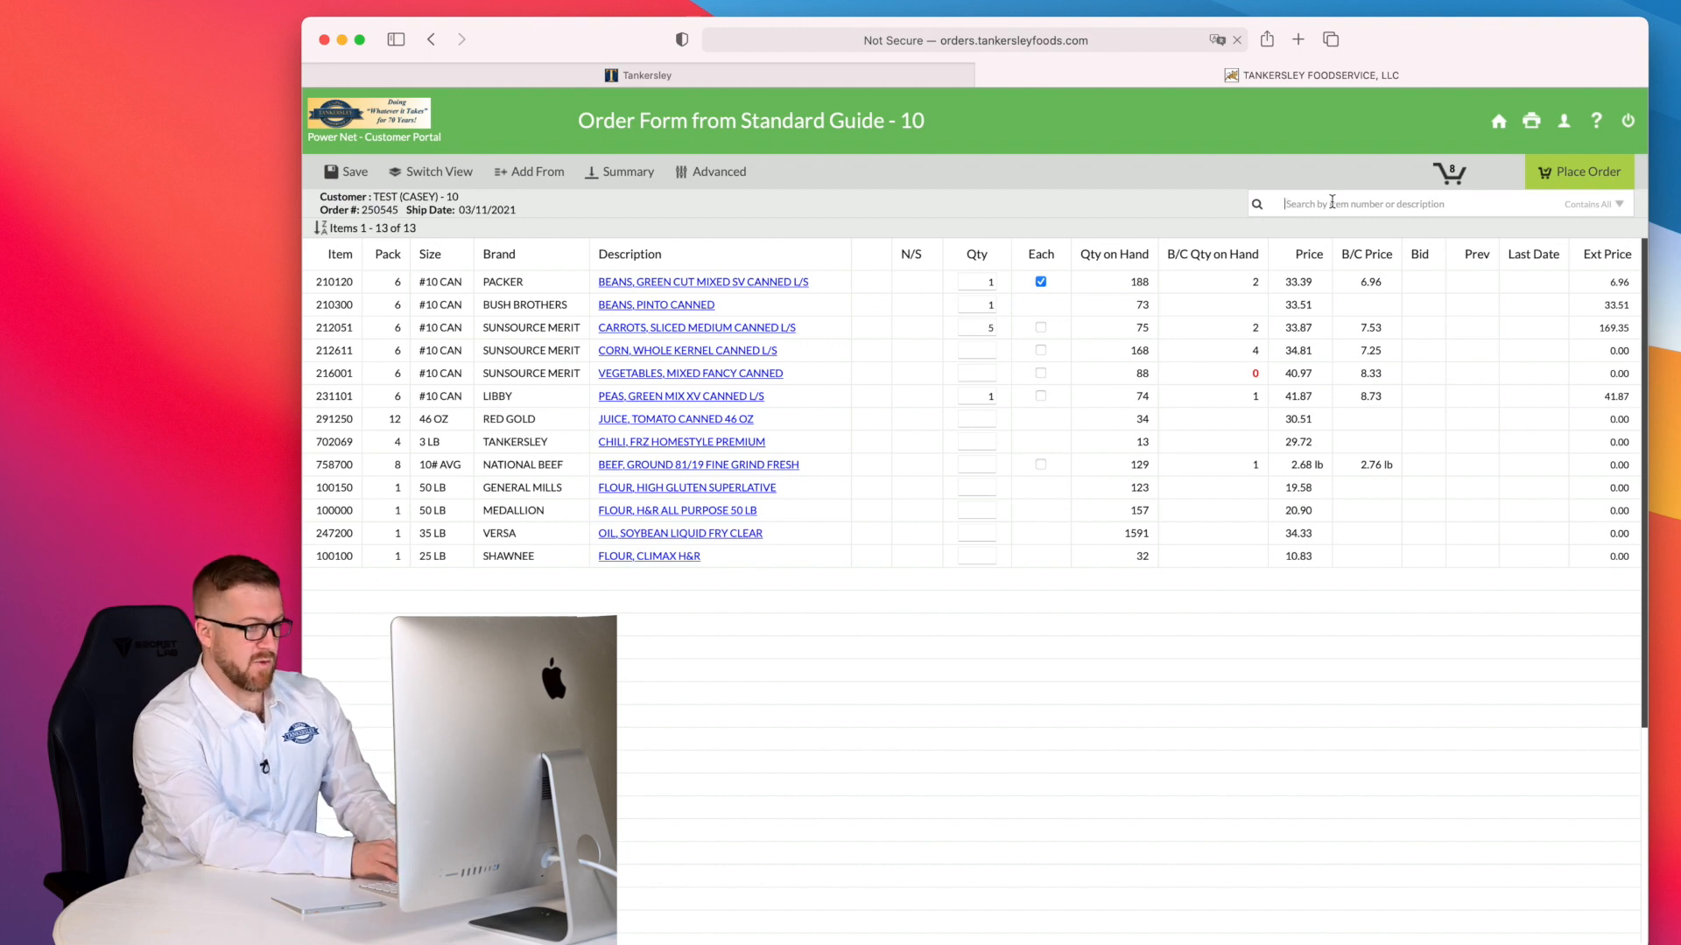
- Search the item catalogue for 'flour'
{"action": "type", "text": "flour"}
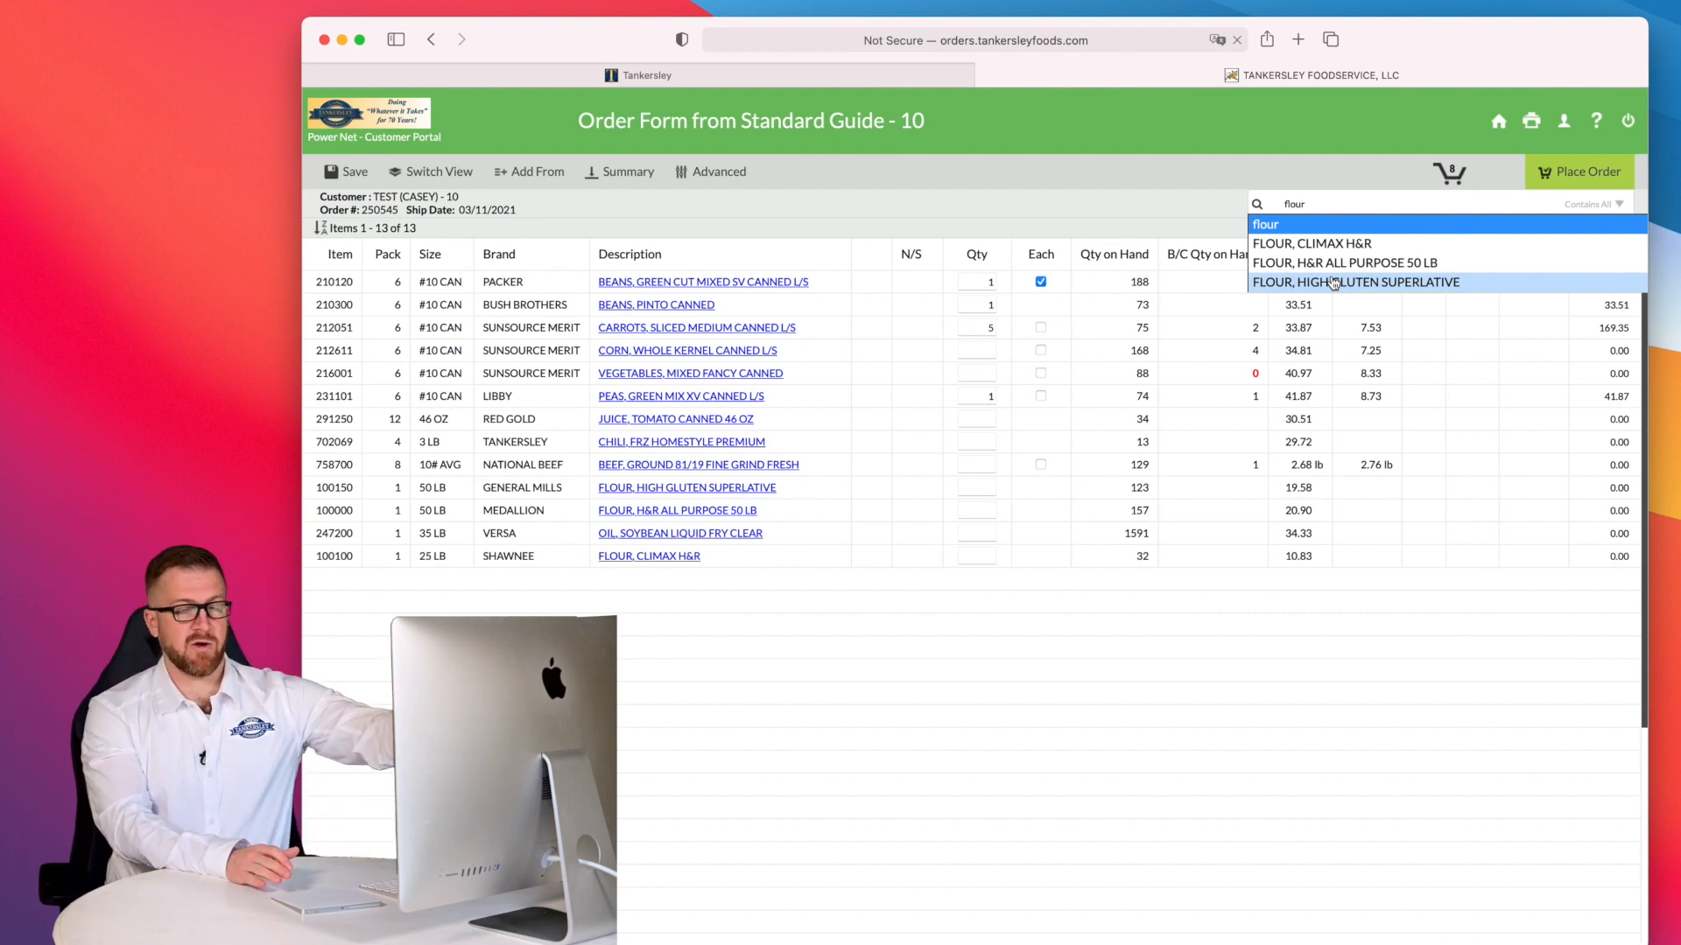
{"action": "mouse_move", "coordinate": [1334, 243]}
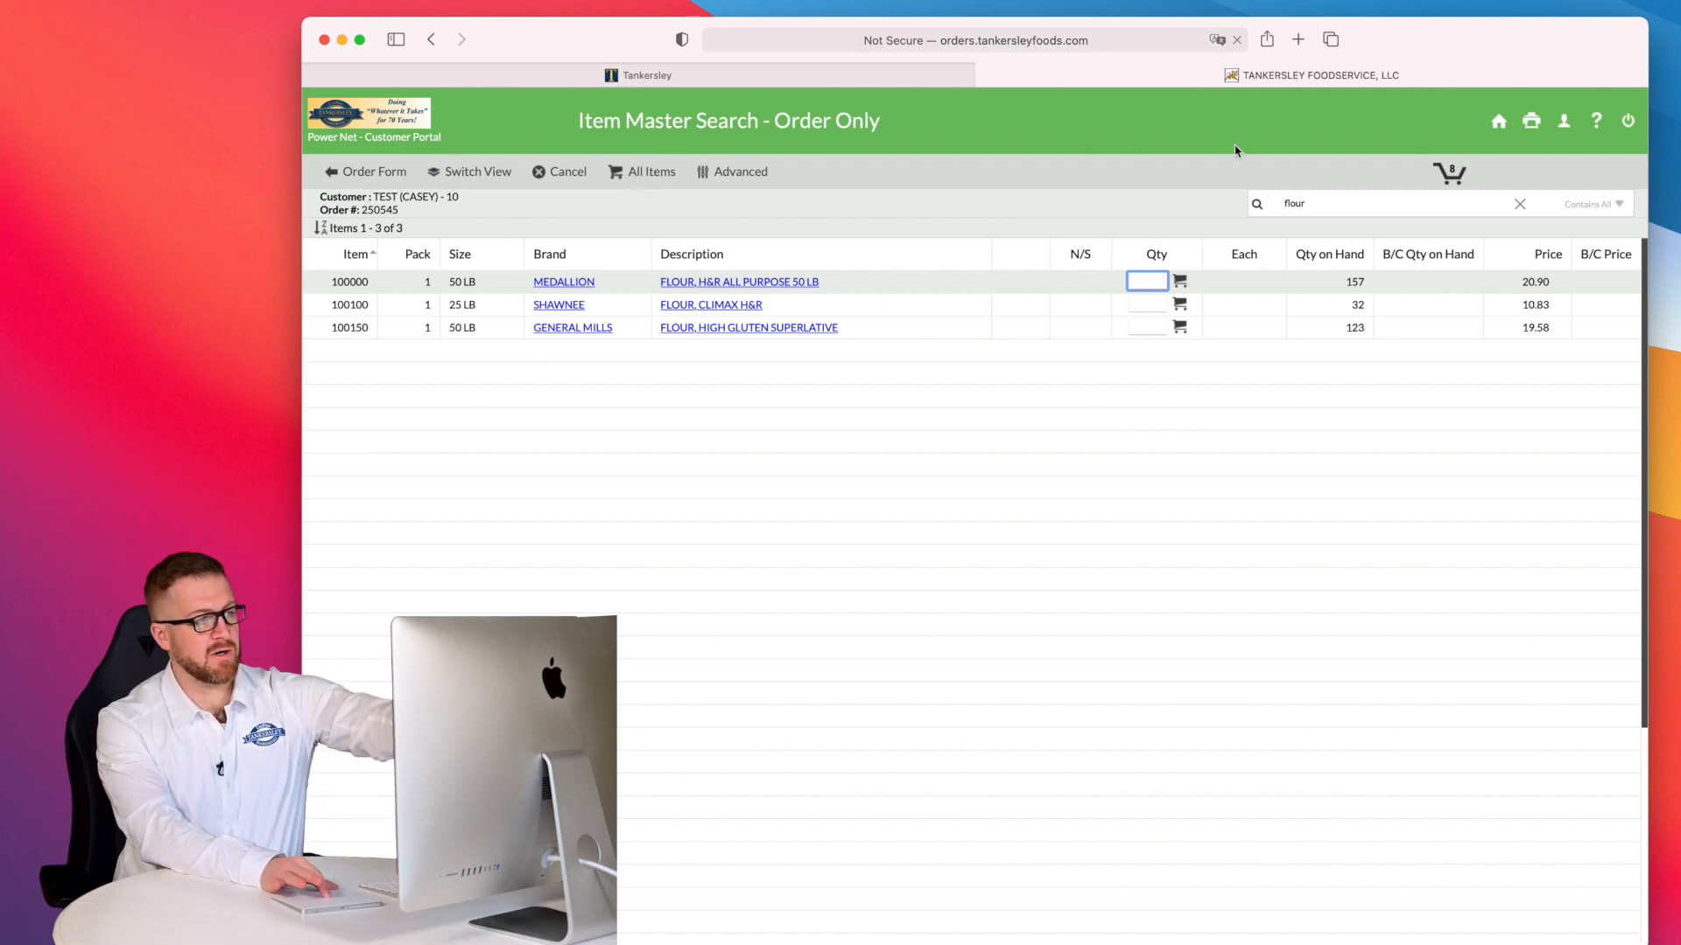
{"action": "mouse_move", "coordinate": [639, 157]}
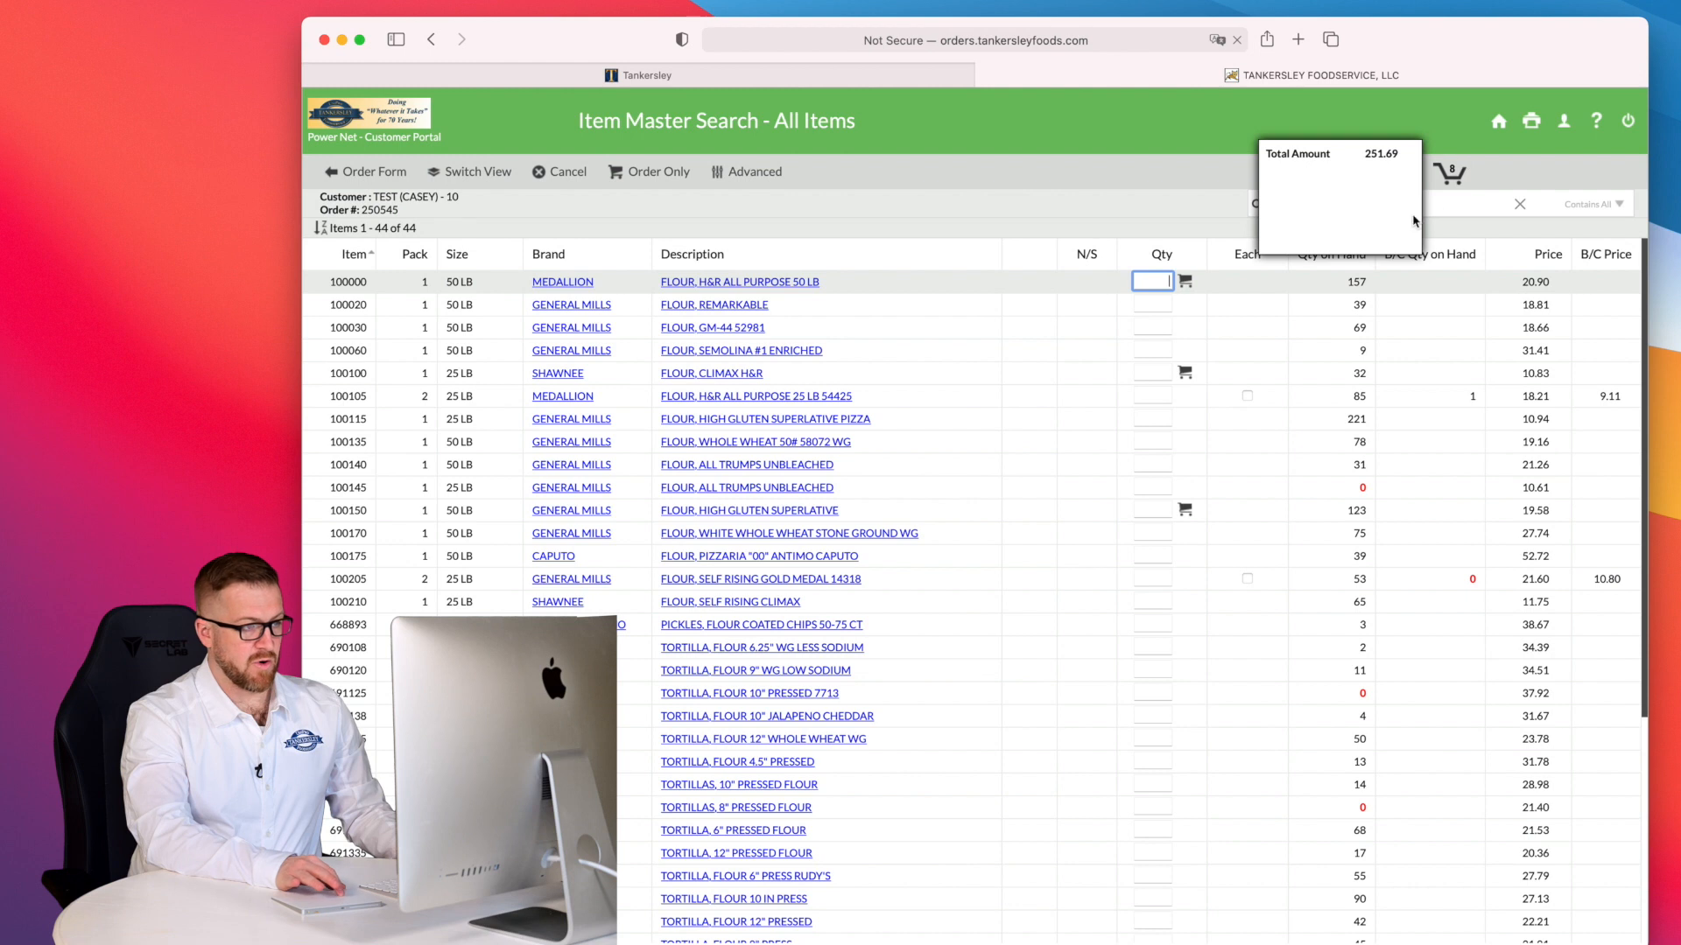
- Run the 'flour' search to list all flour products
{"action": "type", "text": "flour"}
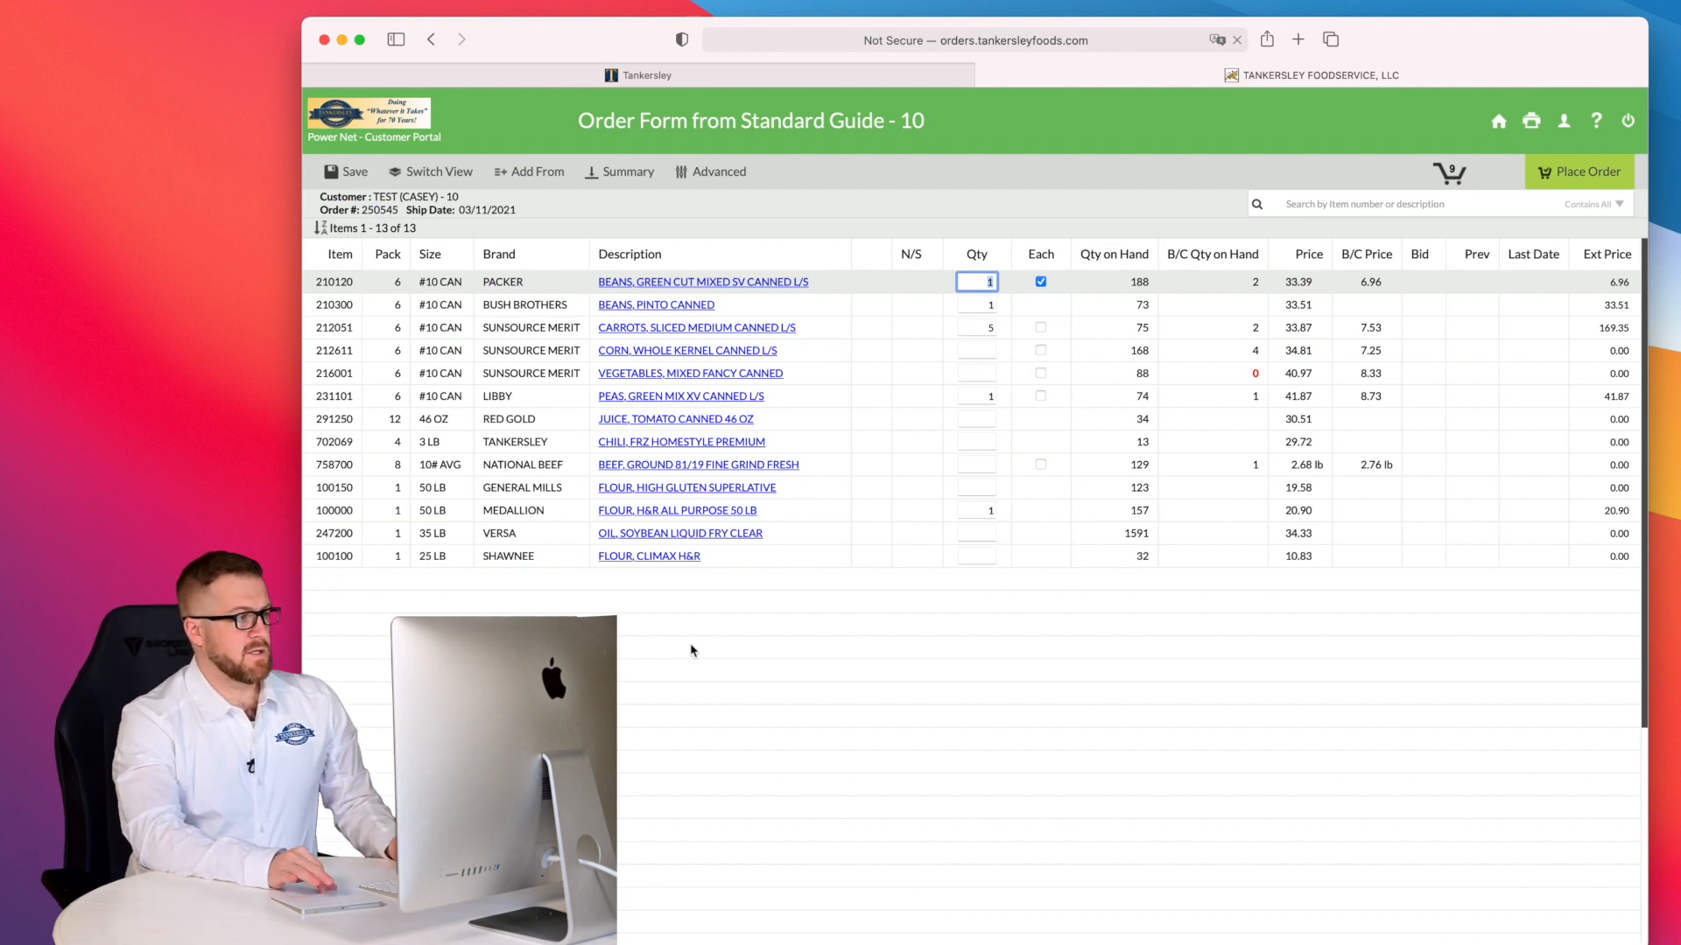
{"action": "mouse_move", "coordinate": [925, 742]}
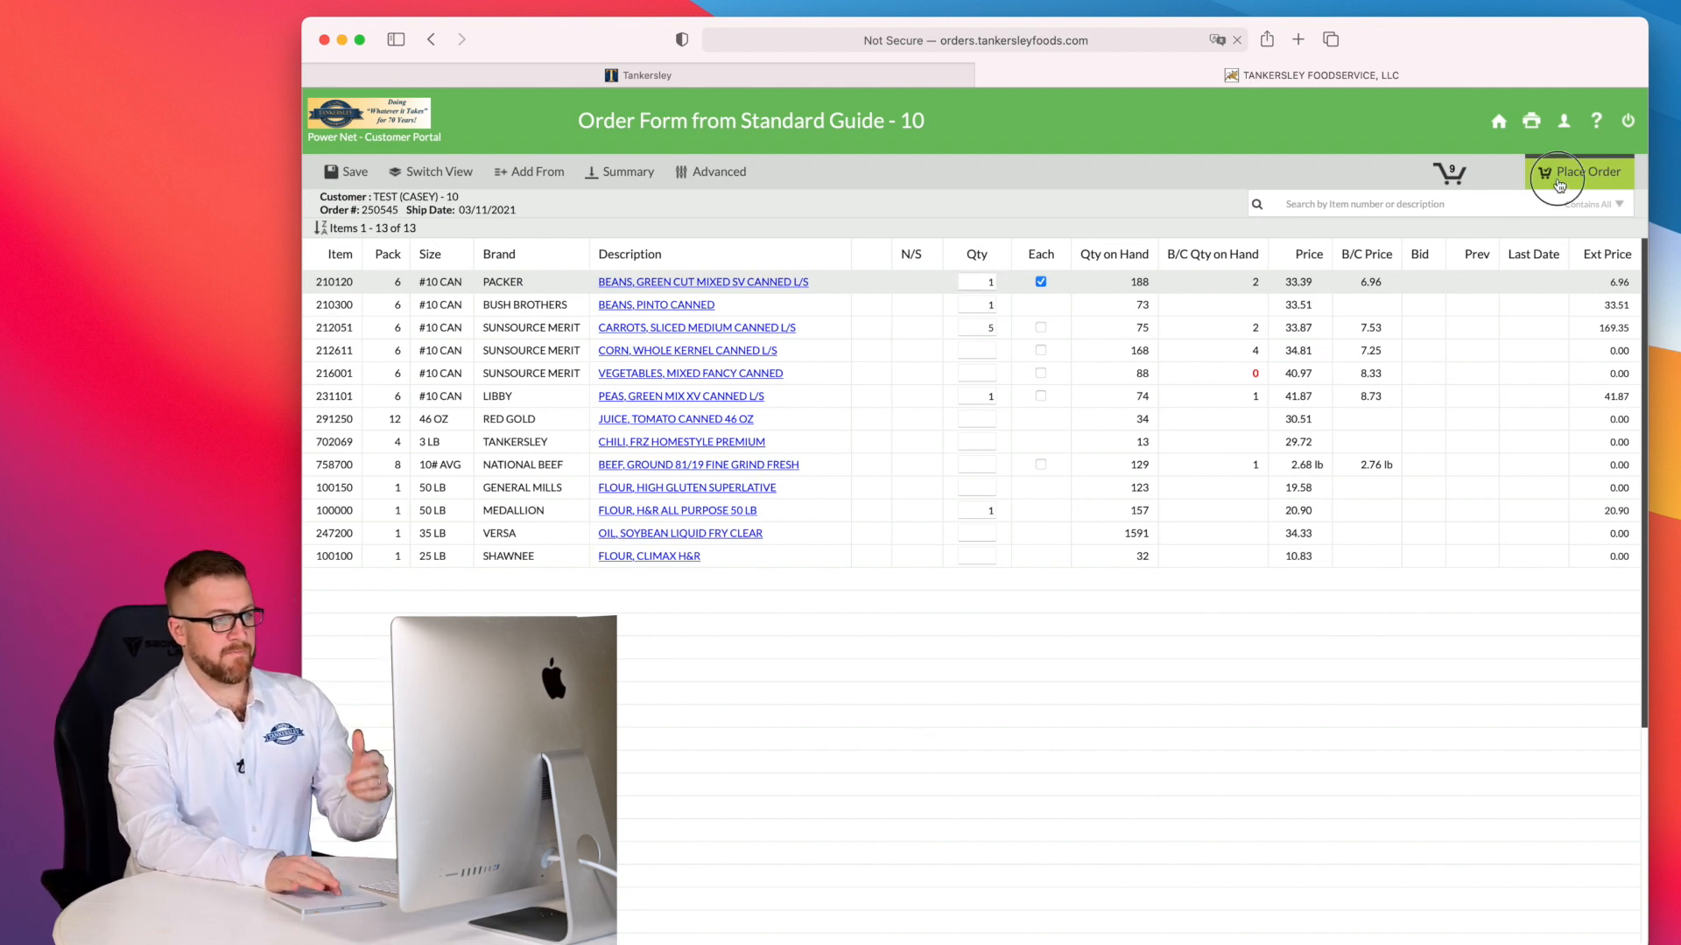
- Place the order to bring up the Review Exceptions page
{"action": "left_click", "coordinate": [1577, 172]}
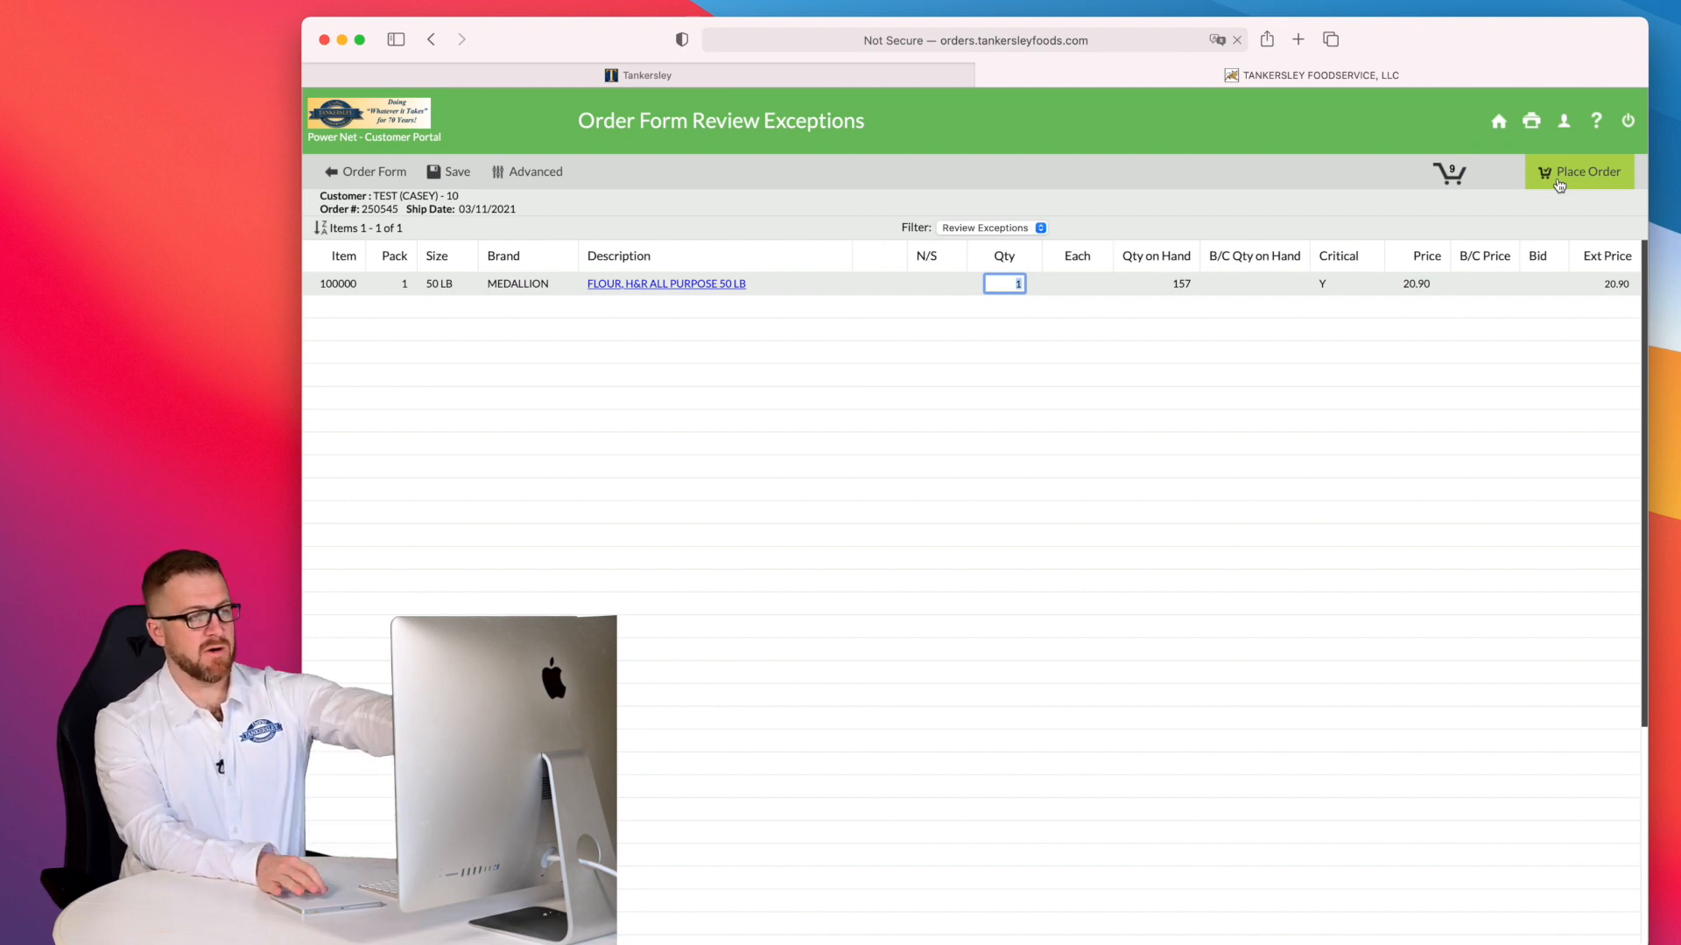
- Continue past the exceptions review to the Place Order page
{"action": "left_click", "coordinate": [1579, 171]}
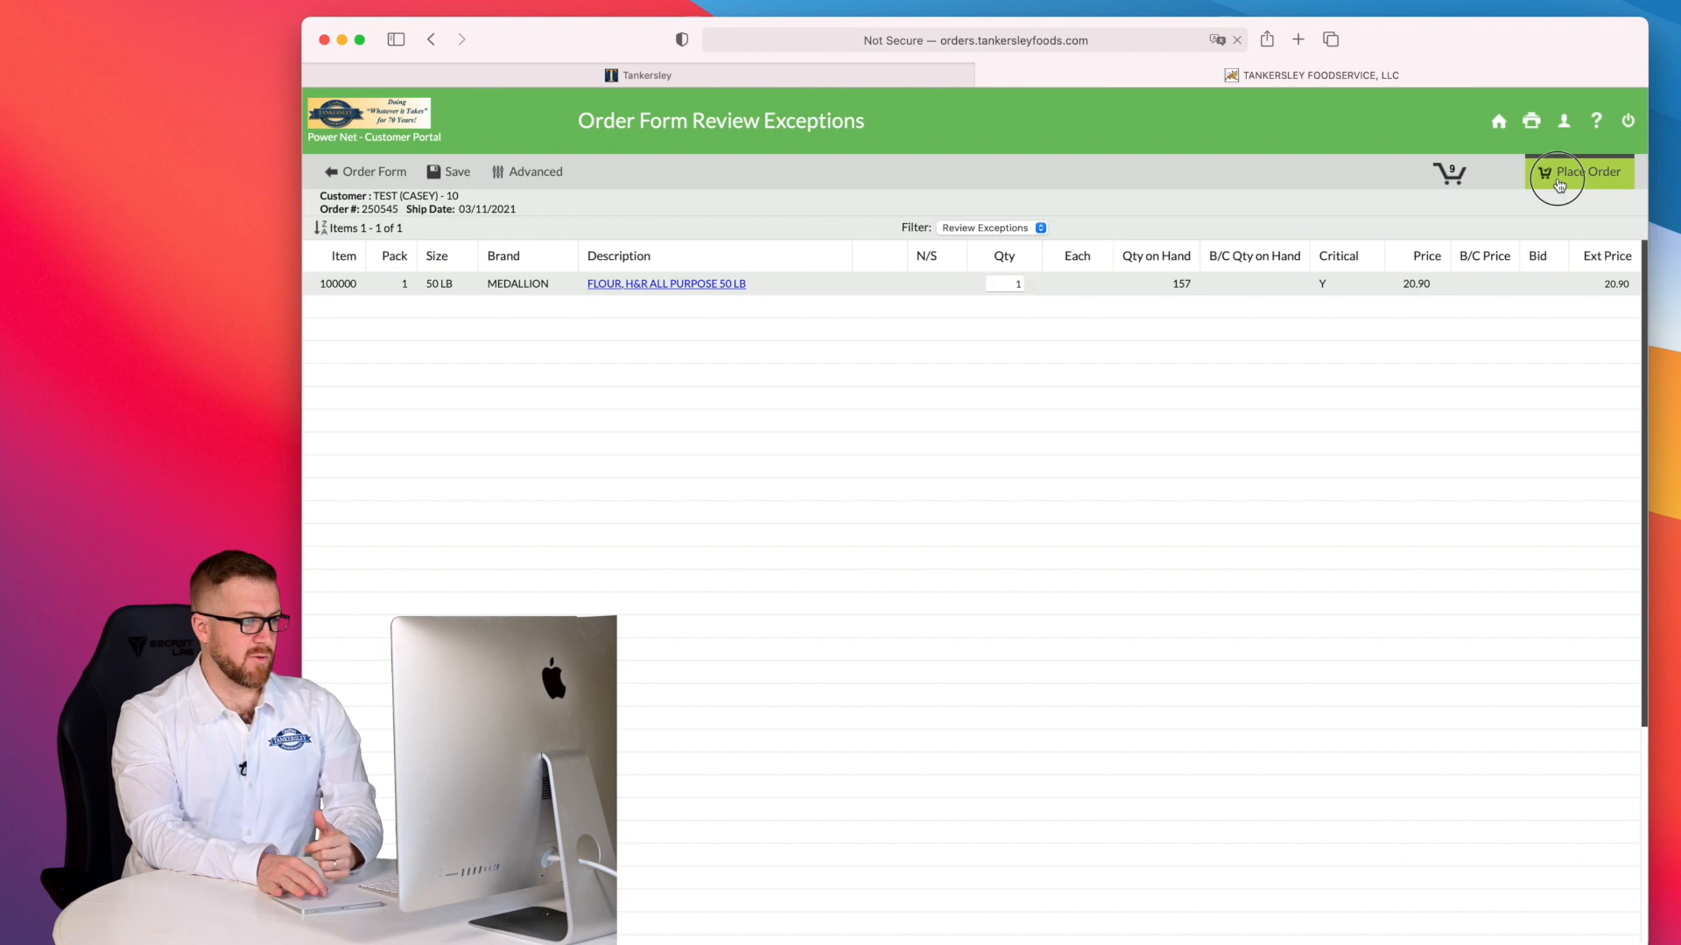
{"action": "left_click", "coordinate": [1578, 172]}
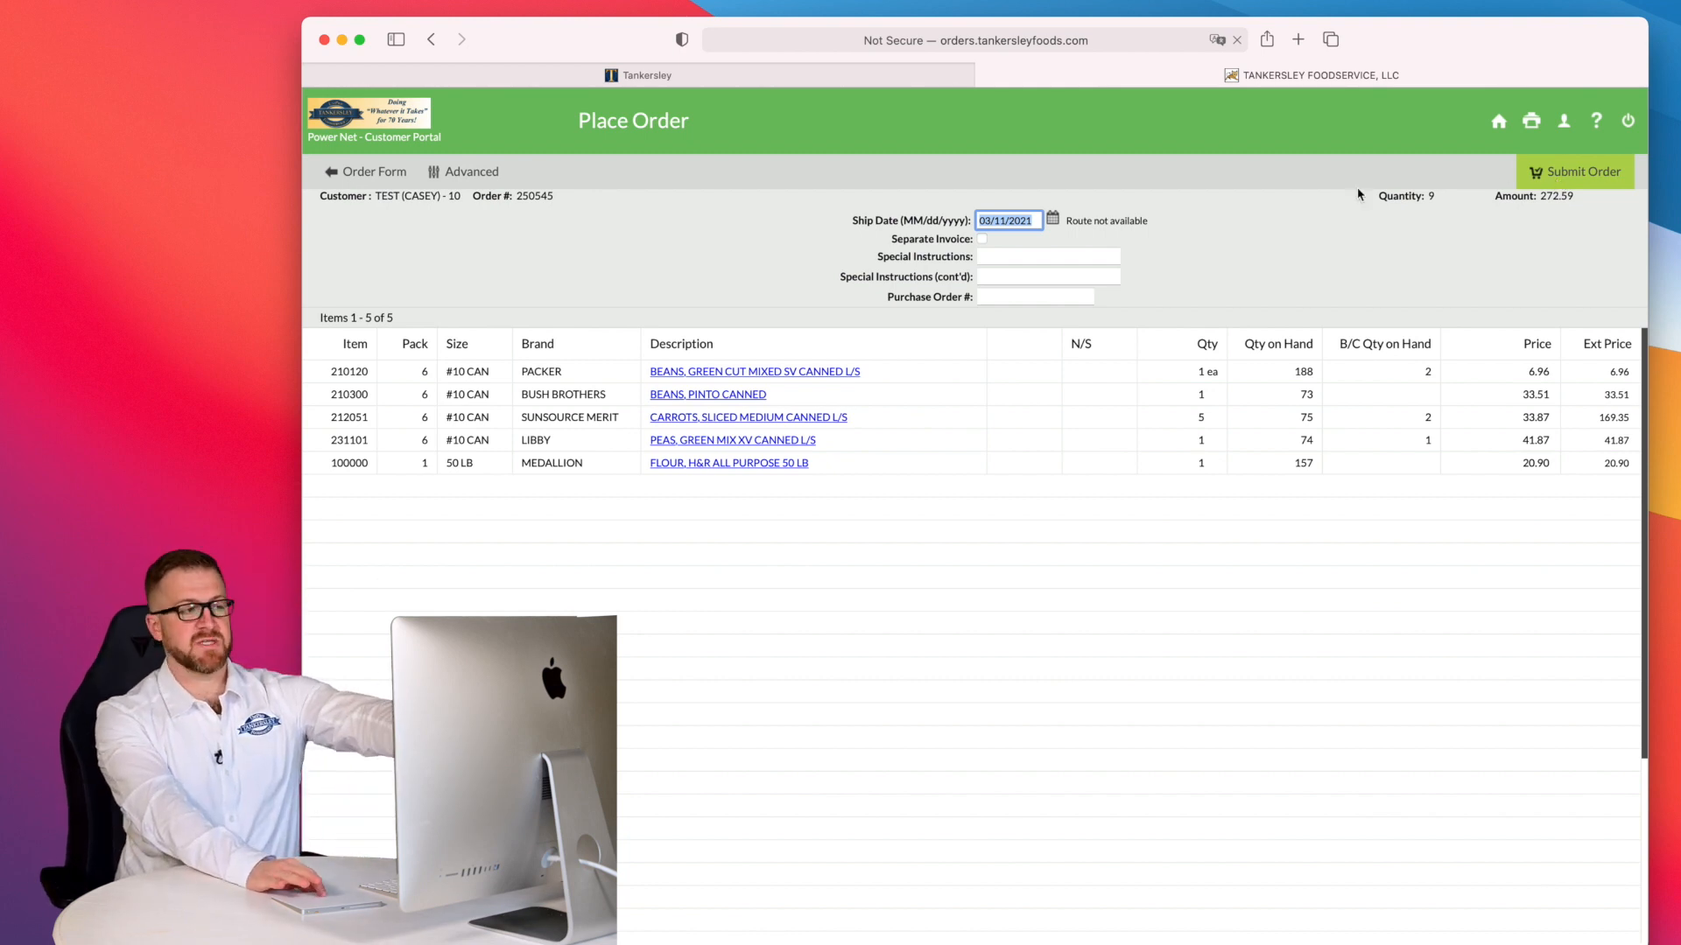
{"action": "mouse_move", "coordinate": [1231, 243]}
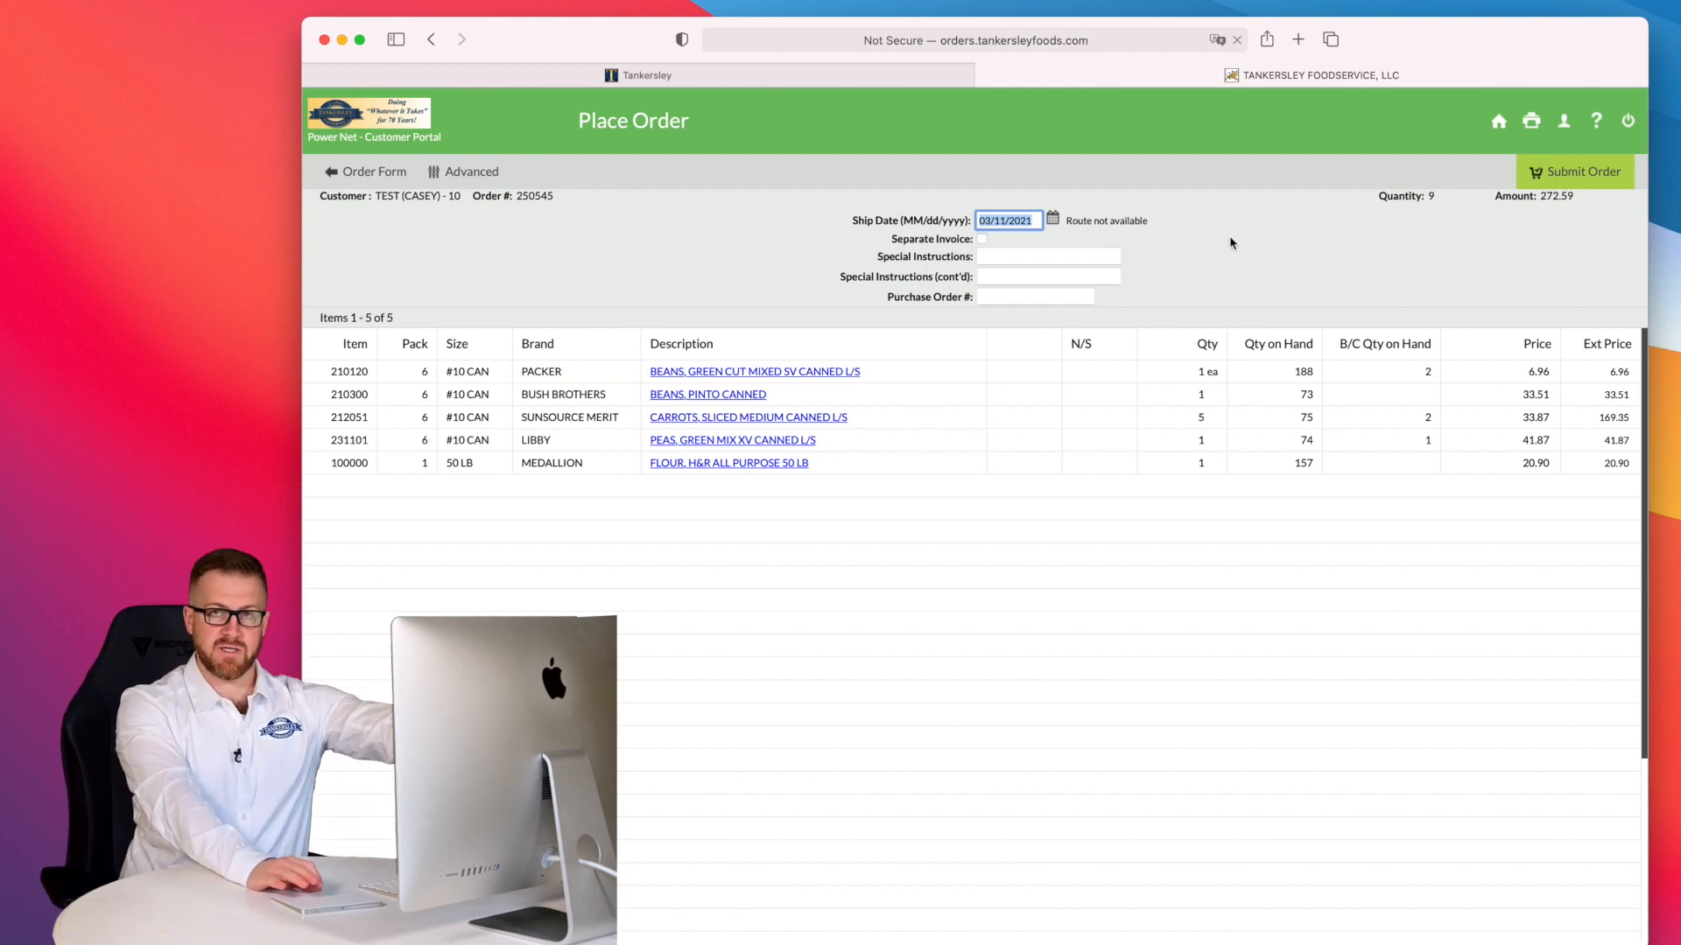
- Pick Friday, March 12, 2021 from the ship date calendar
{"action": "left_click", "coordinate": [1052, 220]}
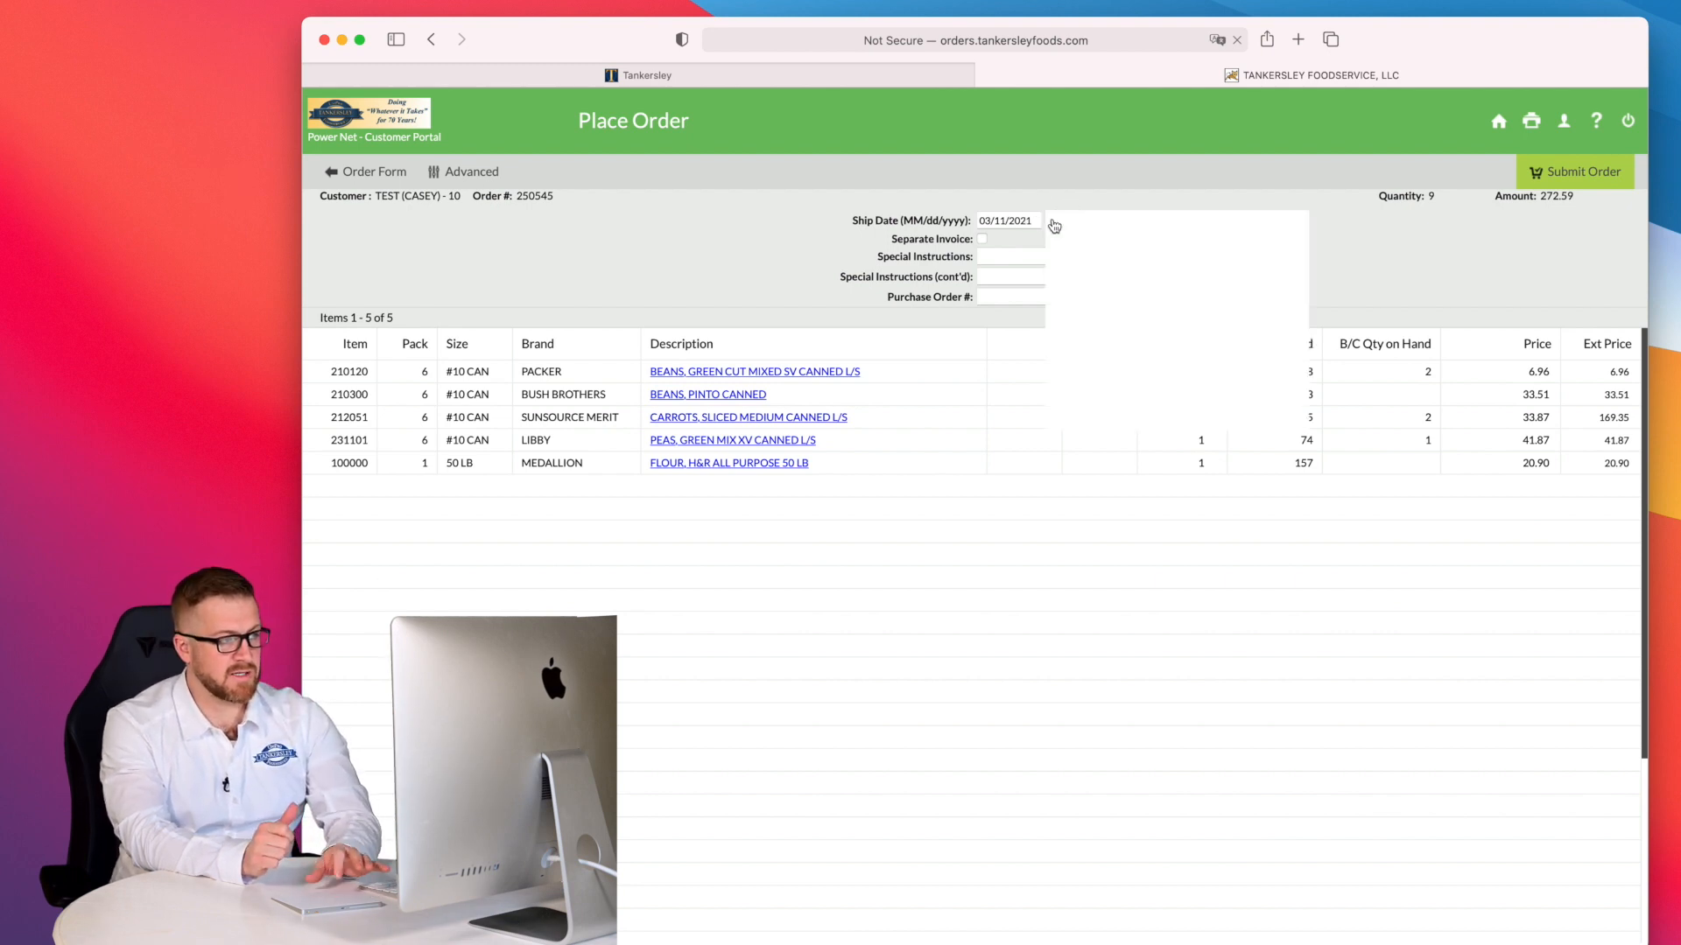
{"action": "left_click", "coordinate": [1004, 220]}
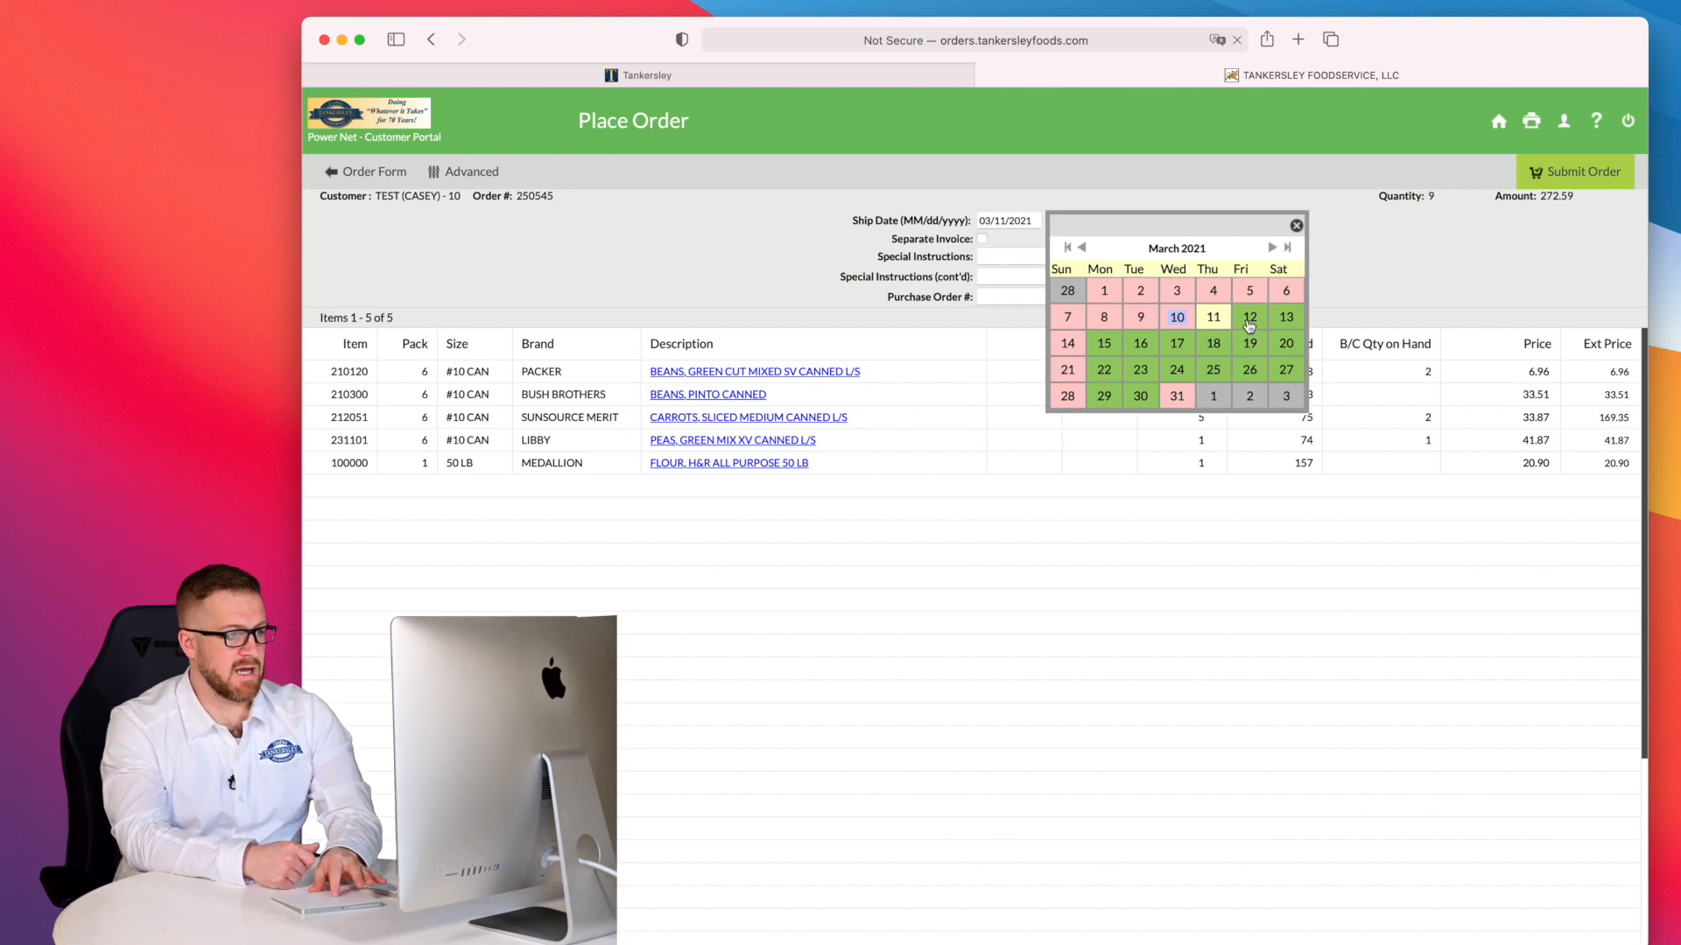
{"action": "left_click", "coordinate": [1249, 316]}
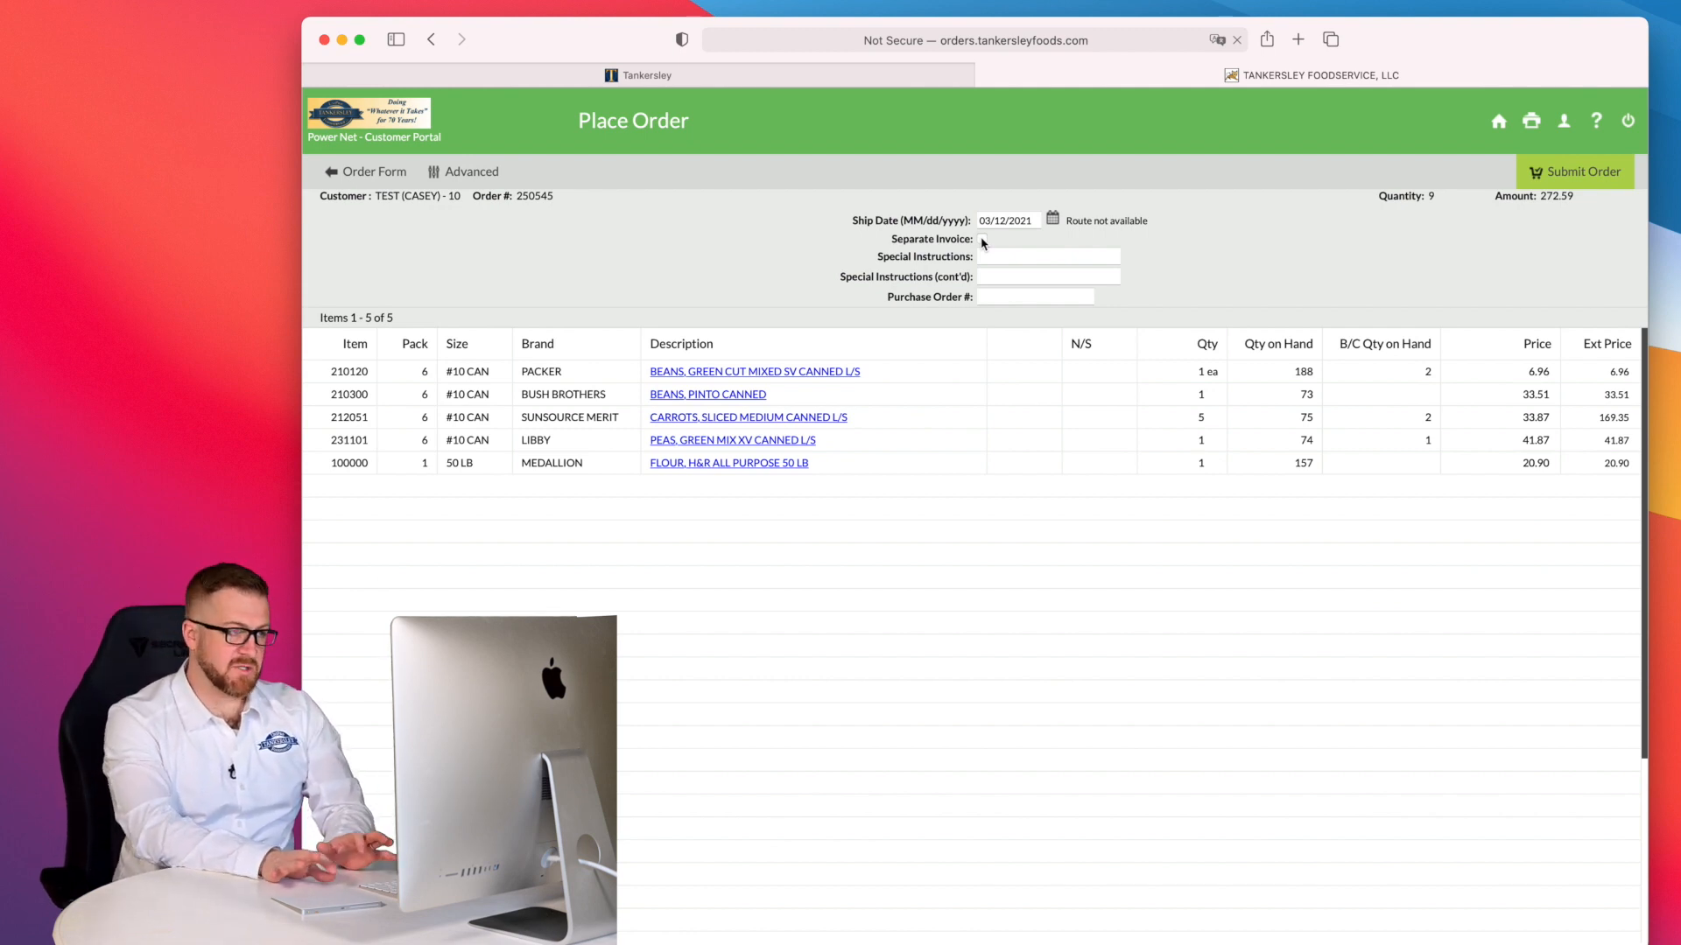
- Check Separate Invoice and enter purchase order number 5467
{"action": "left_click", "coordinate": [977, 238]}
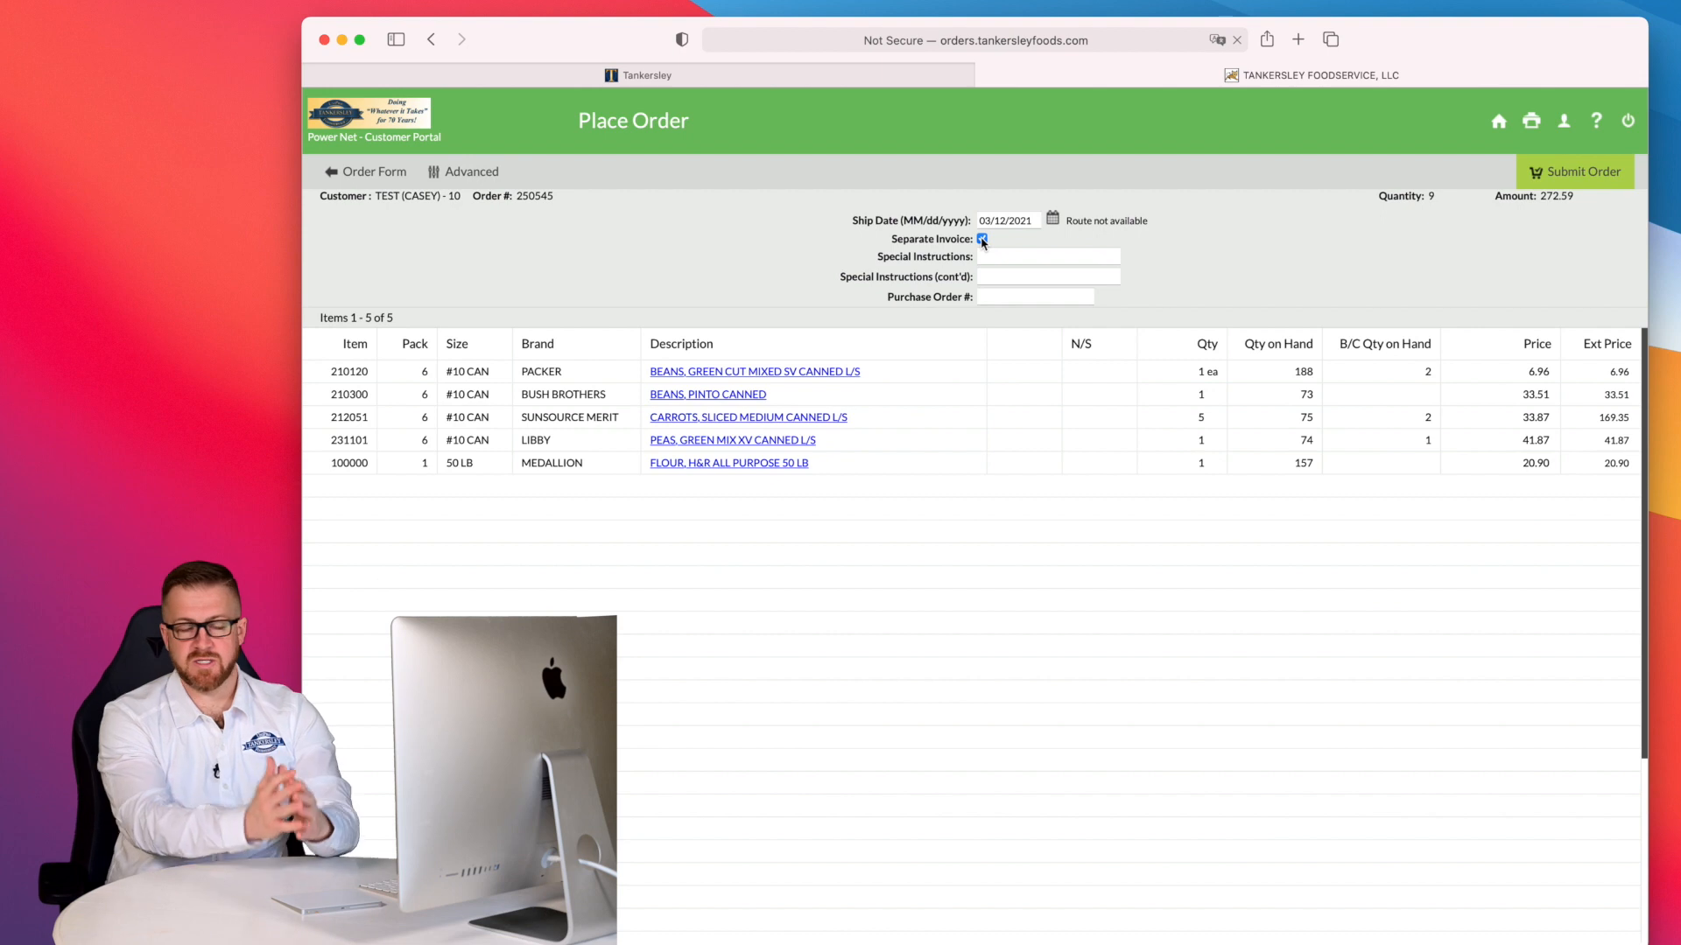
{"action": "left_click", "coordinate": [1047, 256]}
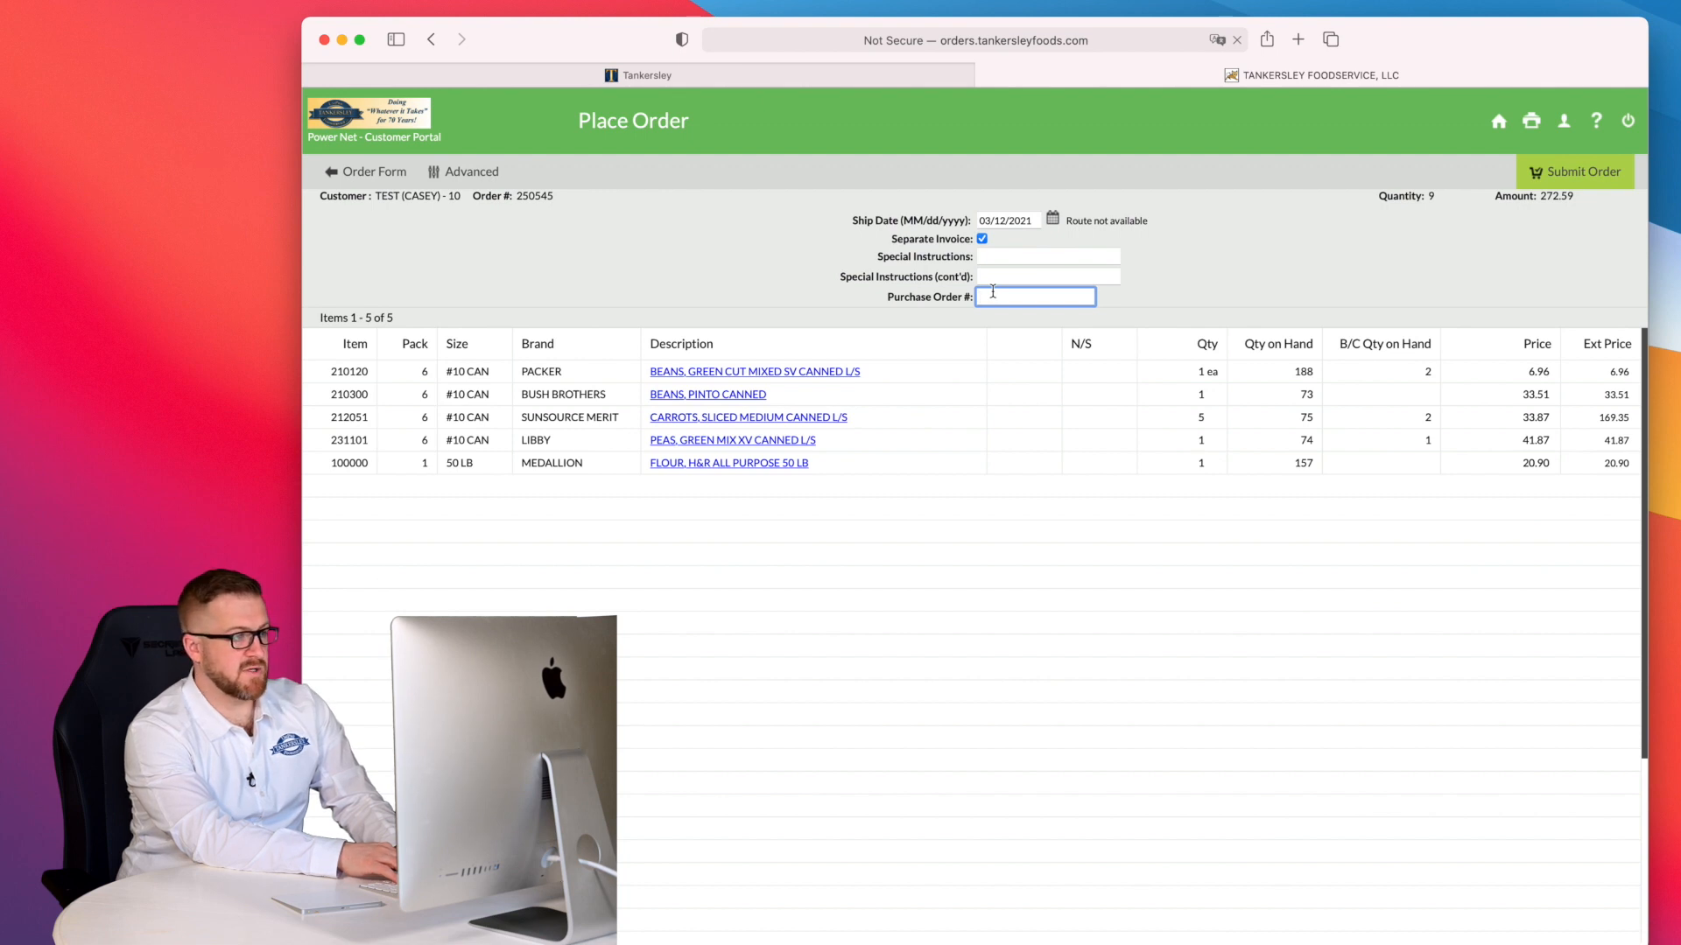
{"action": "type", "text": "5467"}
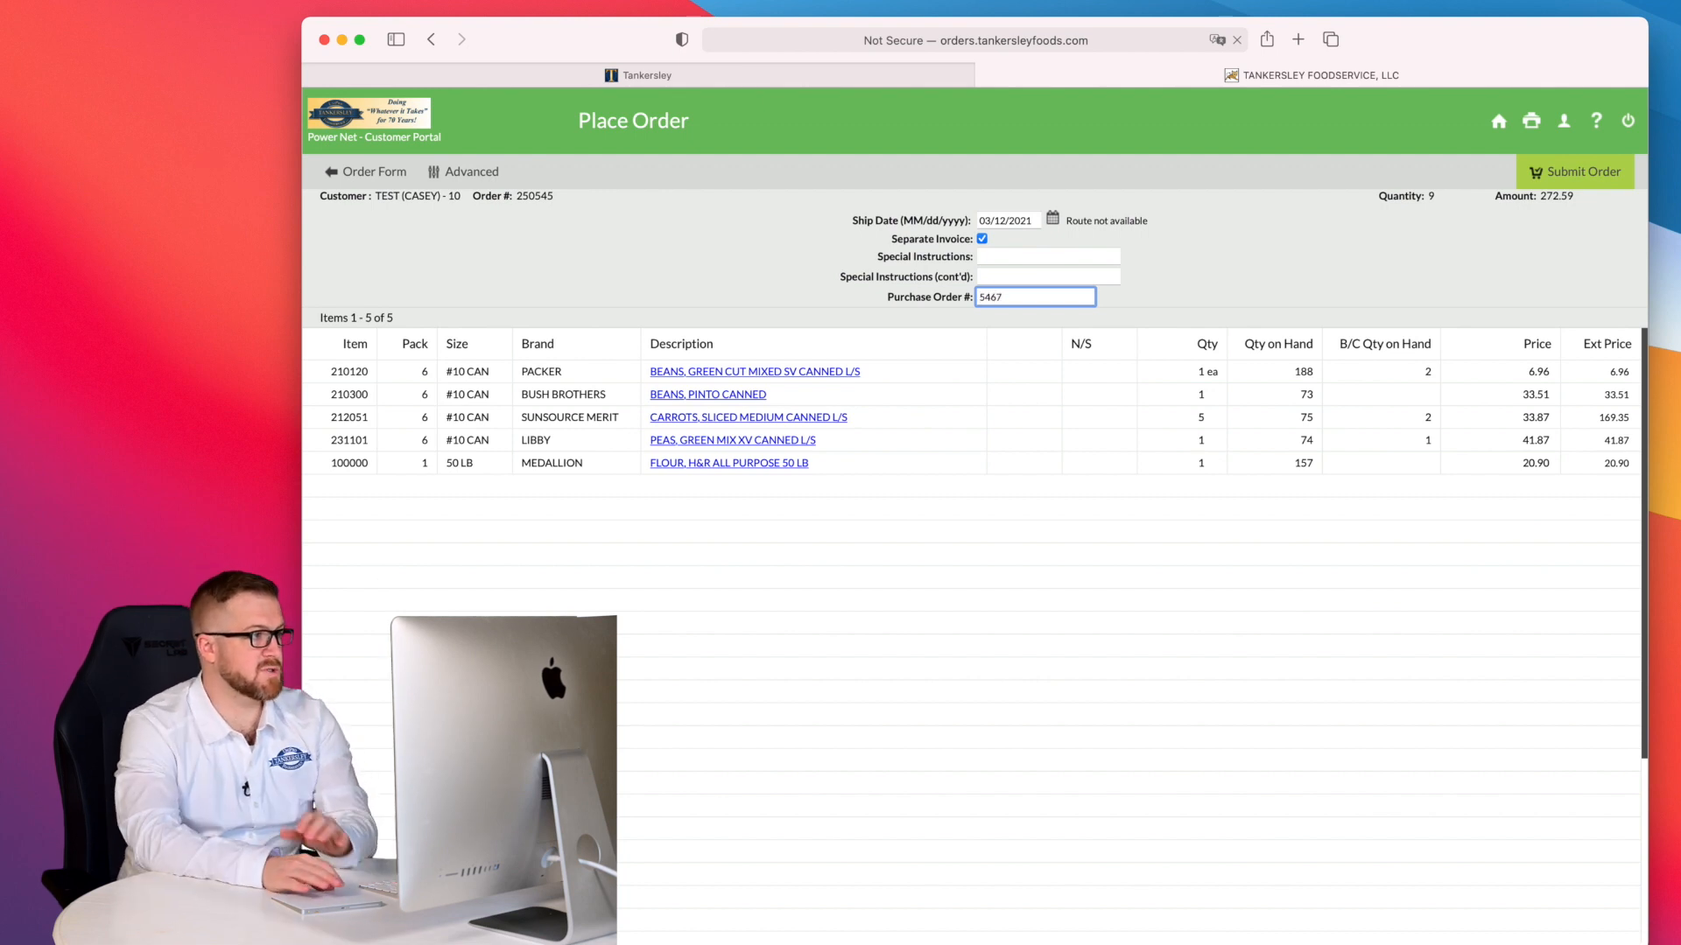
{"action": "mouse_move", "coordinate": [1575, 171]}
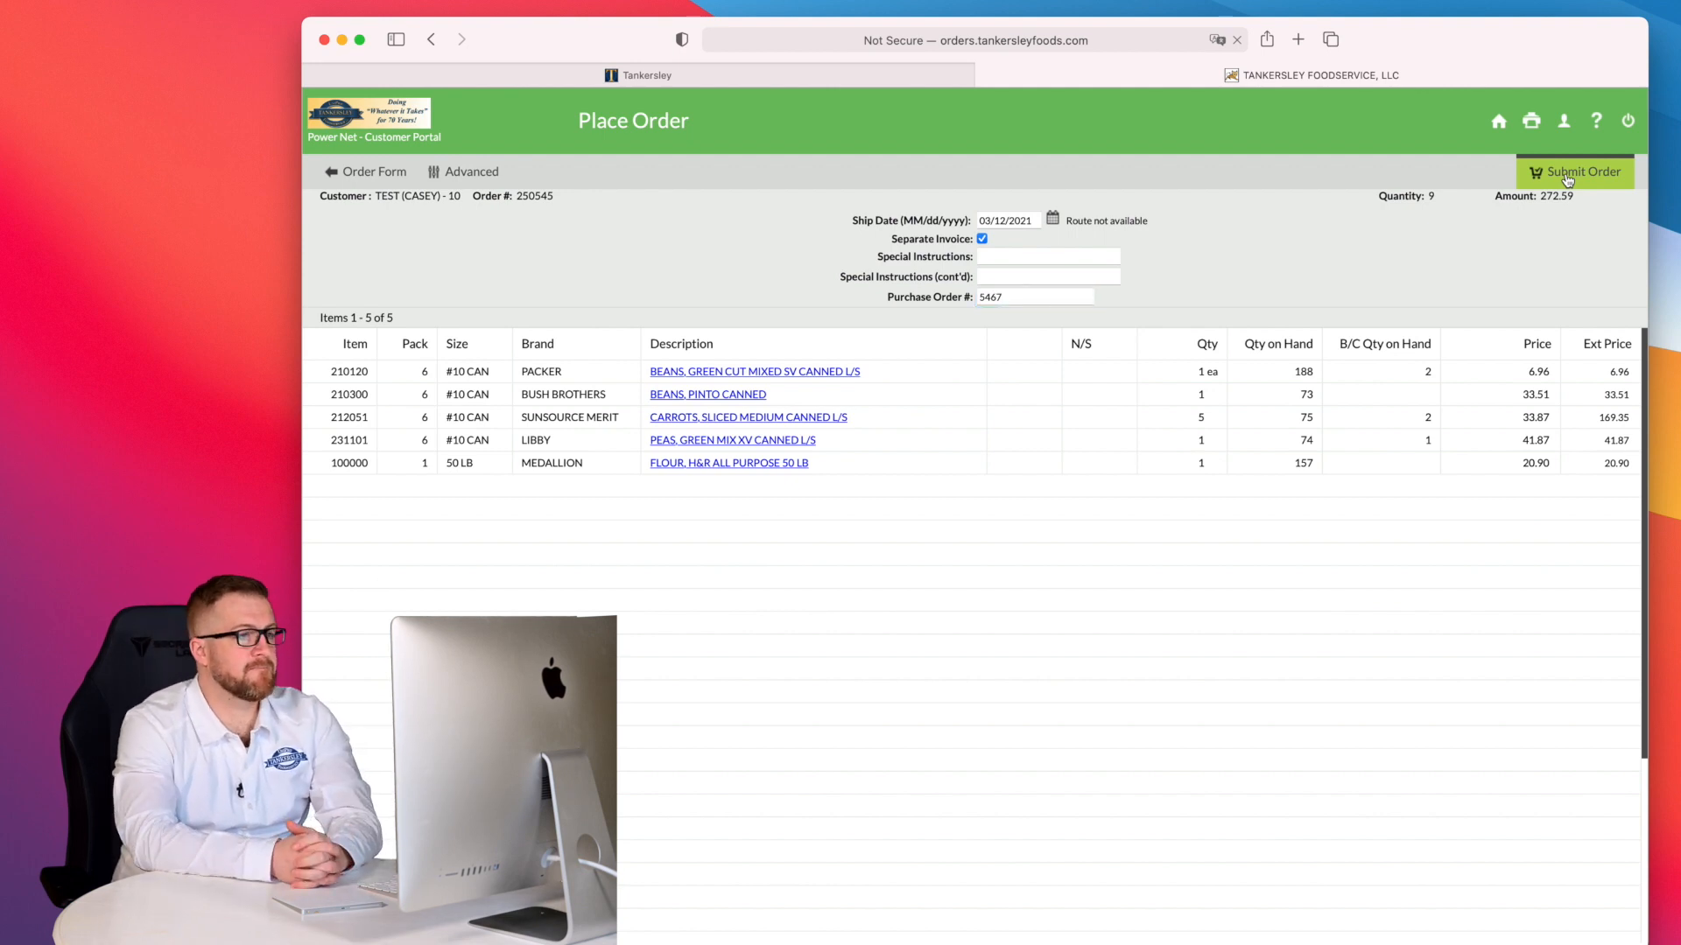
- Submit the order and refresh the orders list until 250545 (PO 5467, $272.59) shows Confirmed
{"action": "left_click", "coordinate": [1575, 171]}
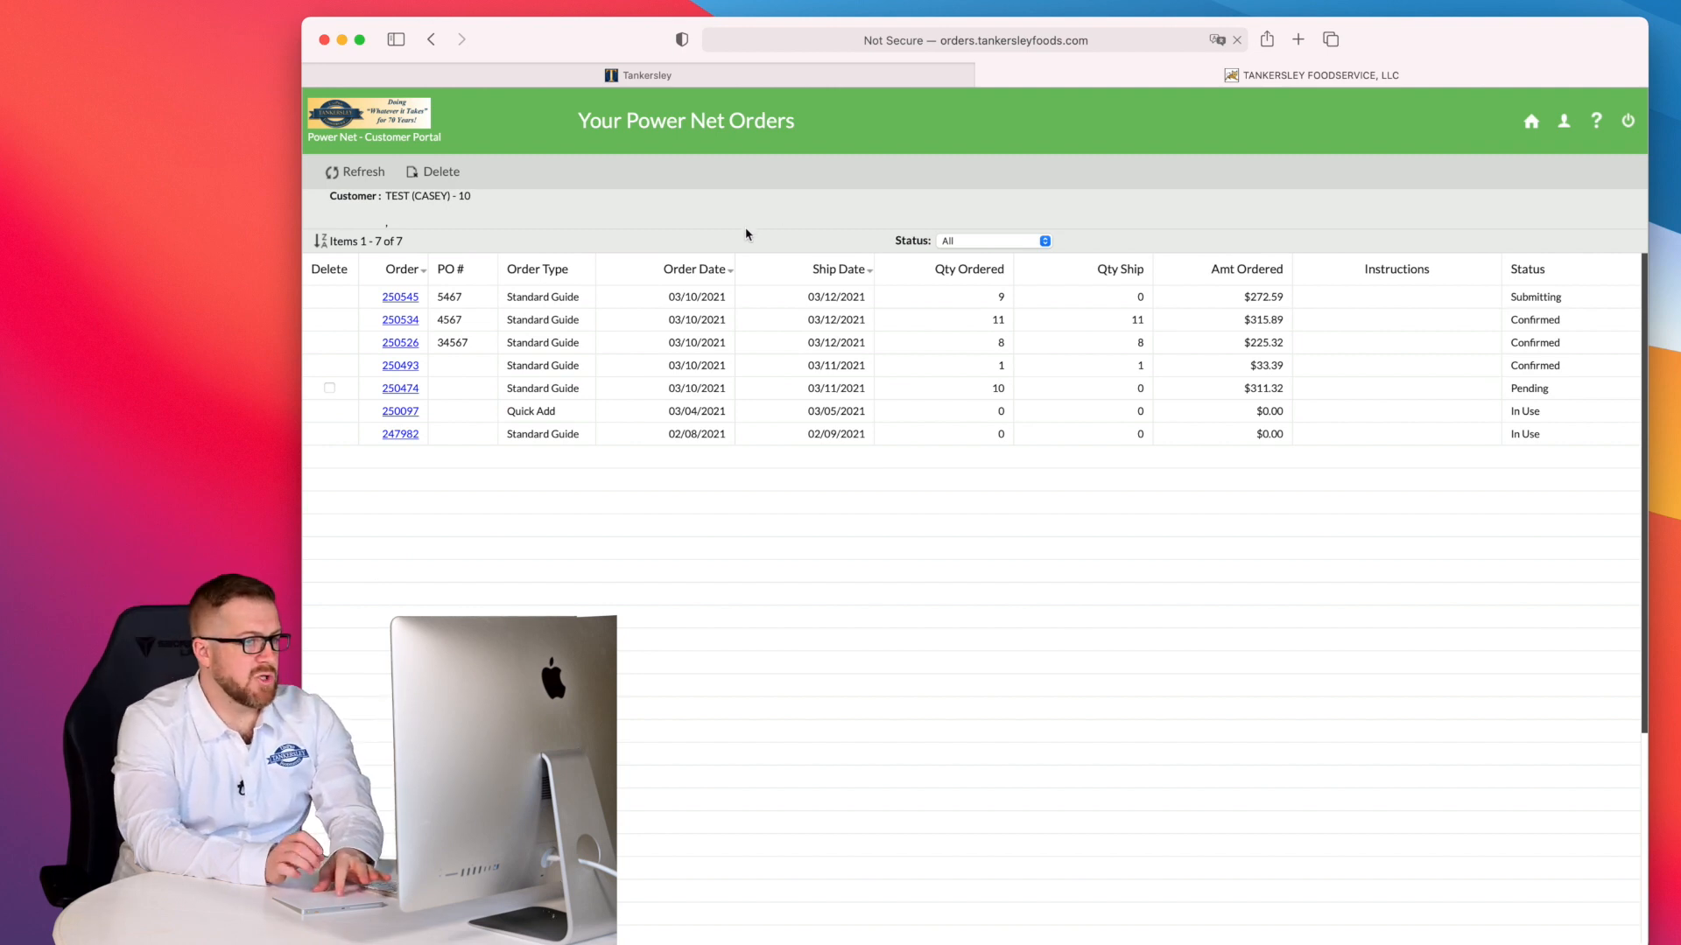
{"action": "mouse_move", "coordinate": [907, 290]}
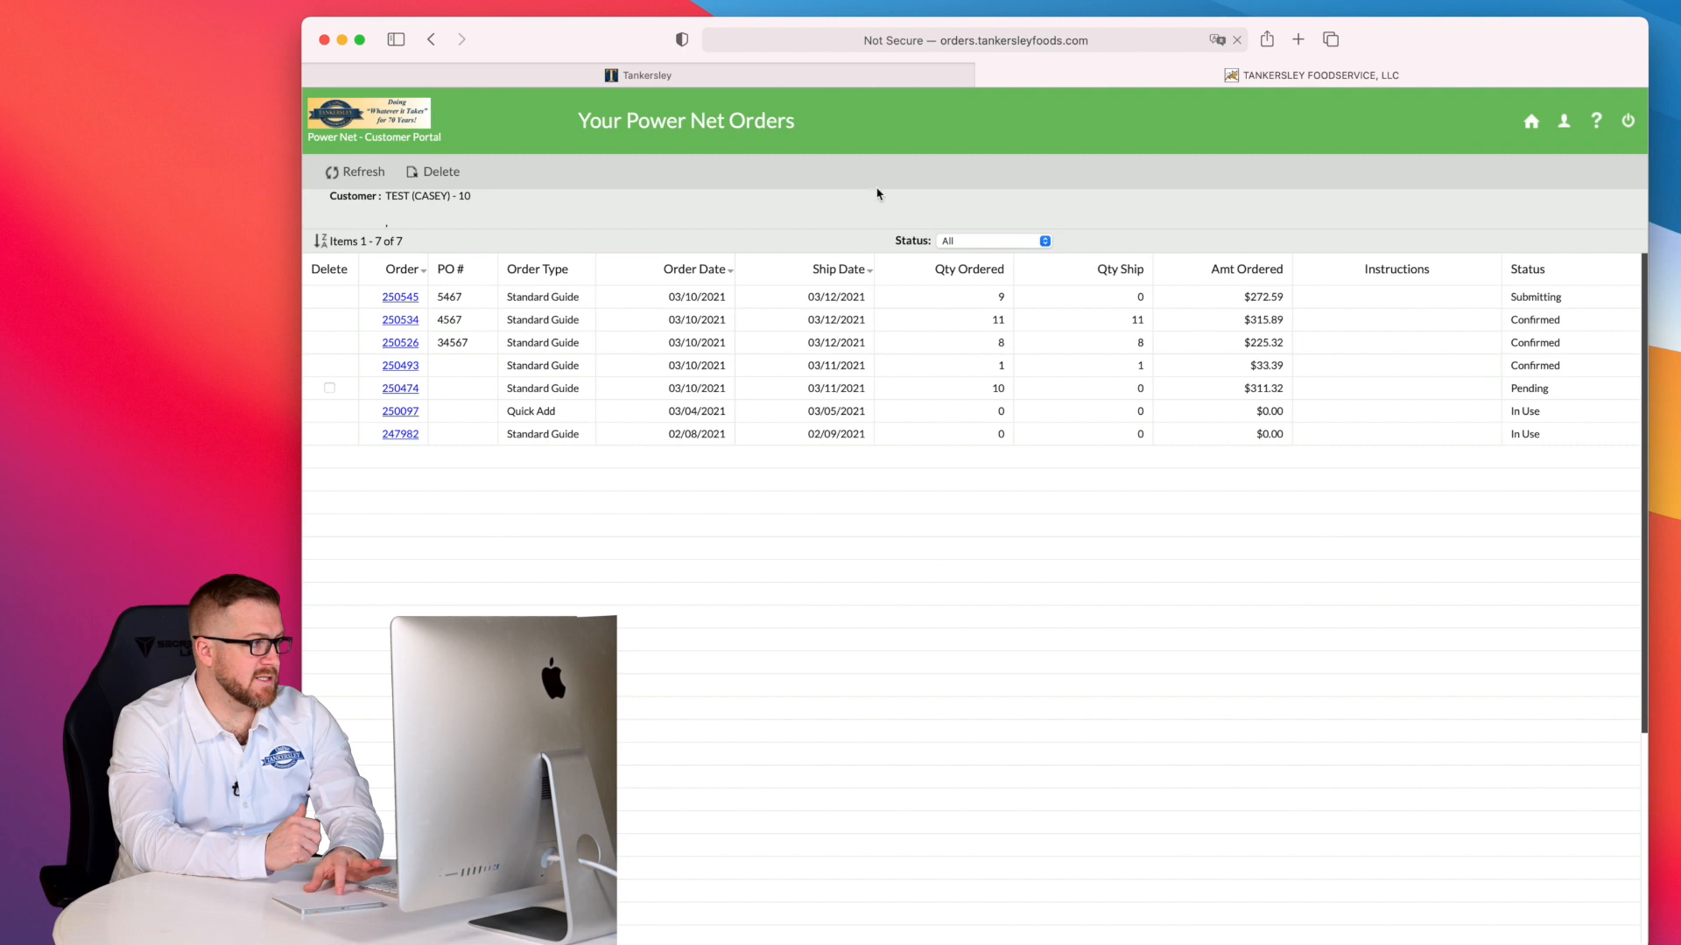
{"action": "left_click", "coordinate": [363, 172]}
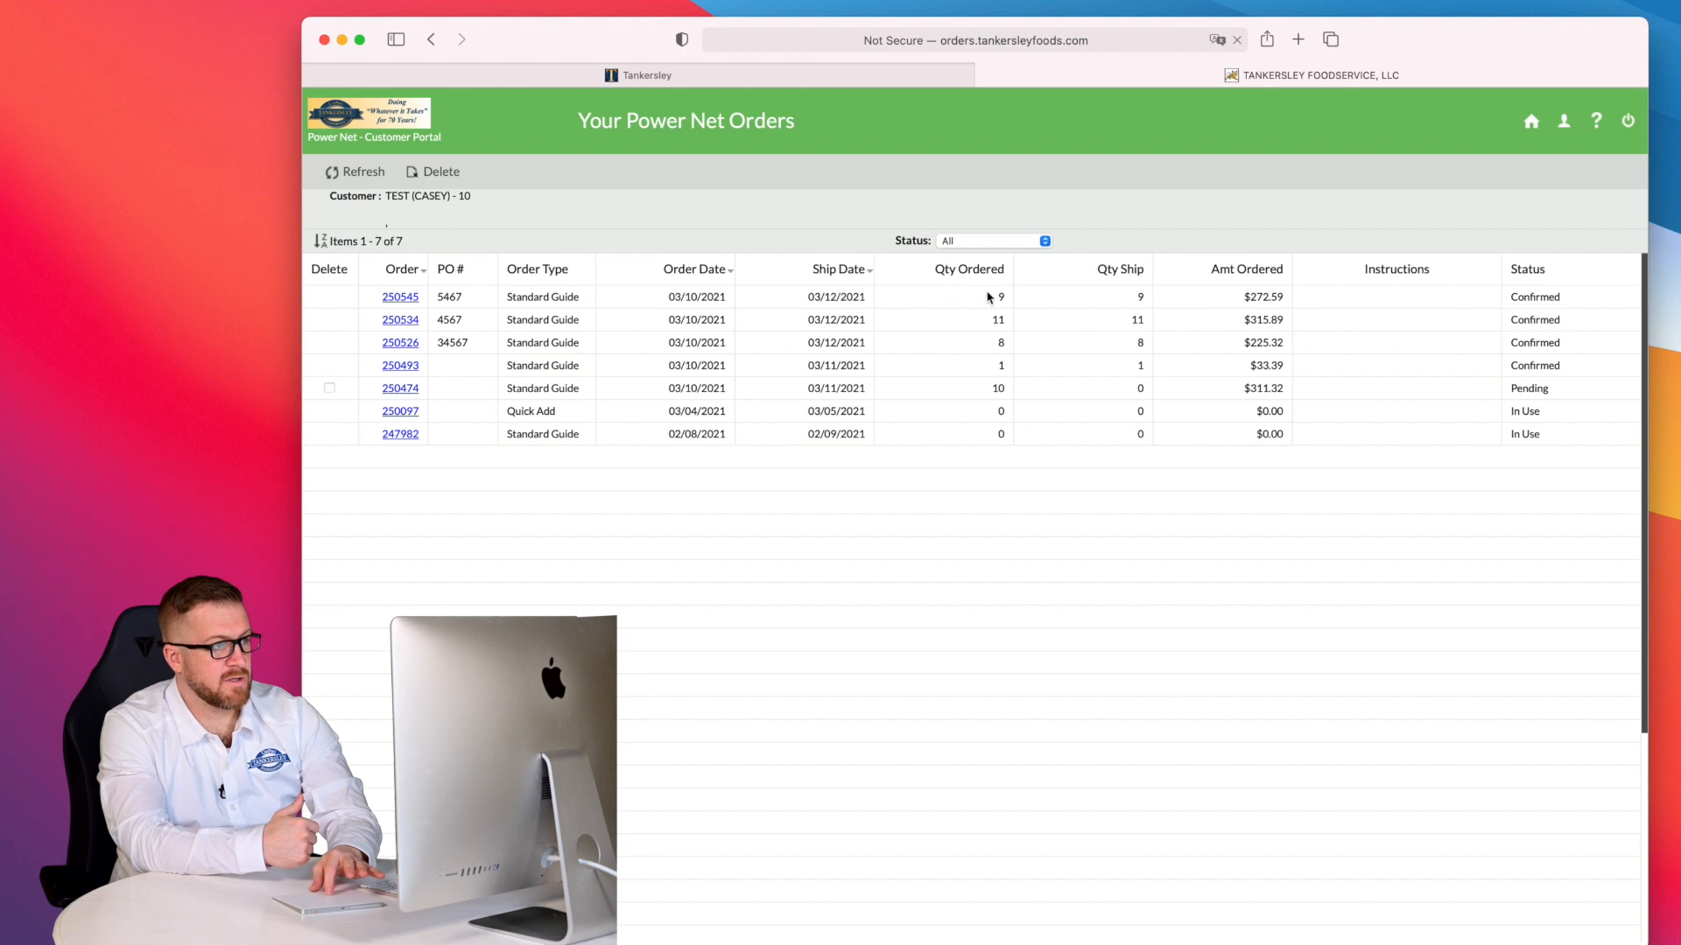
{"action": "mouse_move", "coordinate": [1120, 297]}
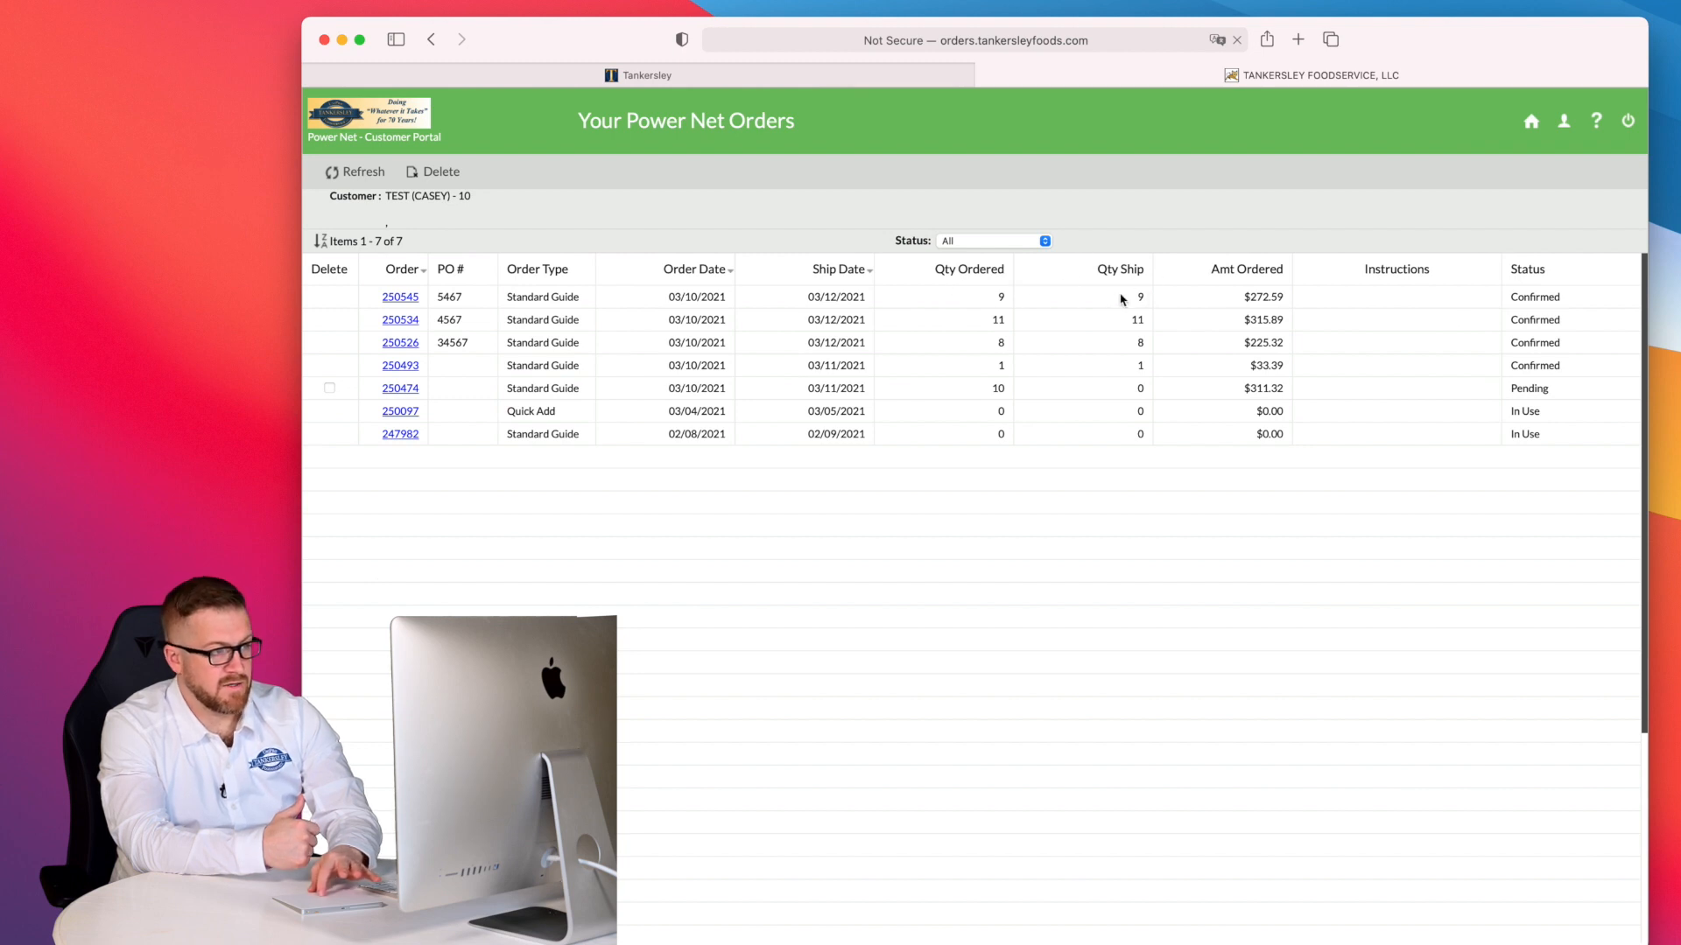
{"action": "mouse_move", "coordinate": [1471, 268]}
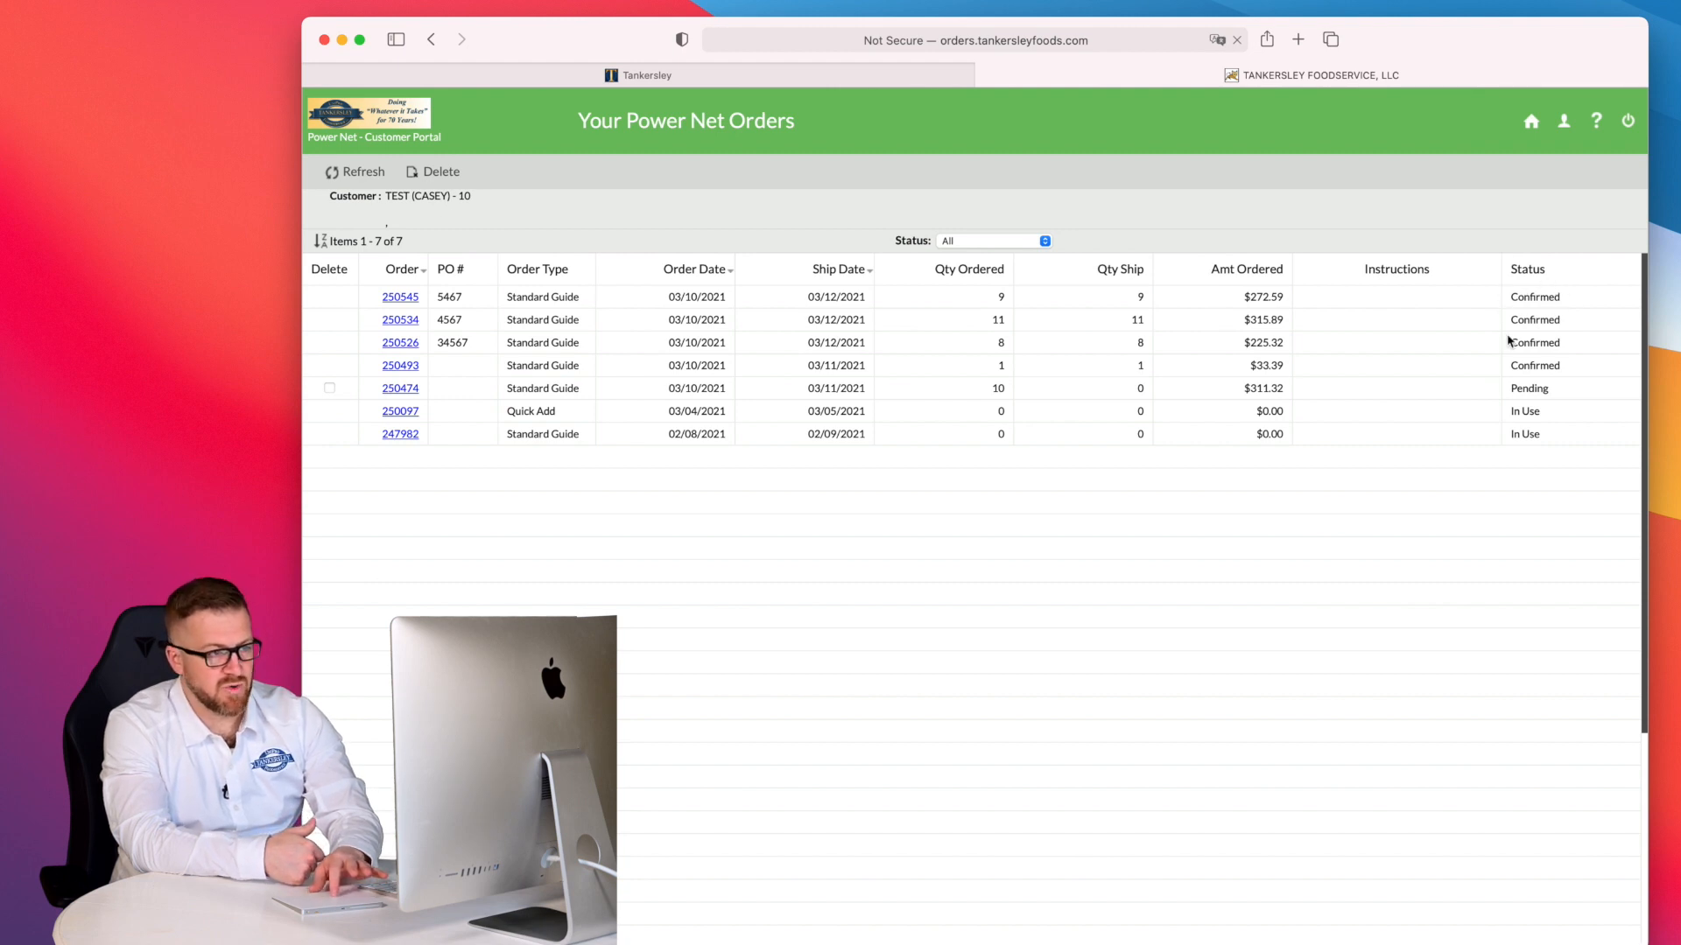
{"action": "mouse_move", "coordinate": [1490, 300]}
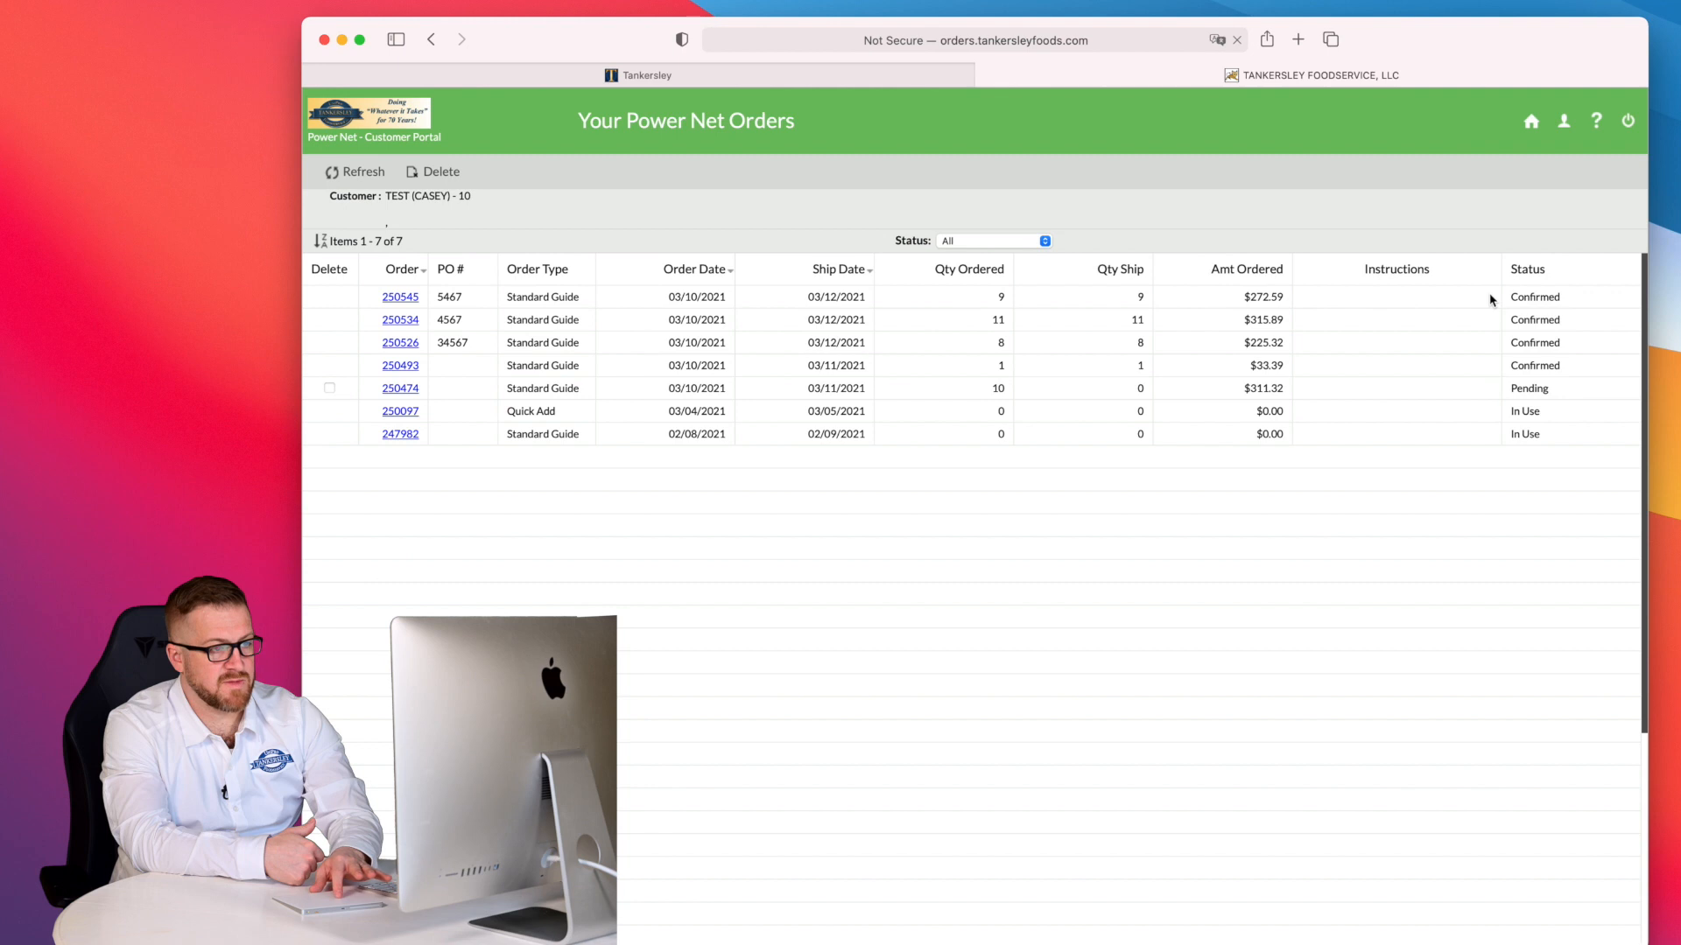
{"action": "mouse_move", "coordinate": [1489, 421]}
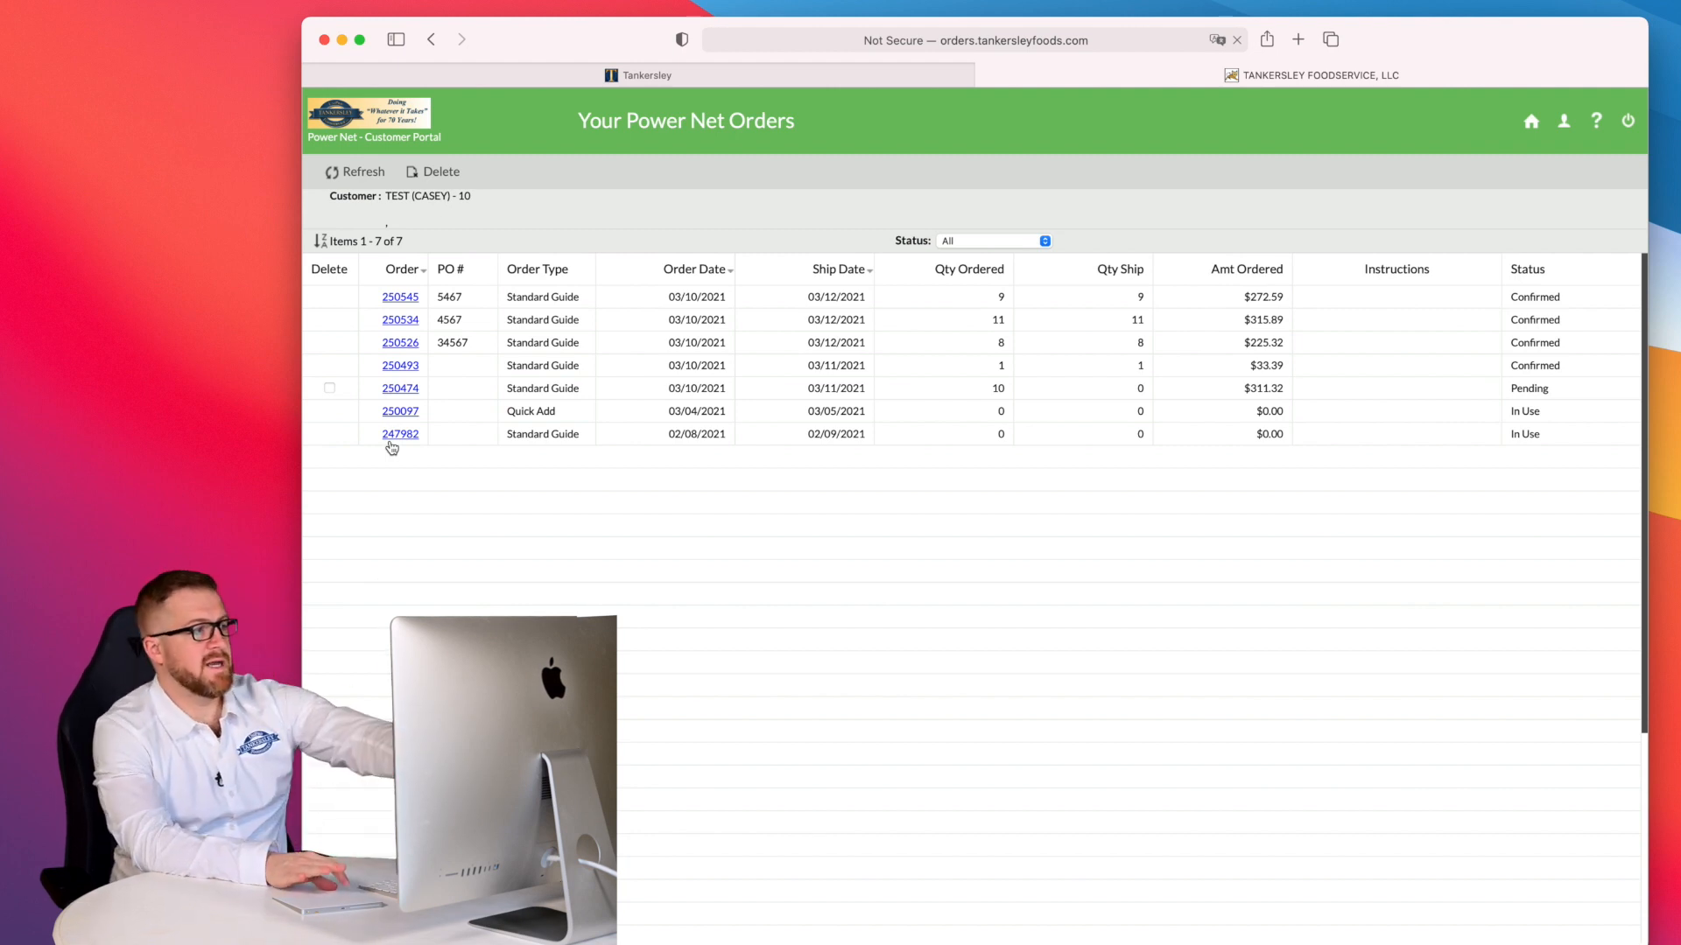
{"action": "mouse_move", "coordinate": [1519, 128]}
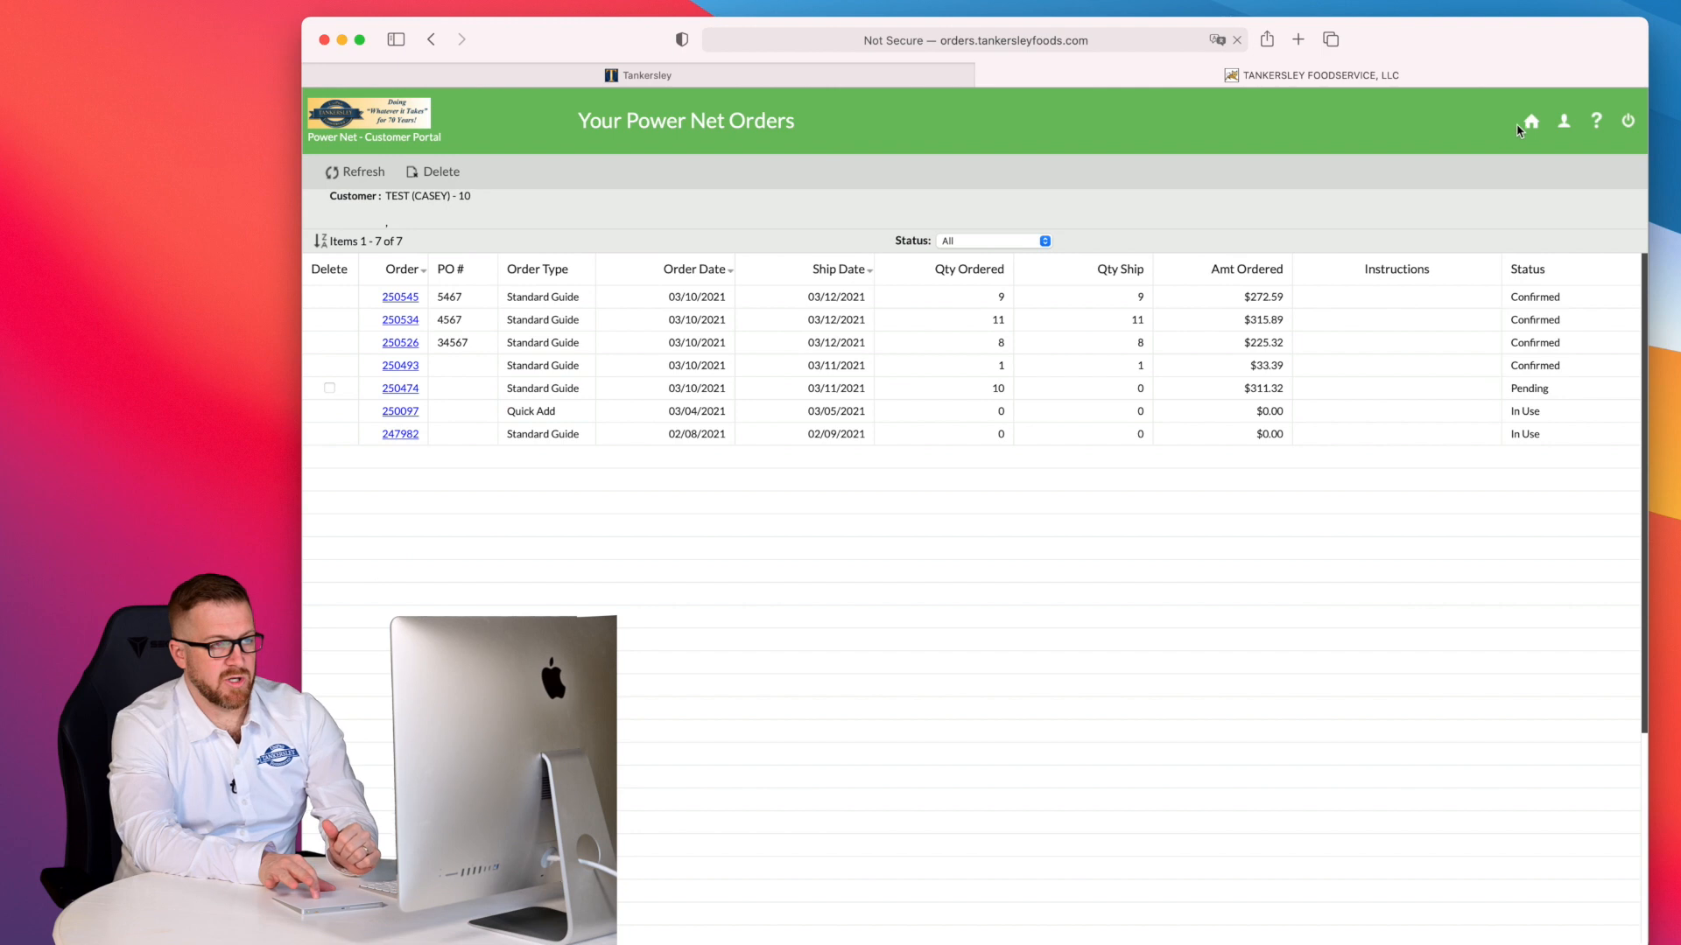
- Open order 250545 from the dashboard to review its five lines, then return to the dashboard
{"action": "left_click", "coordinate": [1531, 120]}
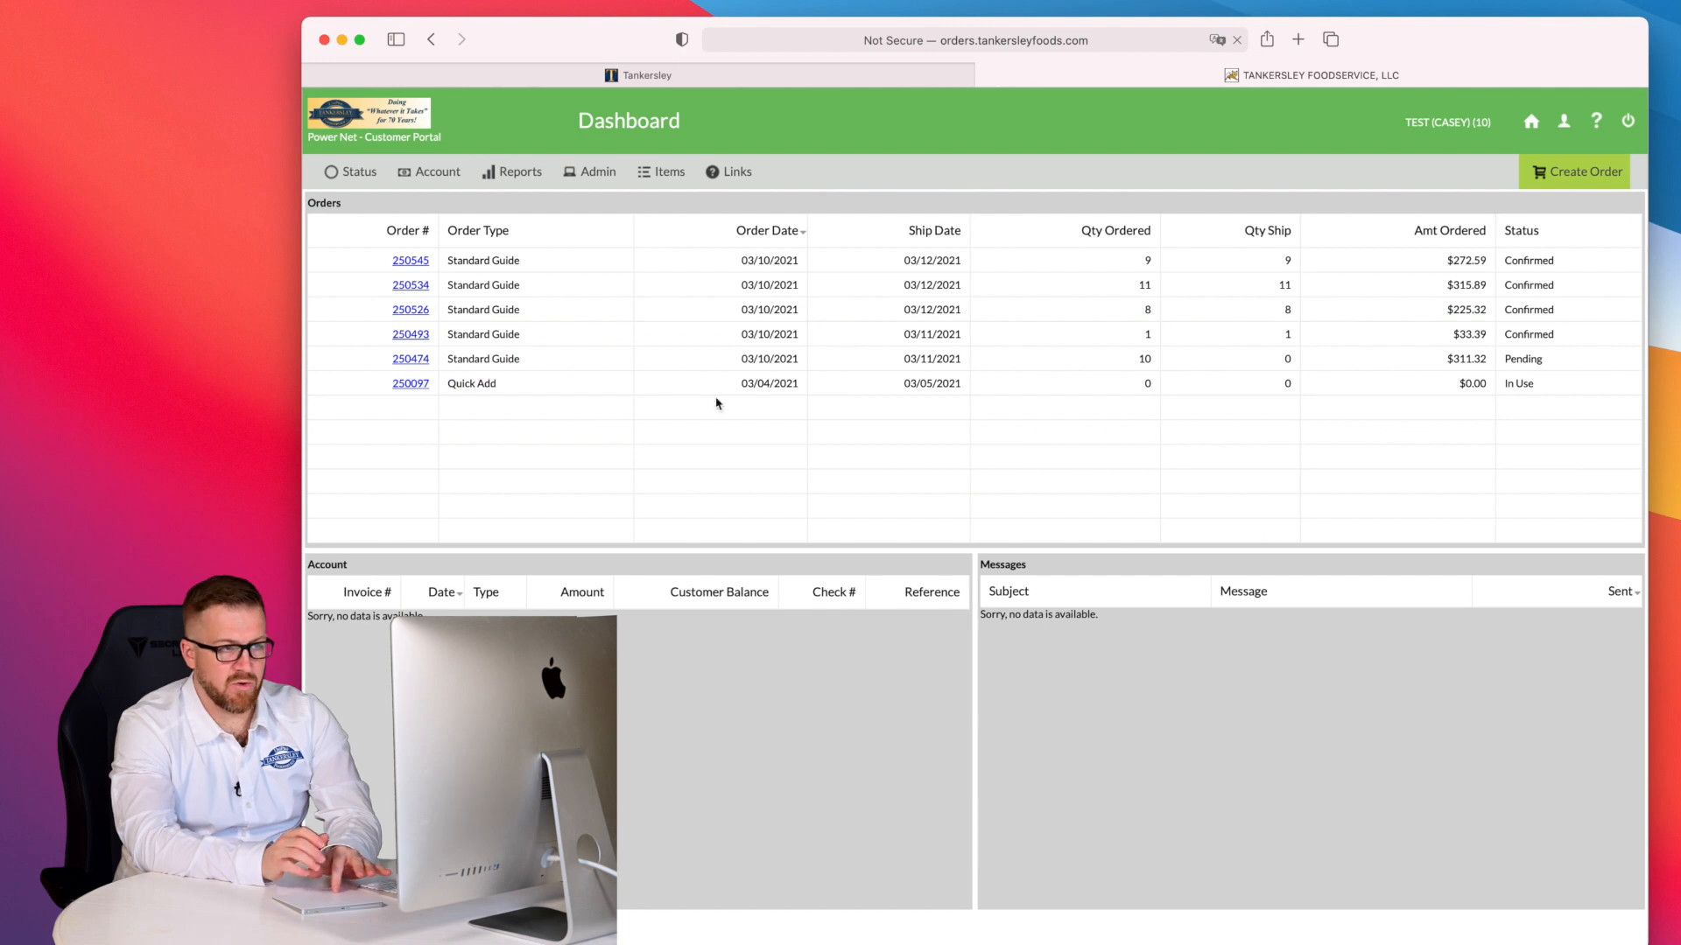
{"action": "mouse_move", "coordinate": [737, 515]}
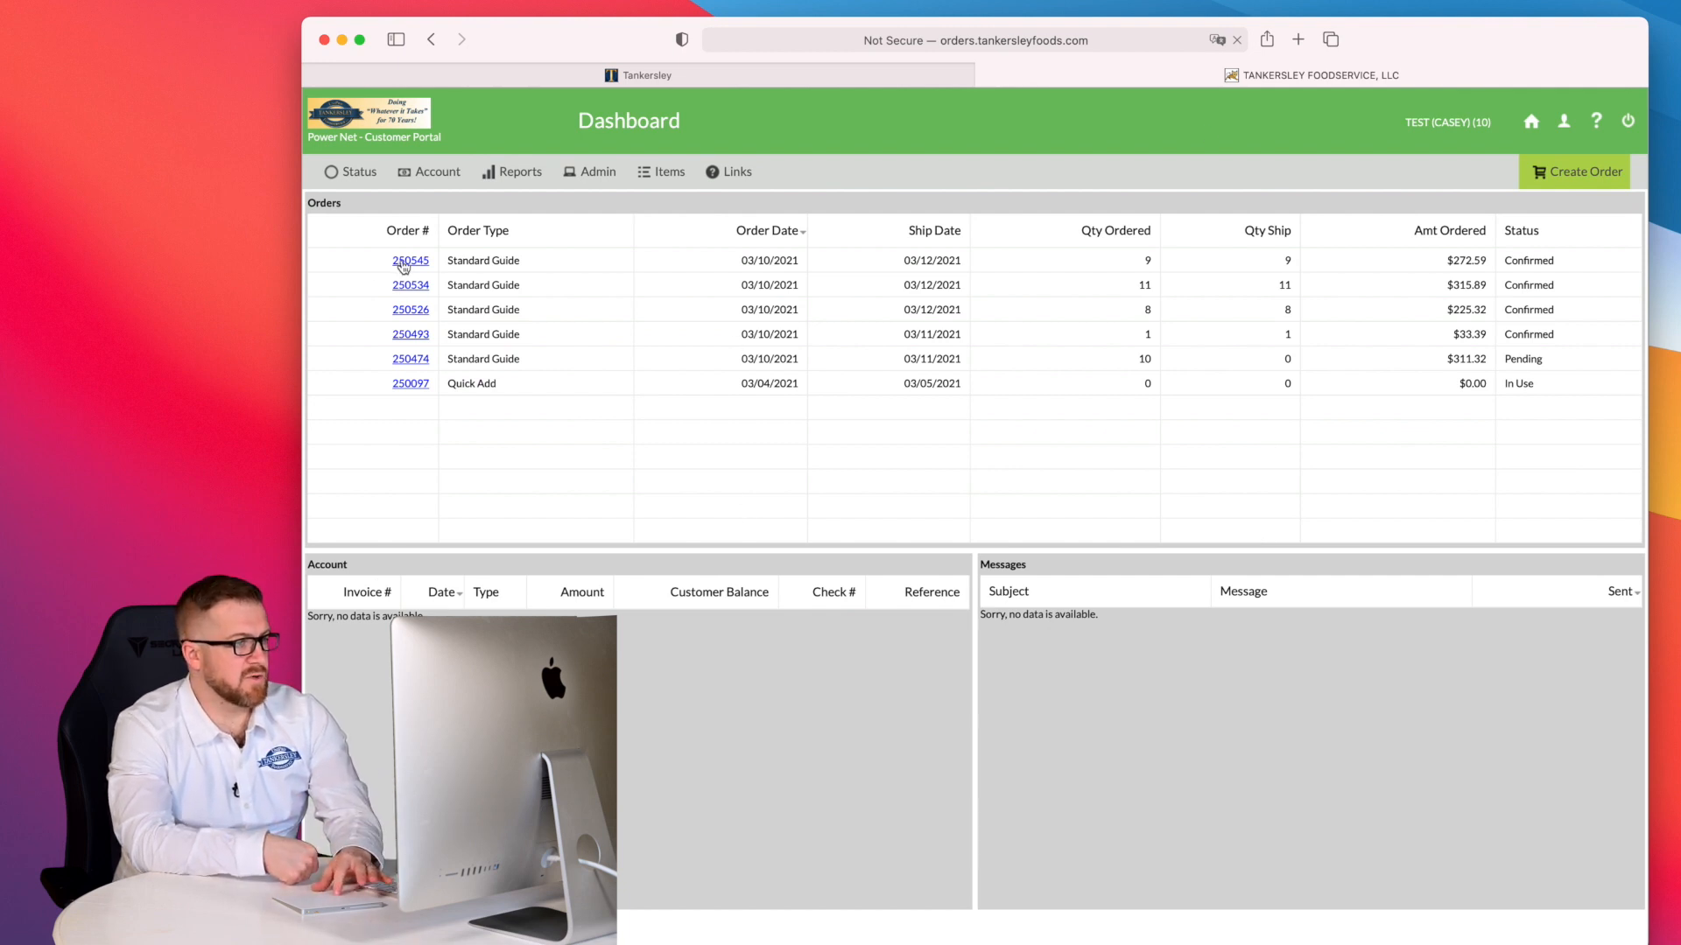
{"action": "left_click", "coordinate": [410, 259]}
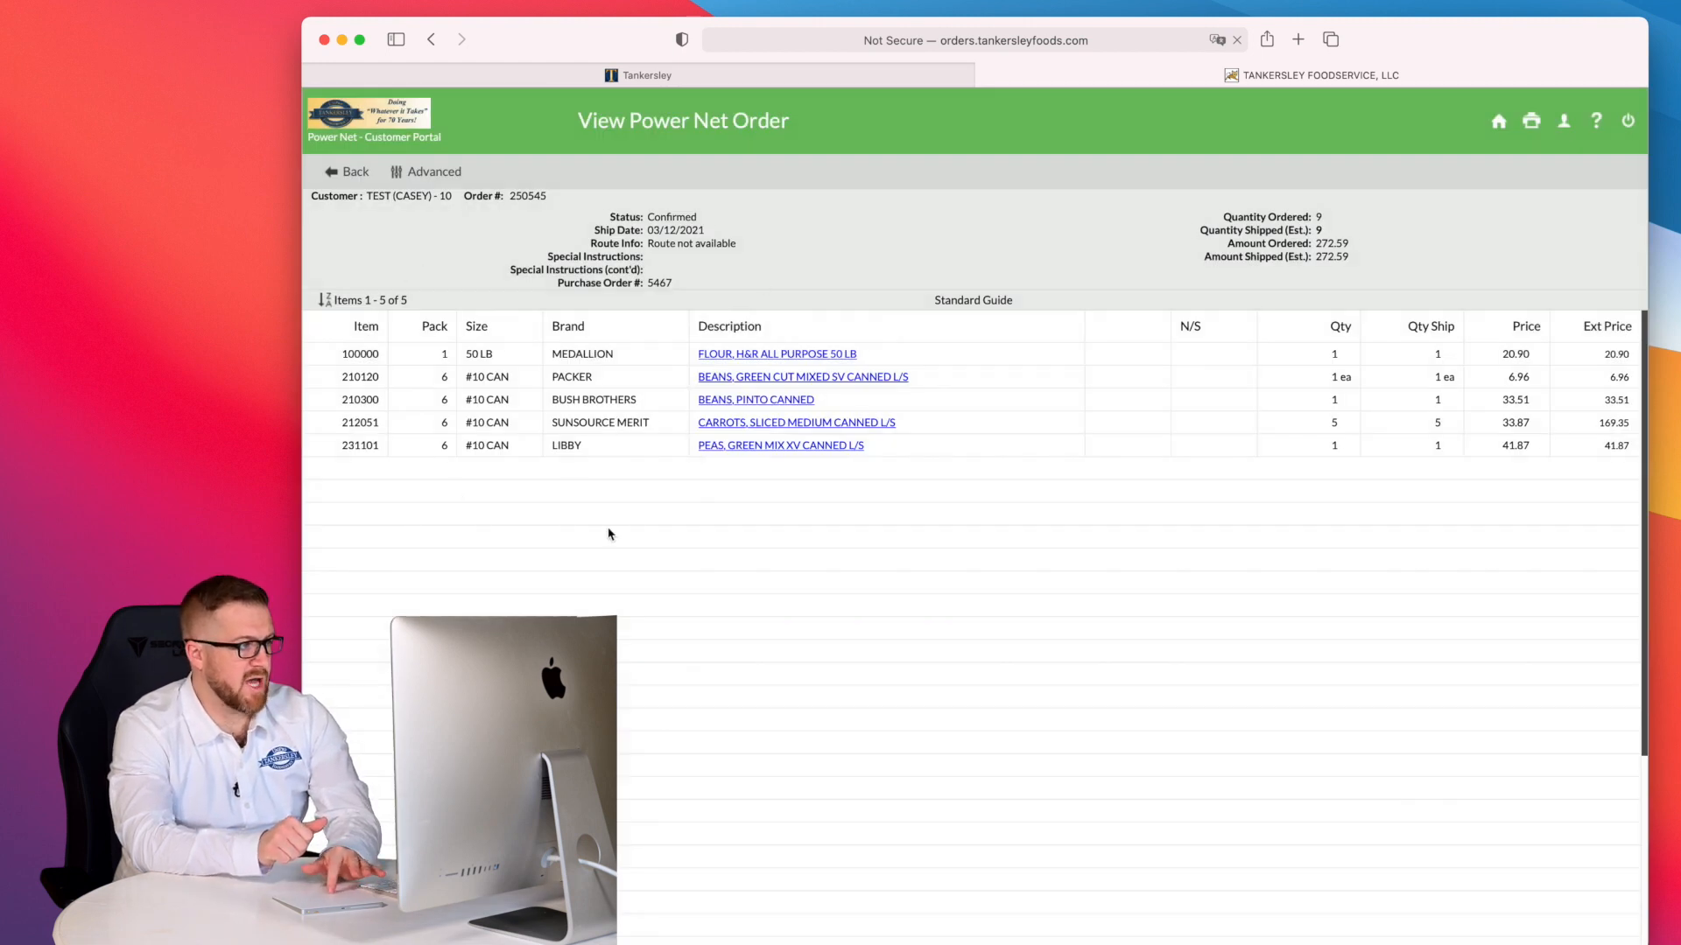
{"action": "mouse_move", "coordinate": [721, 211]}
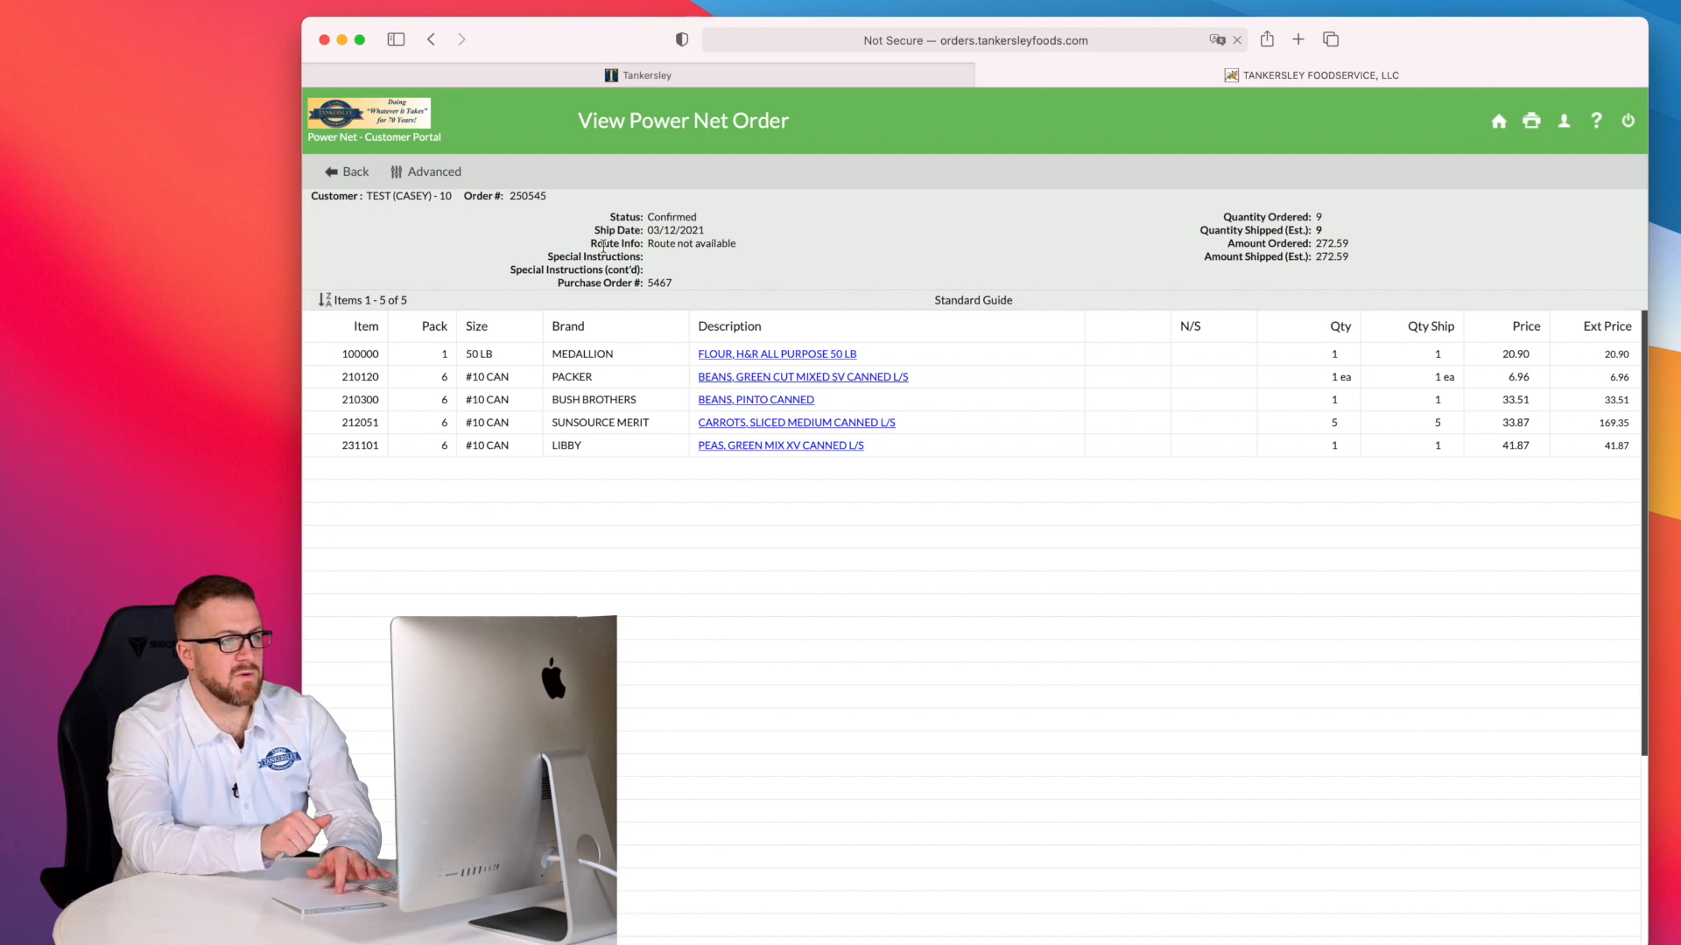
{"action": "mouse_move", "coordinate": [244, 187]}
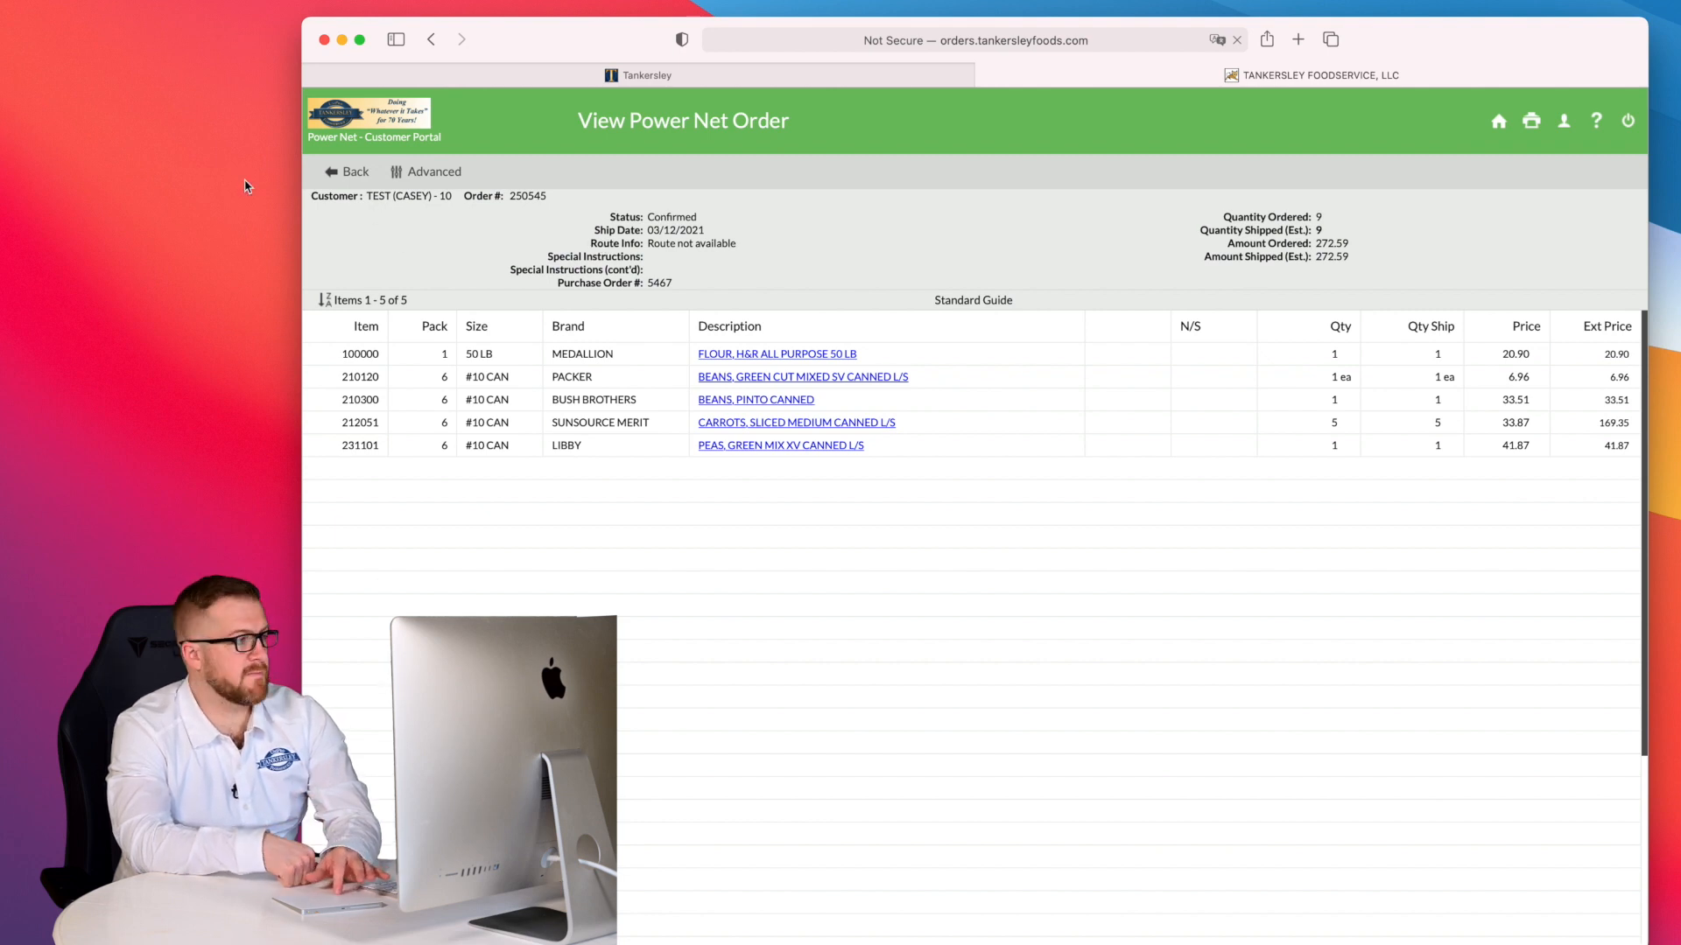
{"action": "left_click", "coordinate": [348, 172]}
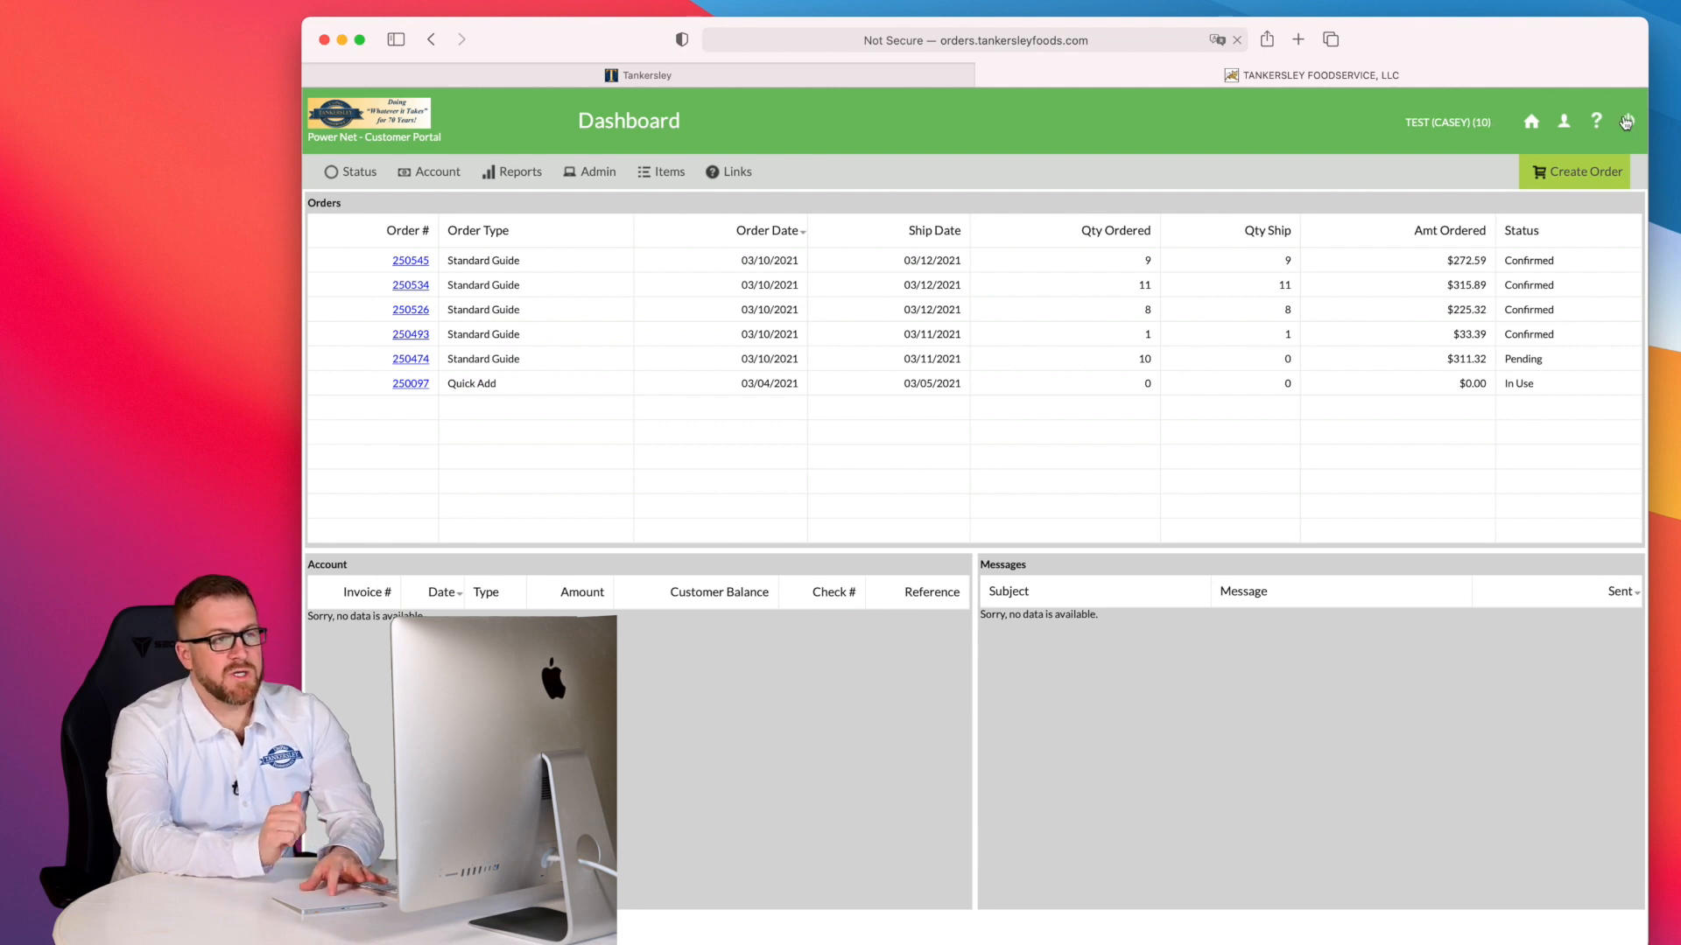
{"action": "mouse_move", "coordinate": [1627, 120]}
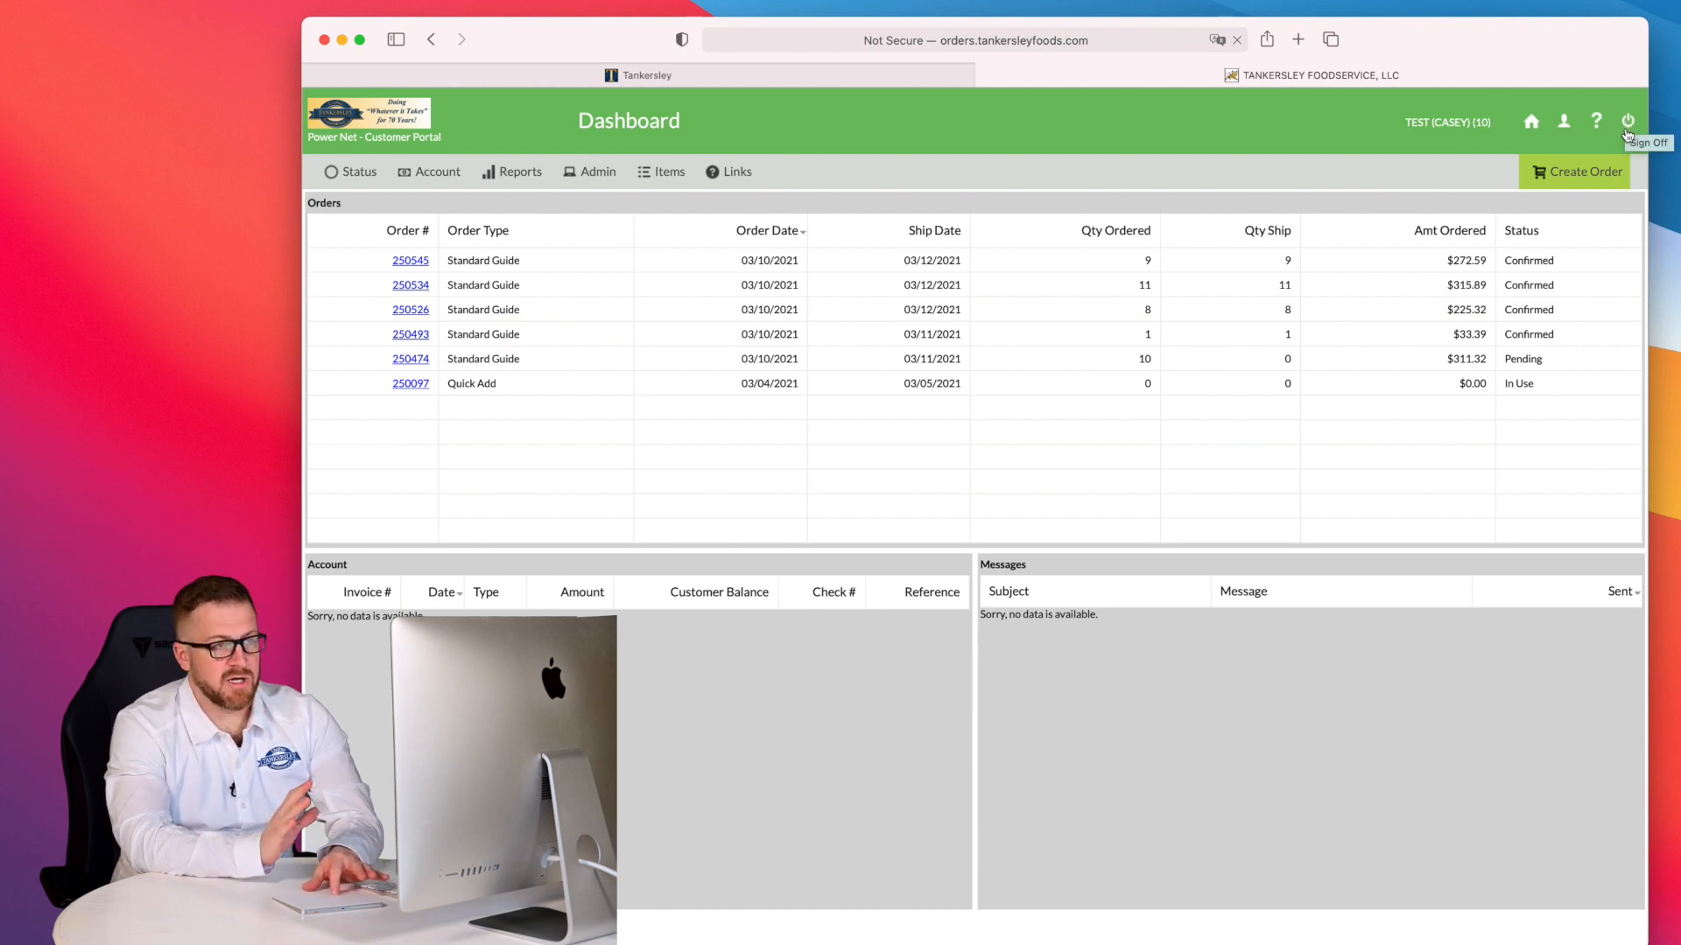
- Sign off via the power icon and confirm with OK
{"action": "left_click", "coordinate": [1627, 120]}
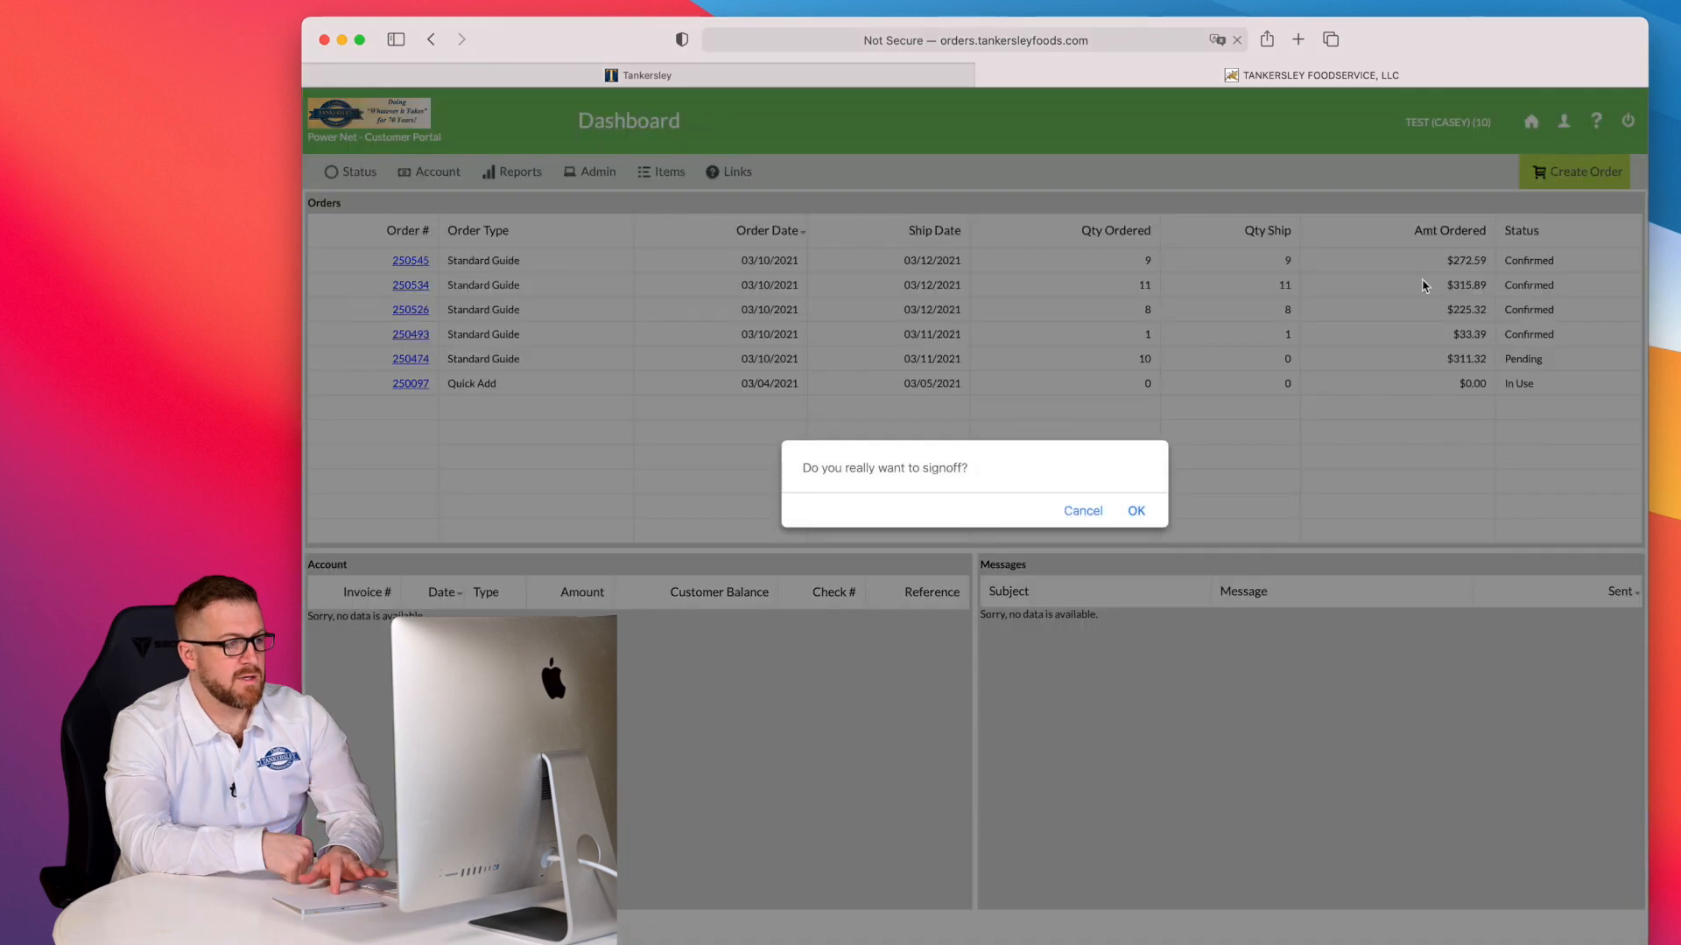
{"action": "left_click", "coordinate": [1135, 510]}
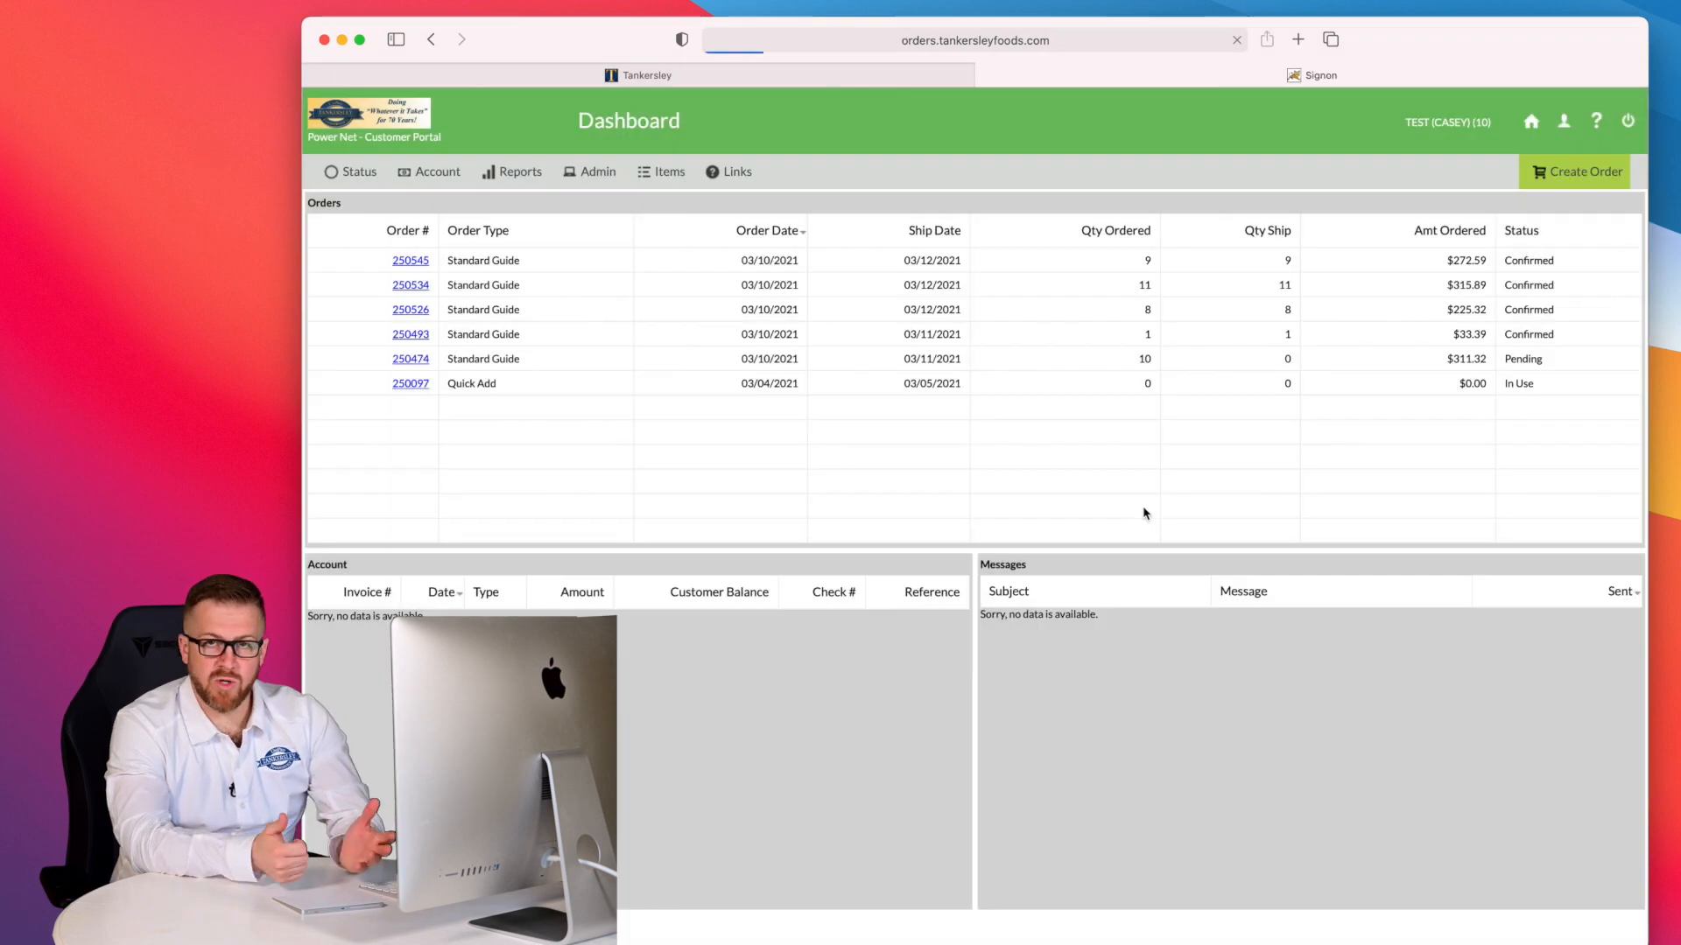